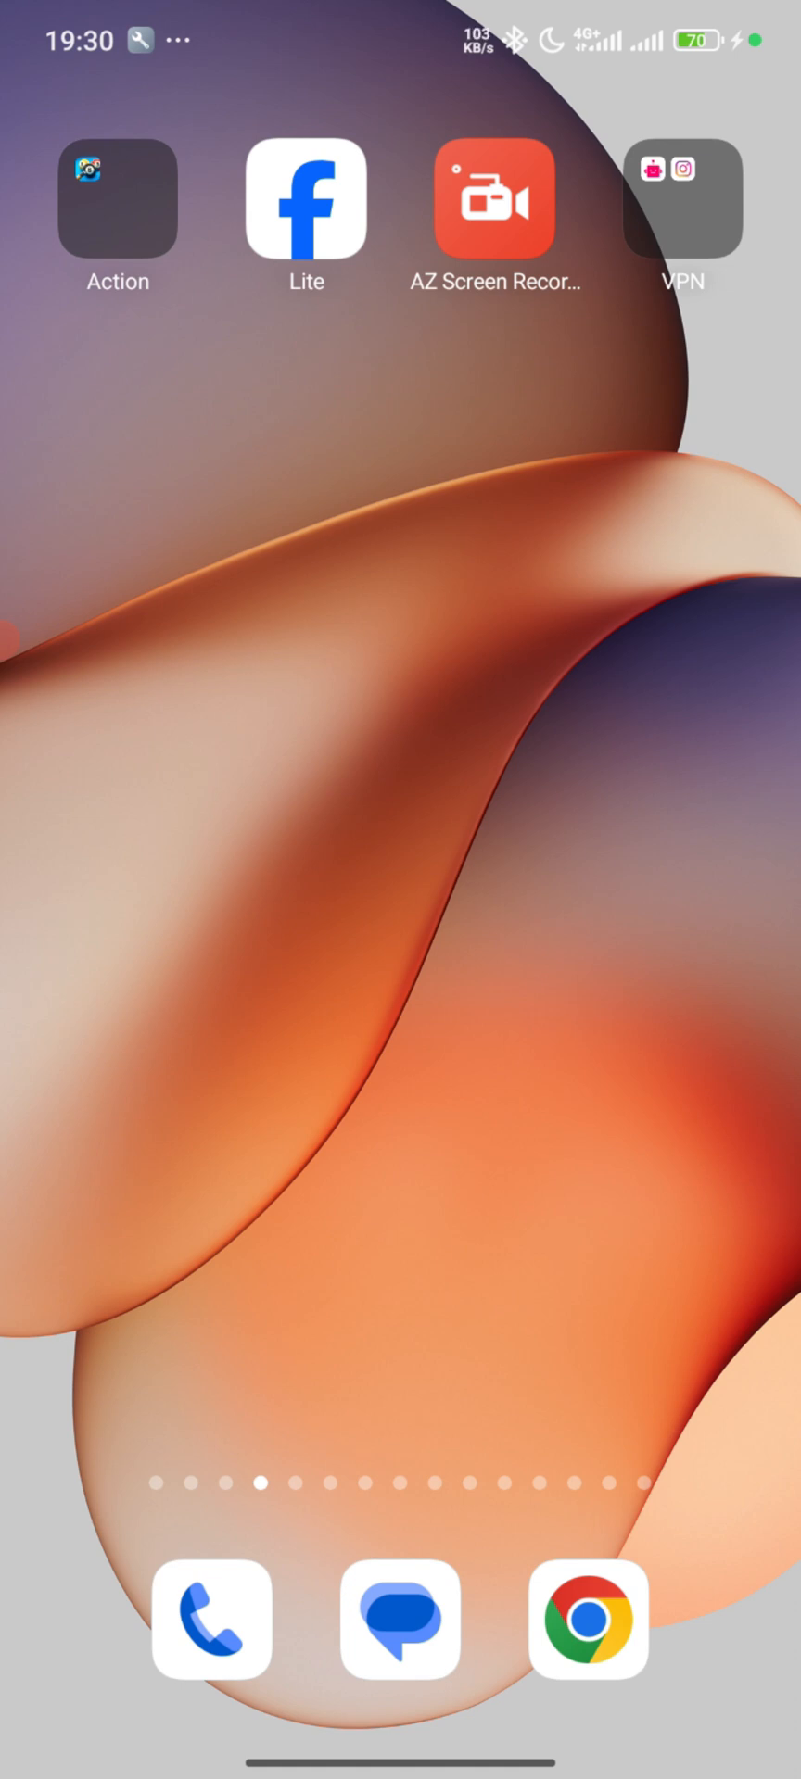
Step: Swipe across home screen pages and bring up Talkatone's Contacts tab showing the current number
scroll("left", 3)
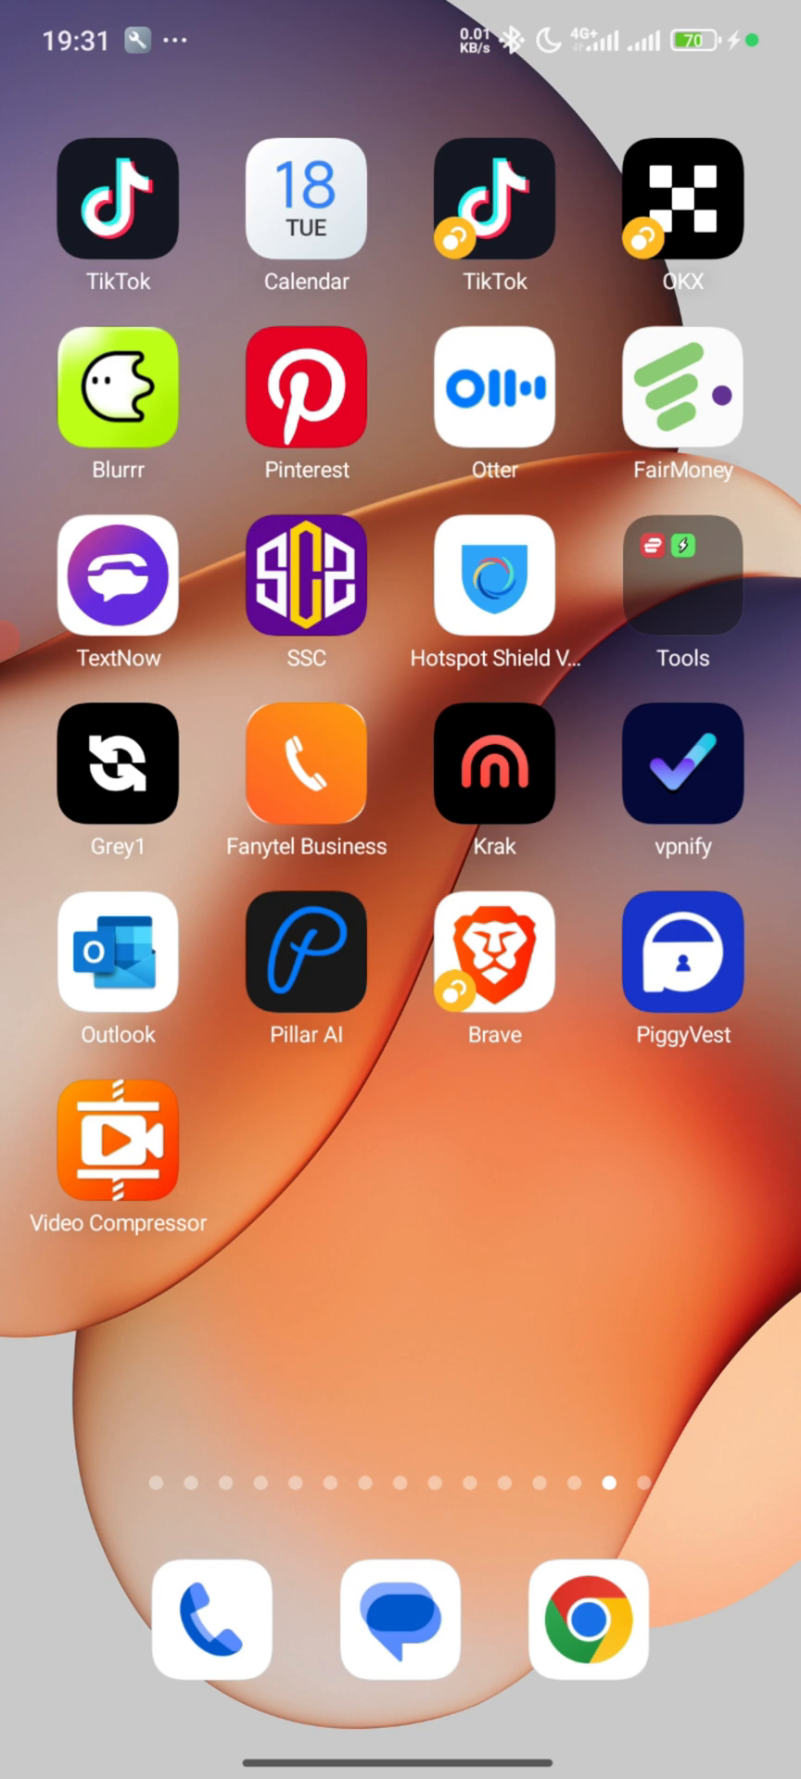
scroll("left", 3)
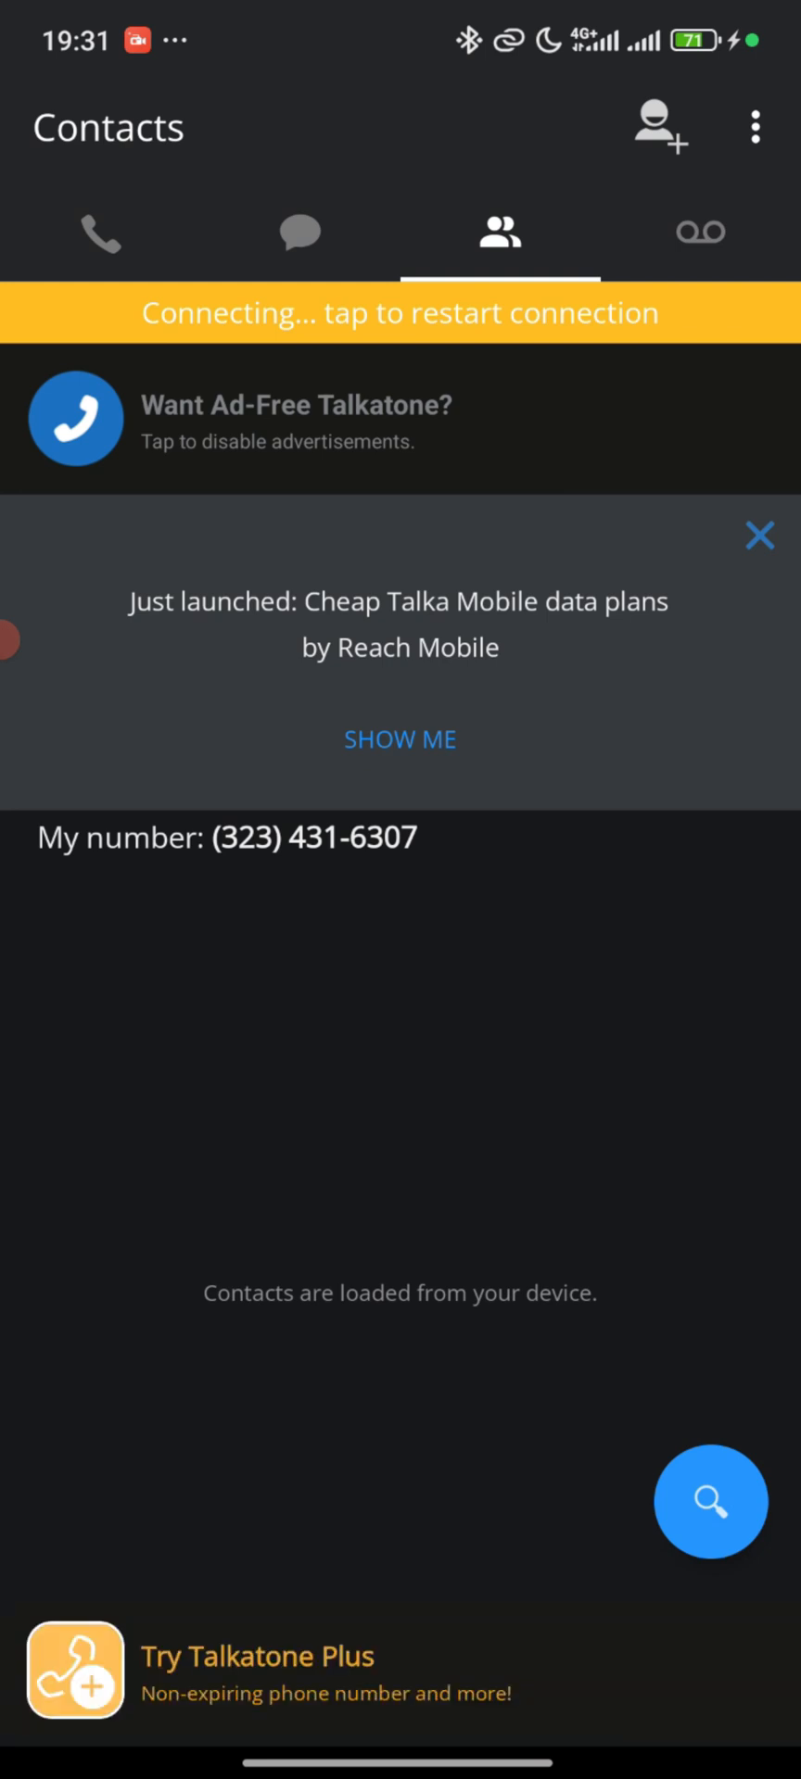
left_click(300, 234)
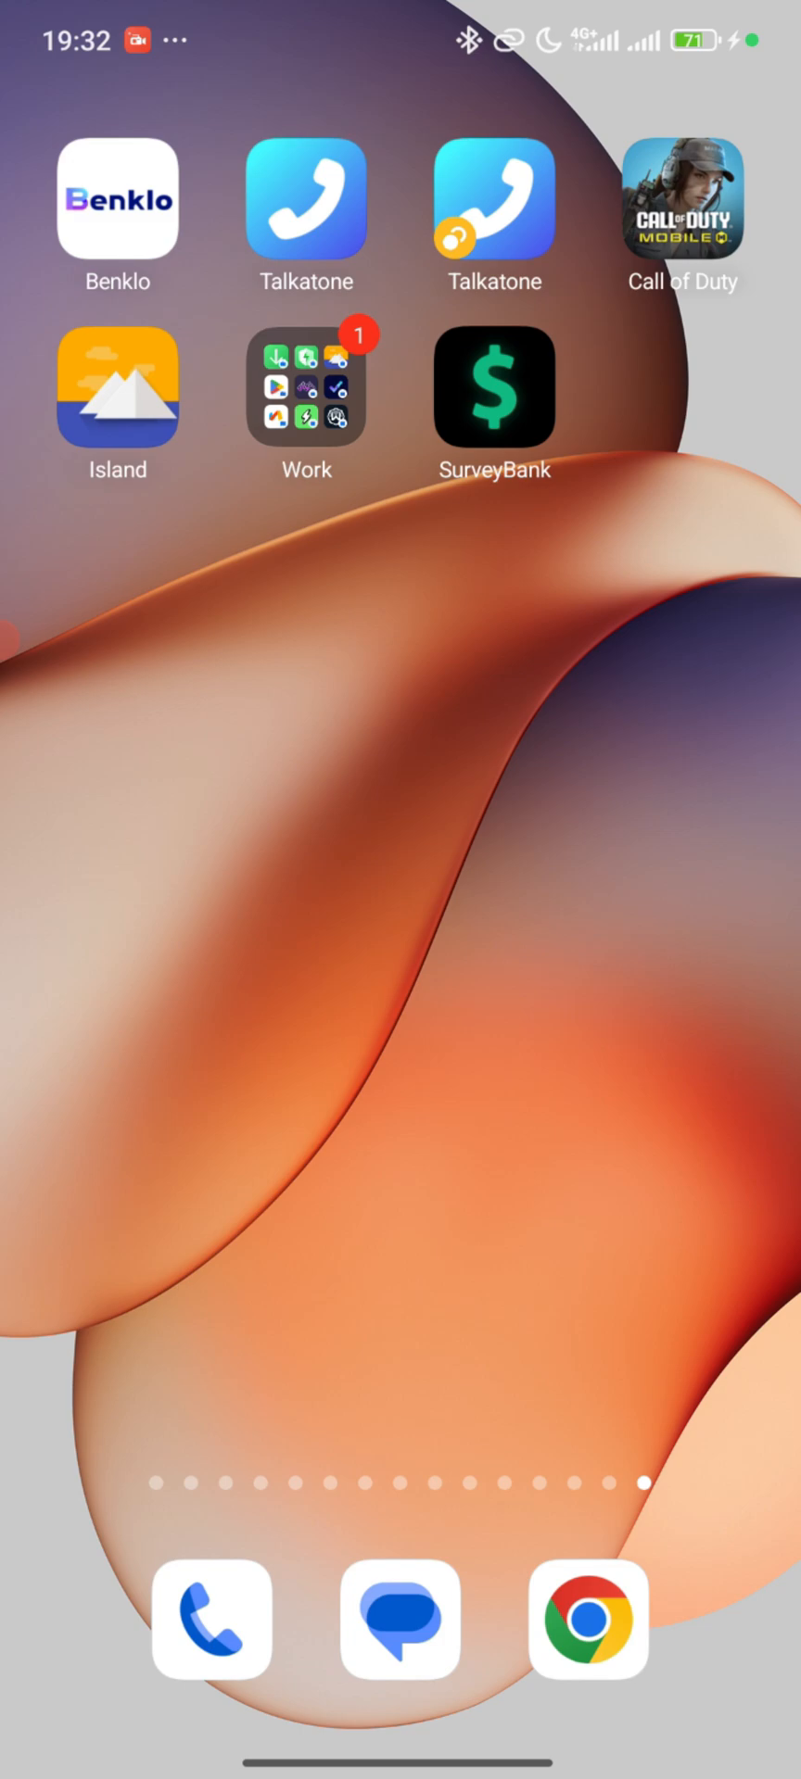
Step: Launch Mysterium VPN from the folder, search 'united' and connect to the United States location
scroll("left", 3)
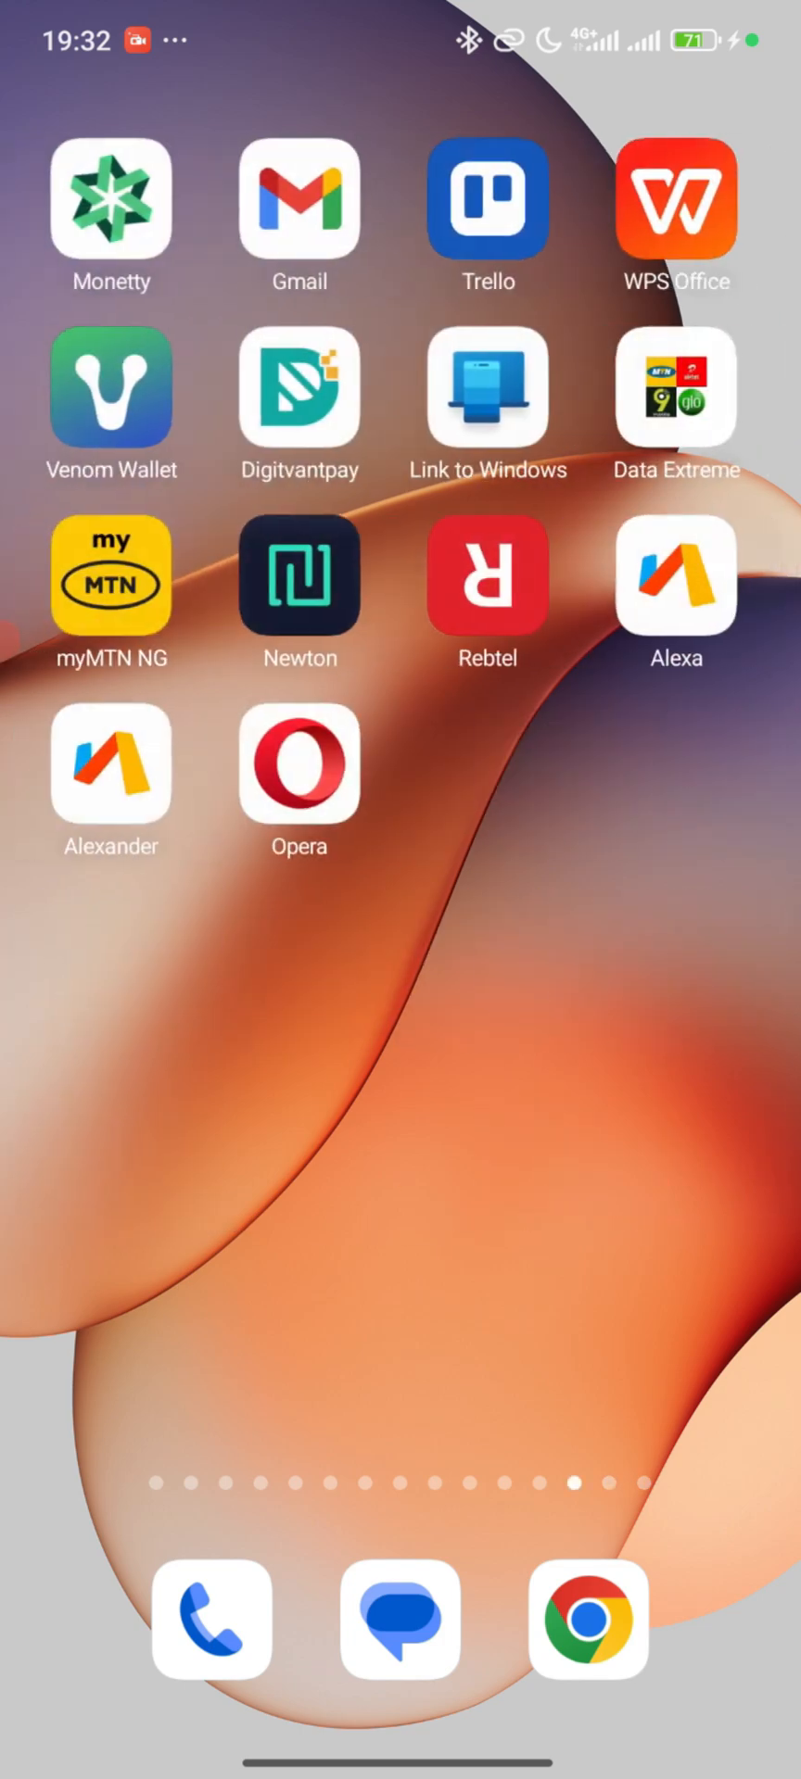
scroll("left", 3)
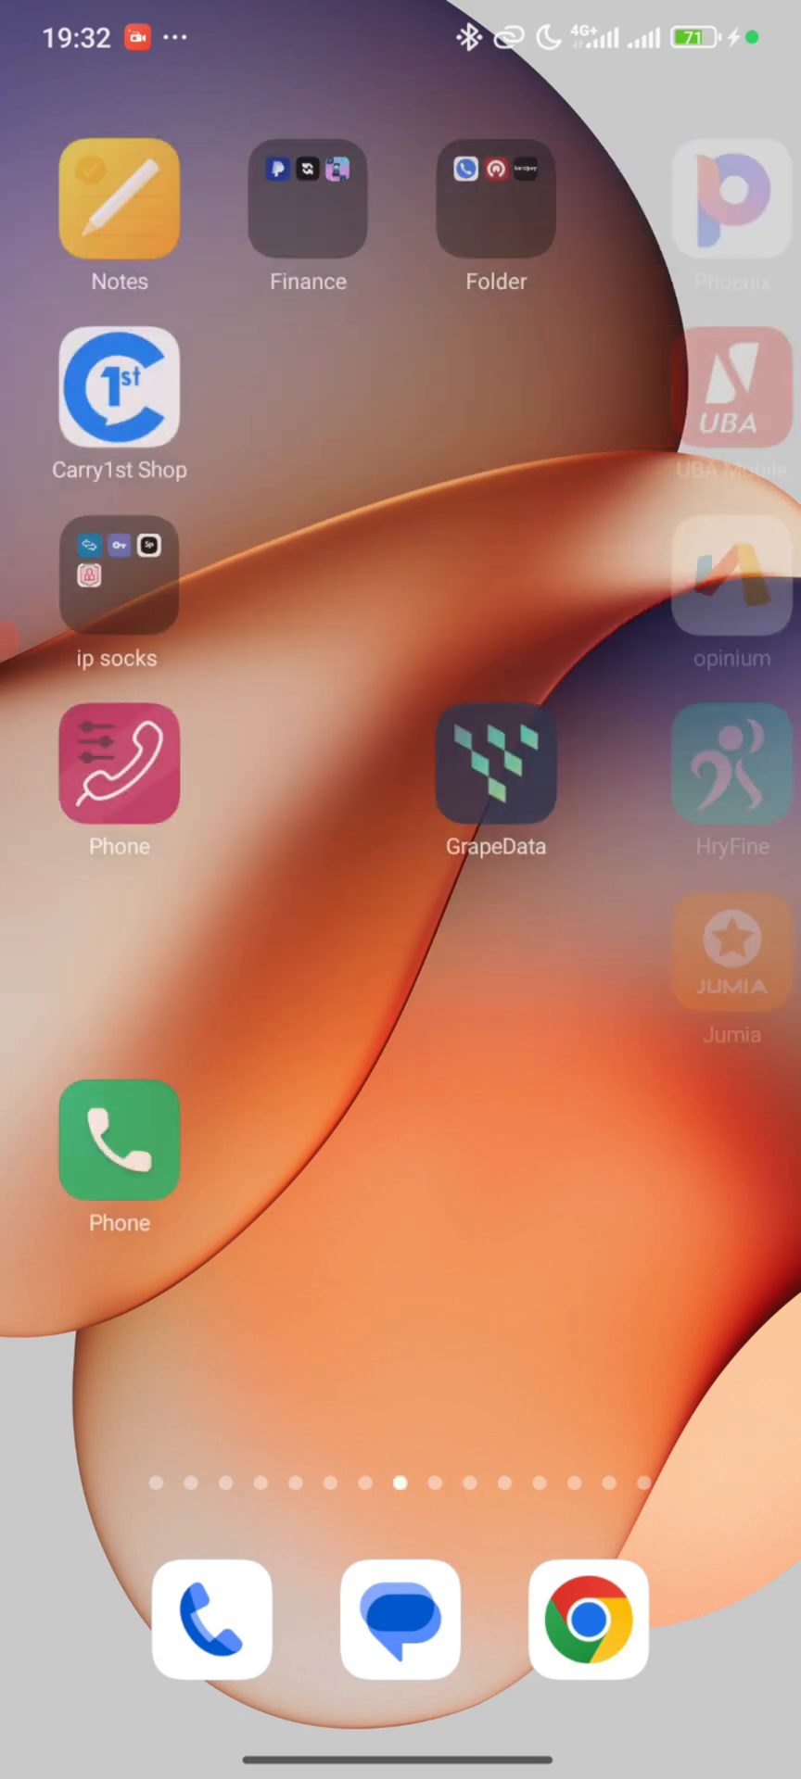
left_click(494, 200)
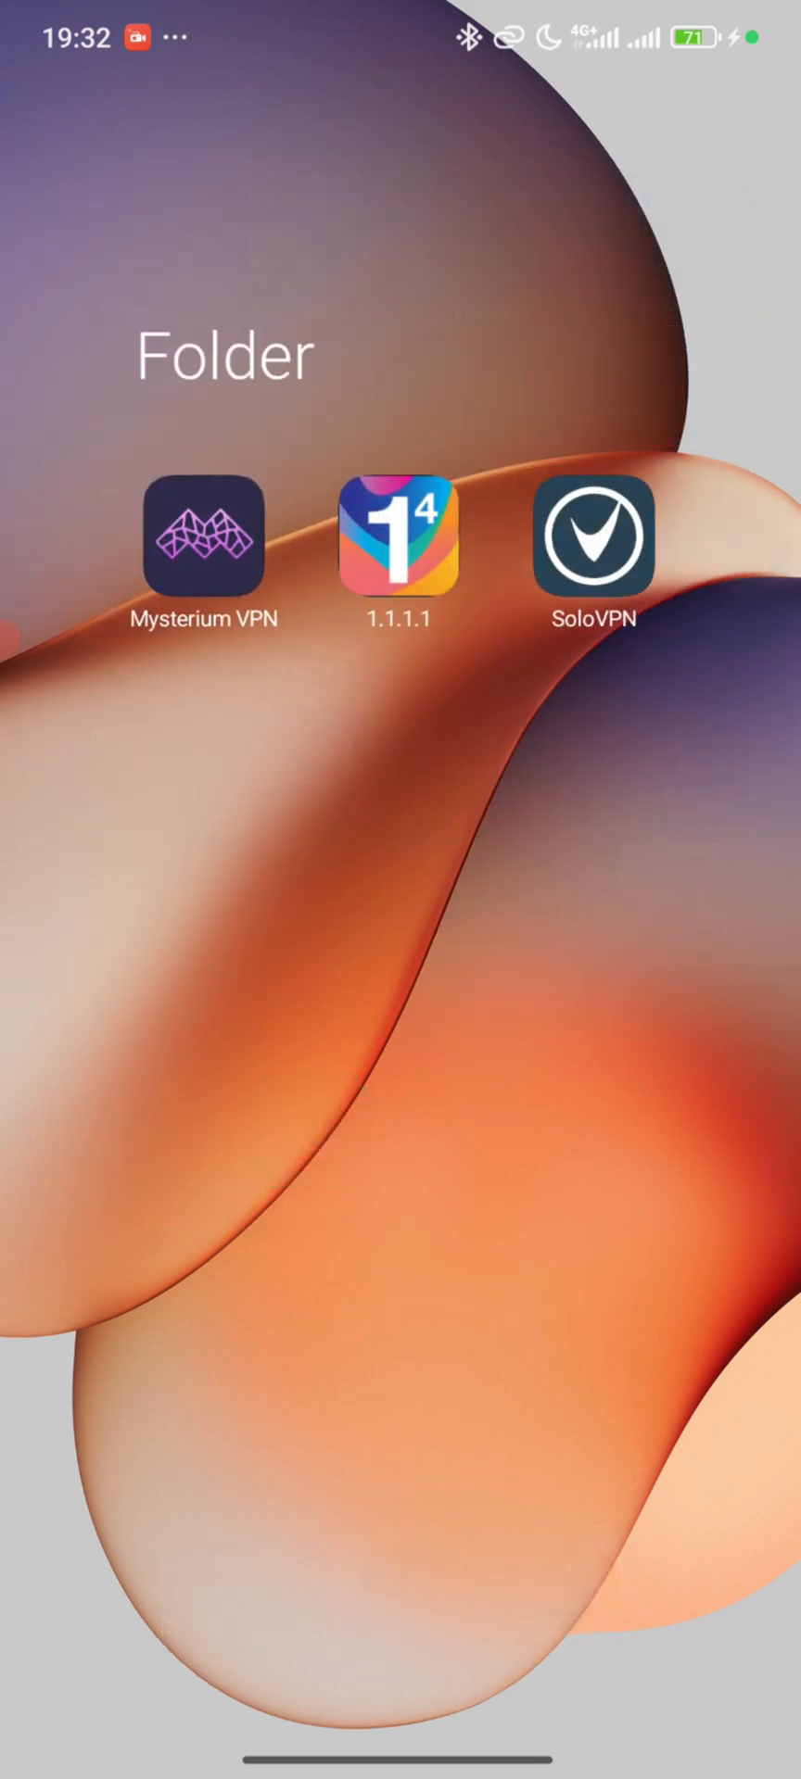
left_click(204, 536)
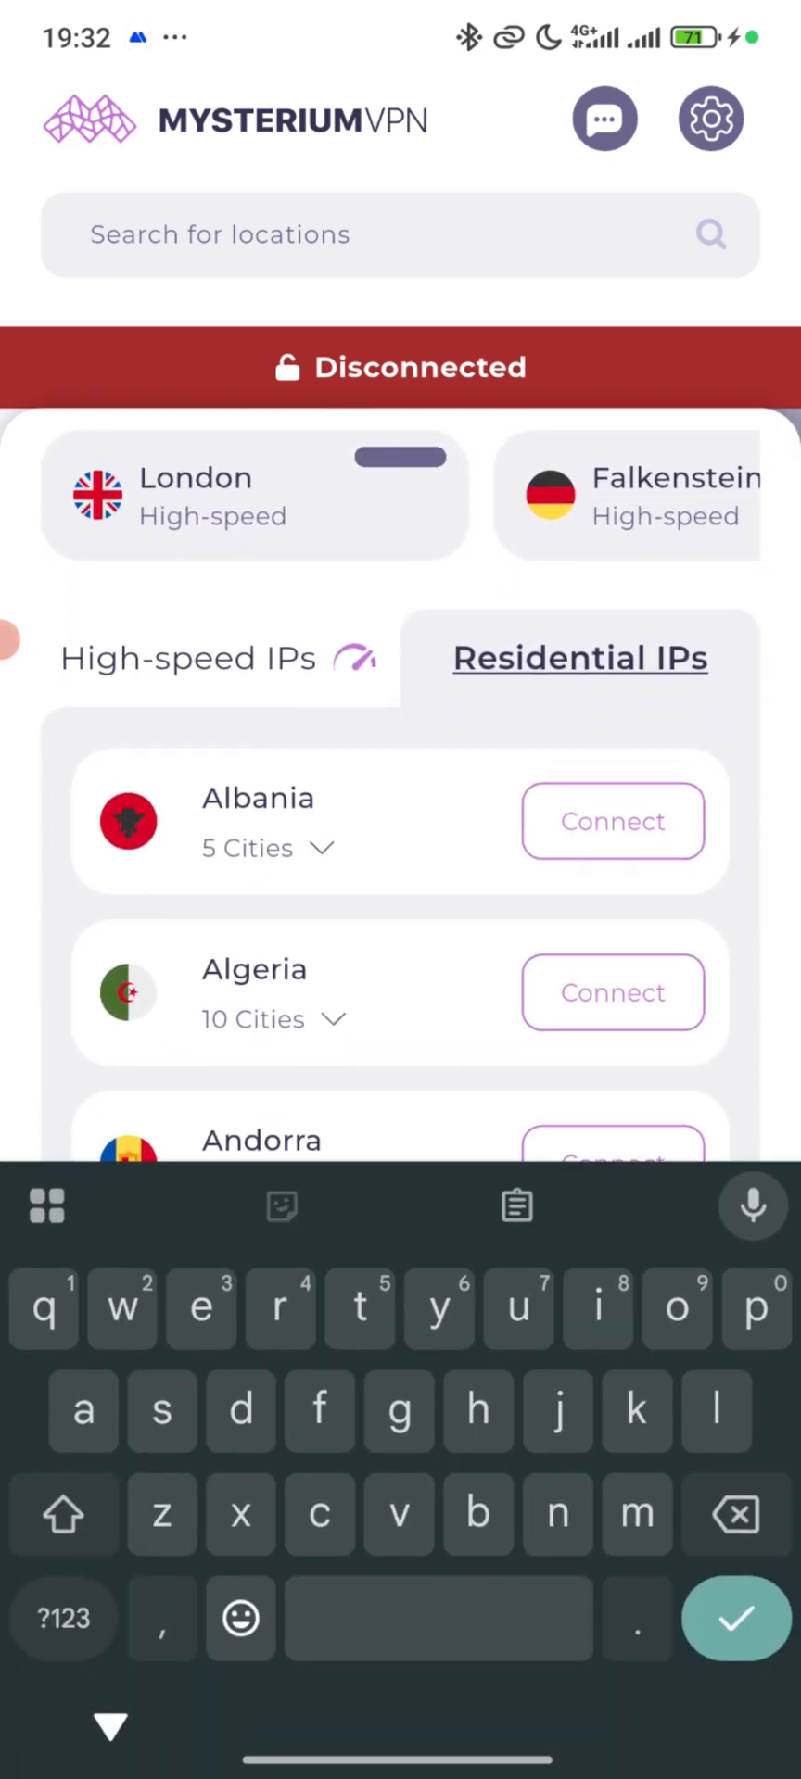
type("united")
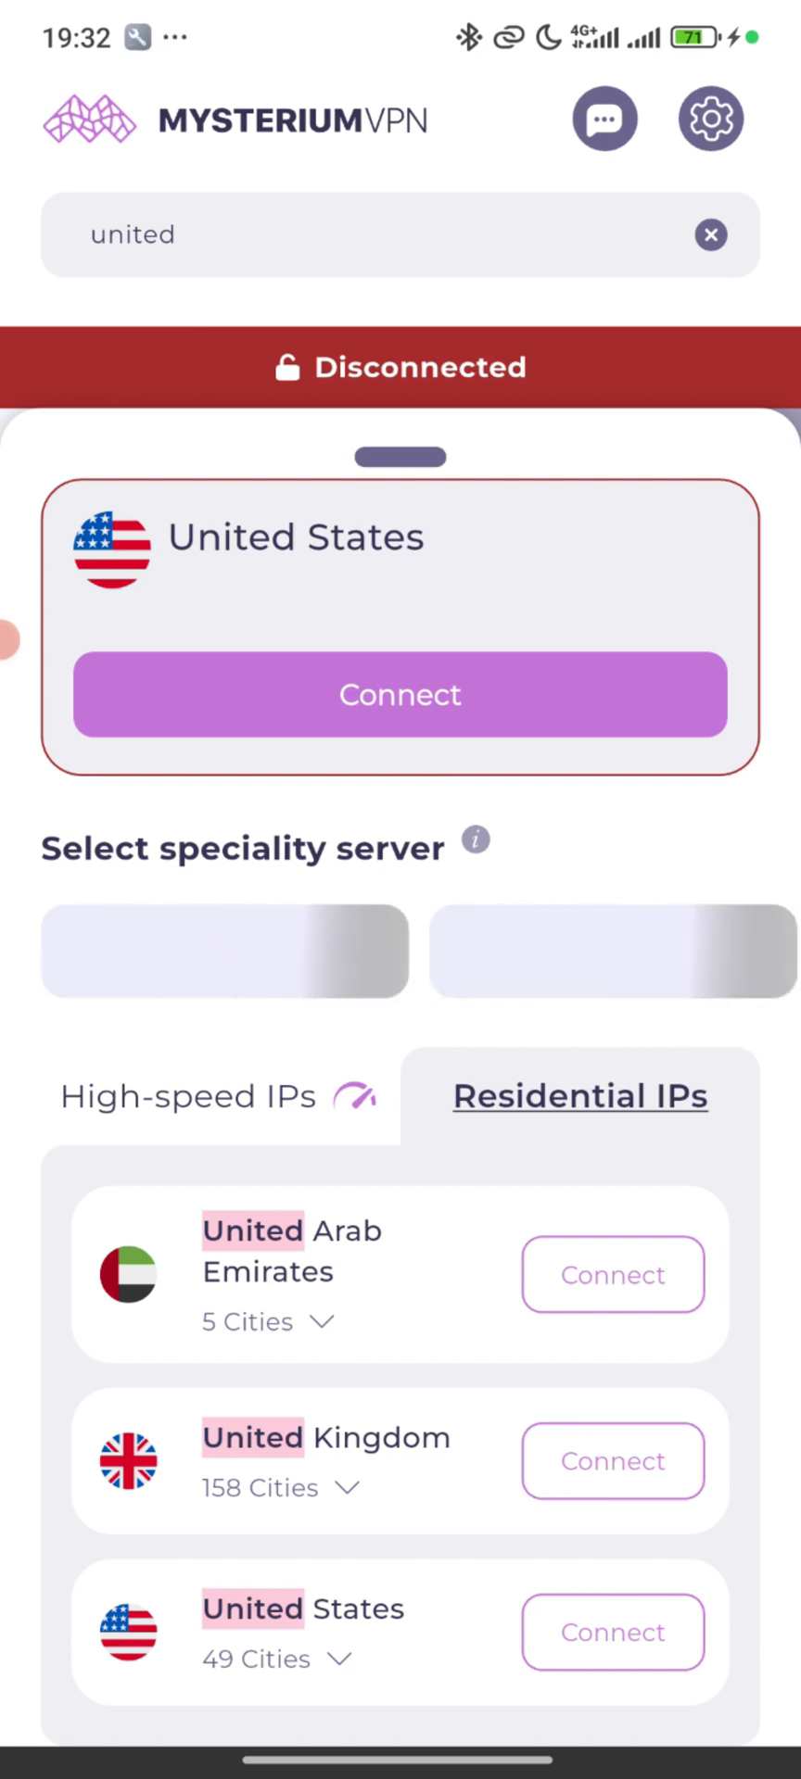
left_click(399, 695)
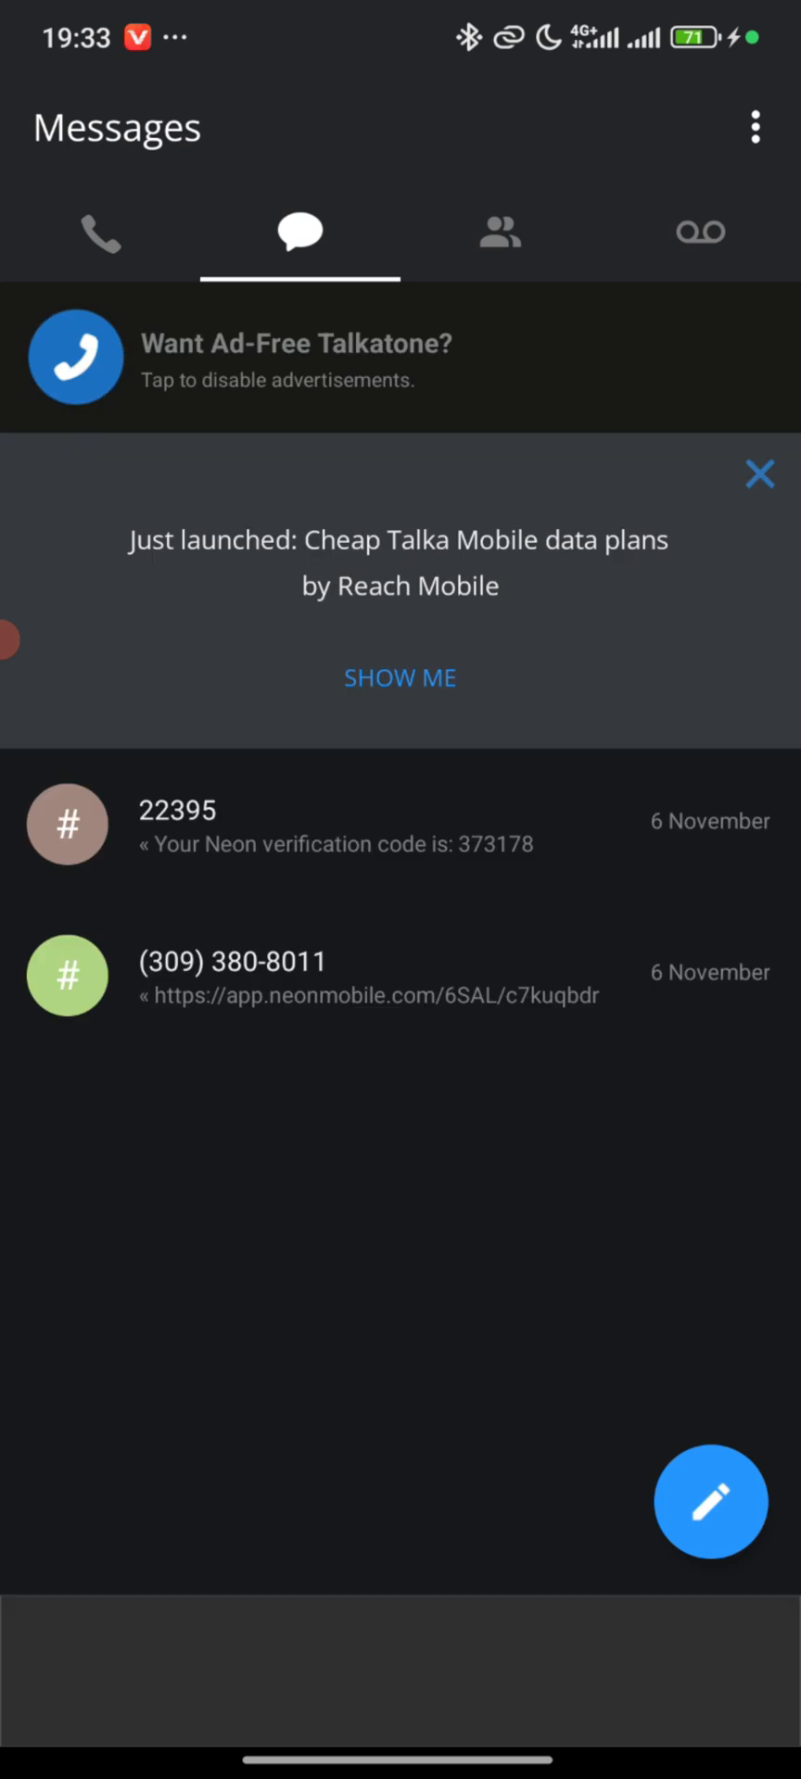
Step: Look through the Contacts, Messages and Voicemail tabs, seeing the account's own number
left_click(498, 235)
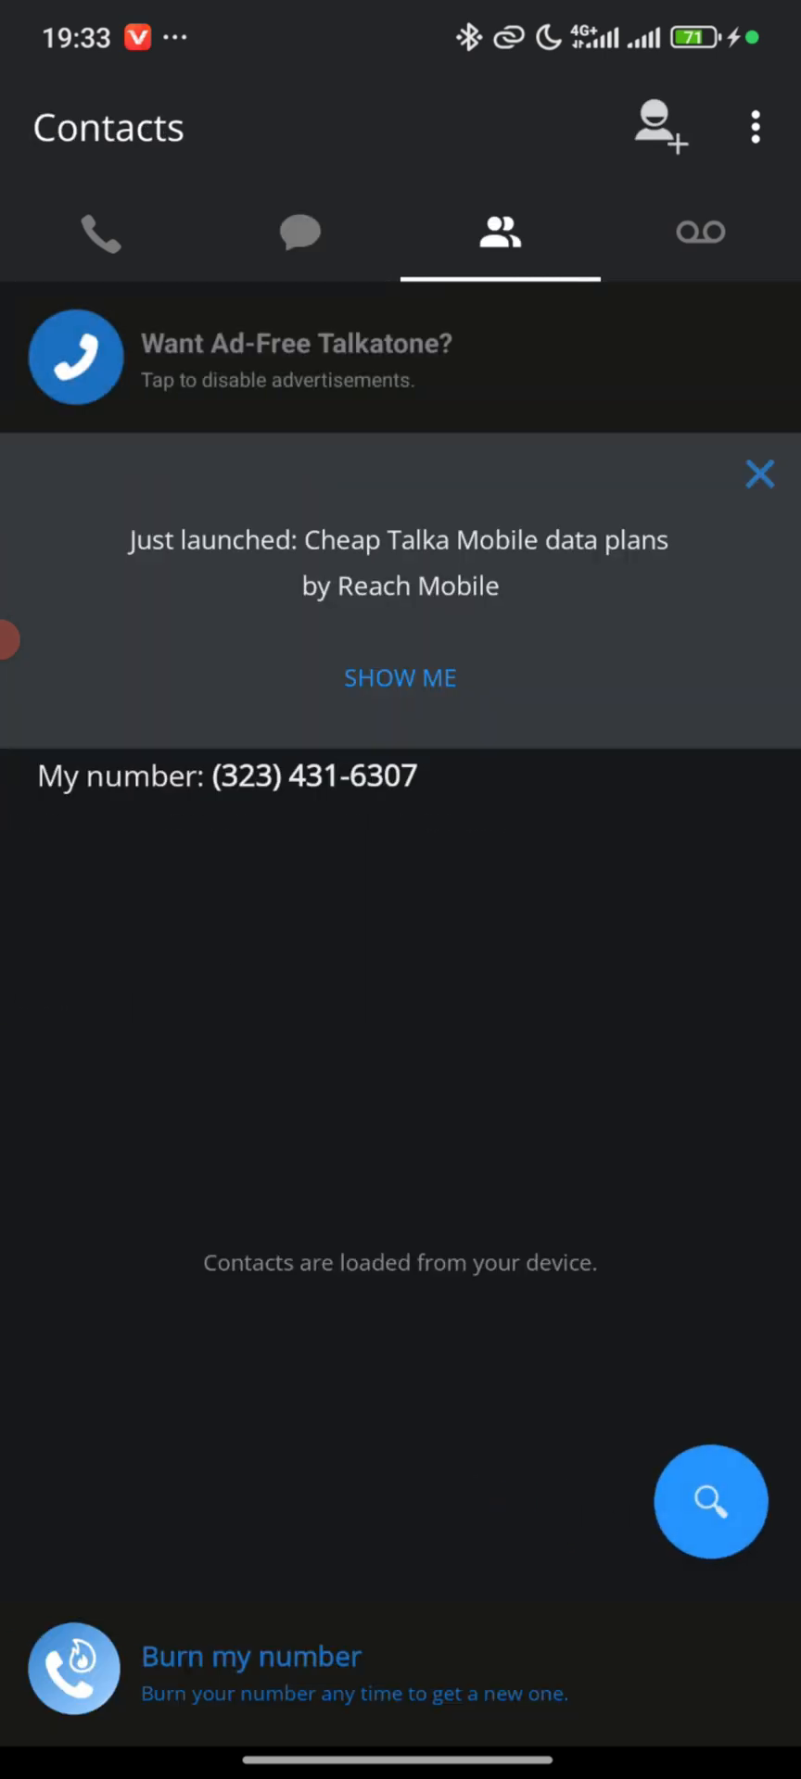
left_click(300, 235)
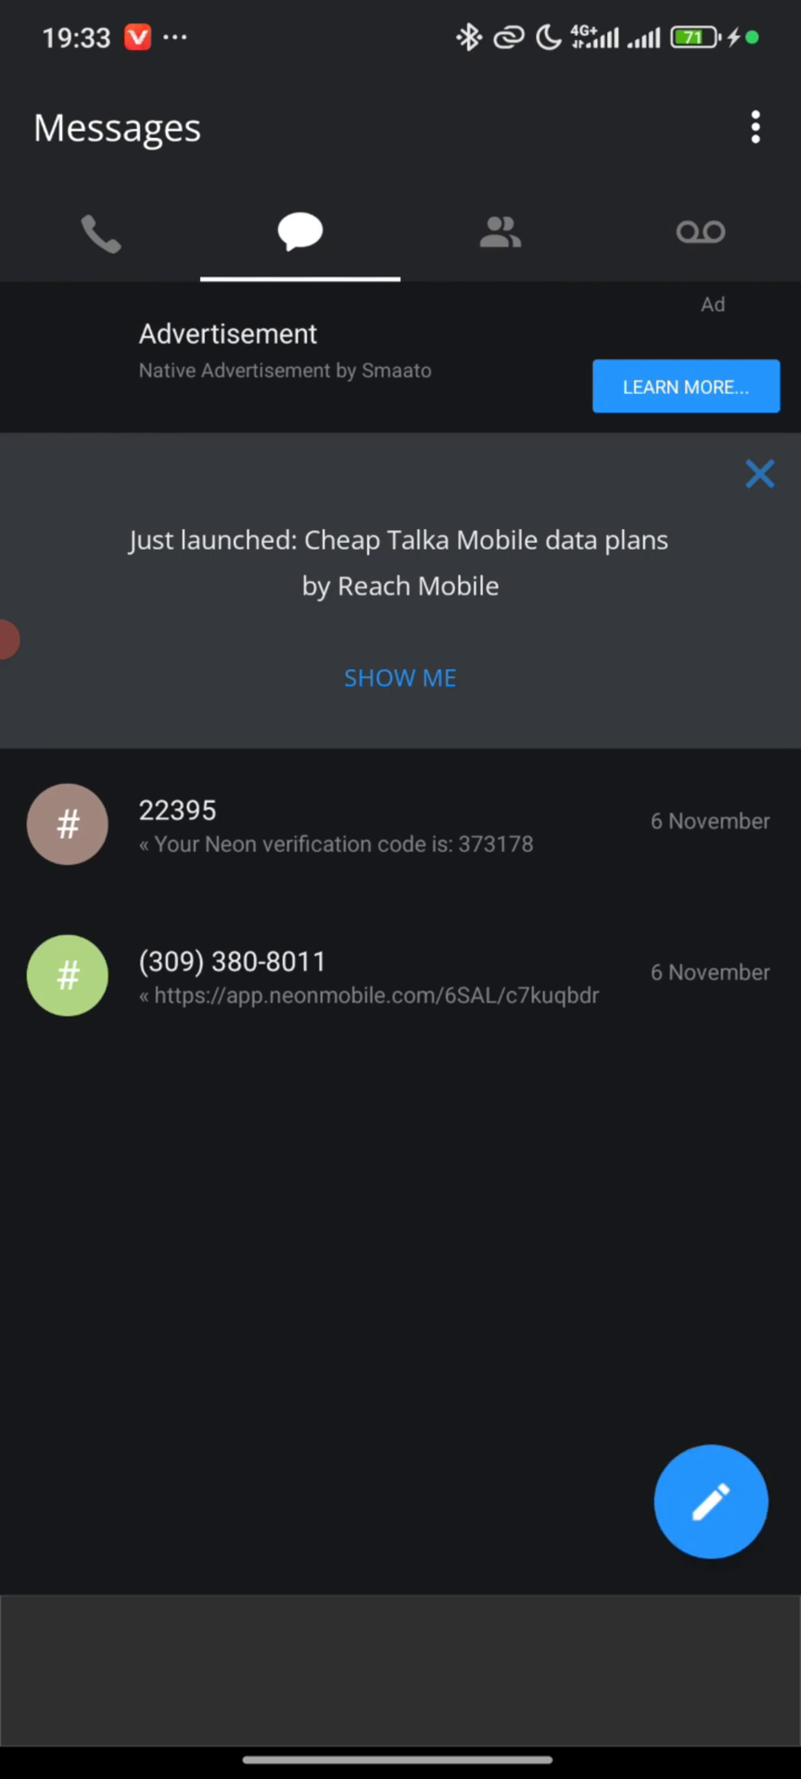
left_click(499, 233)
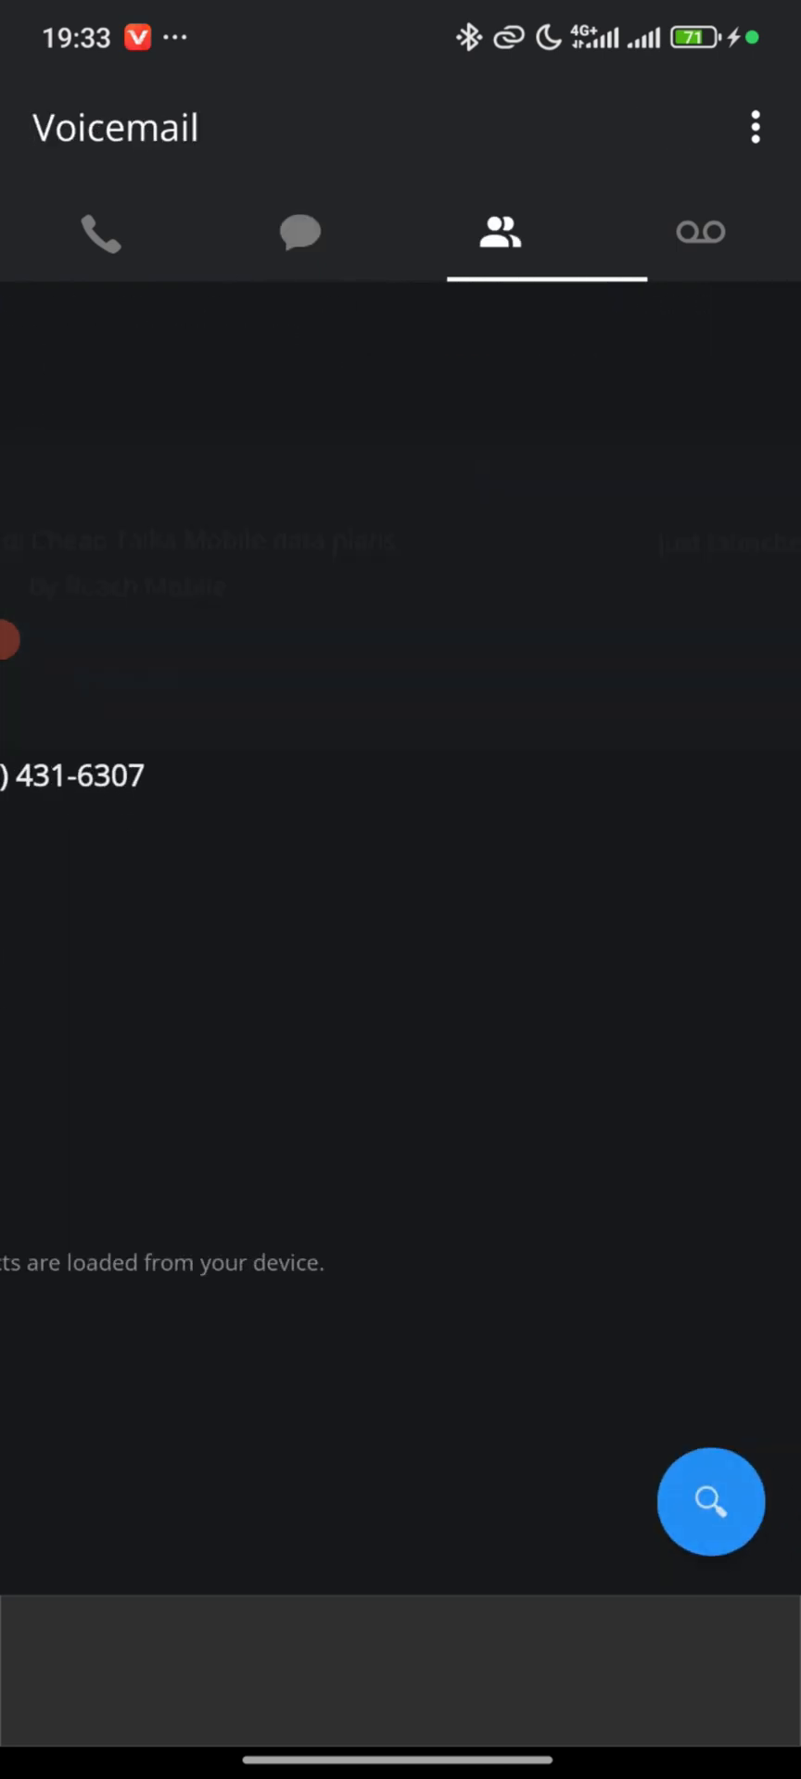
left_click(300, 235)
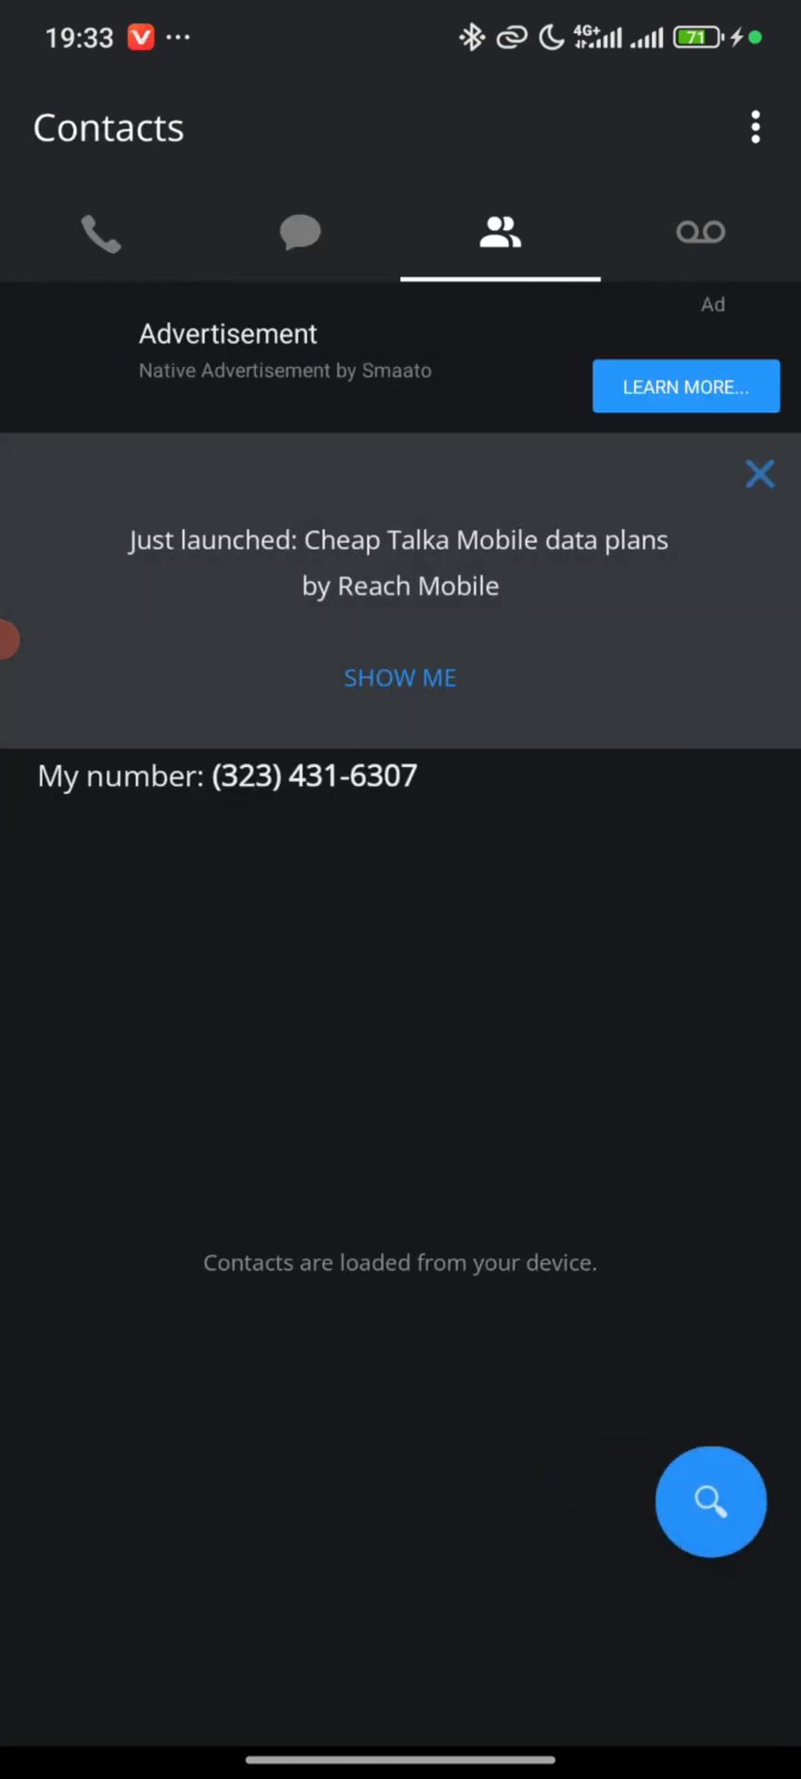
left_click(698, 234)
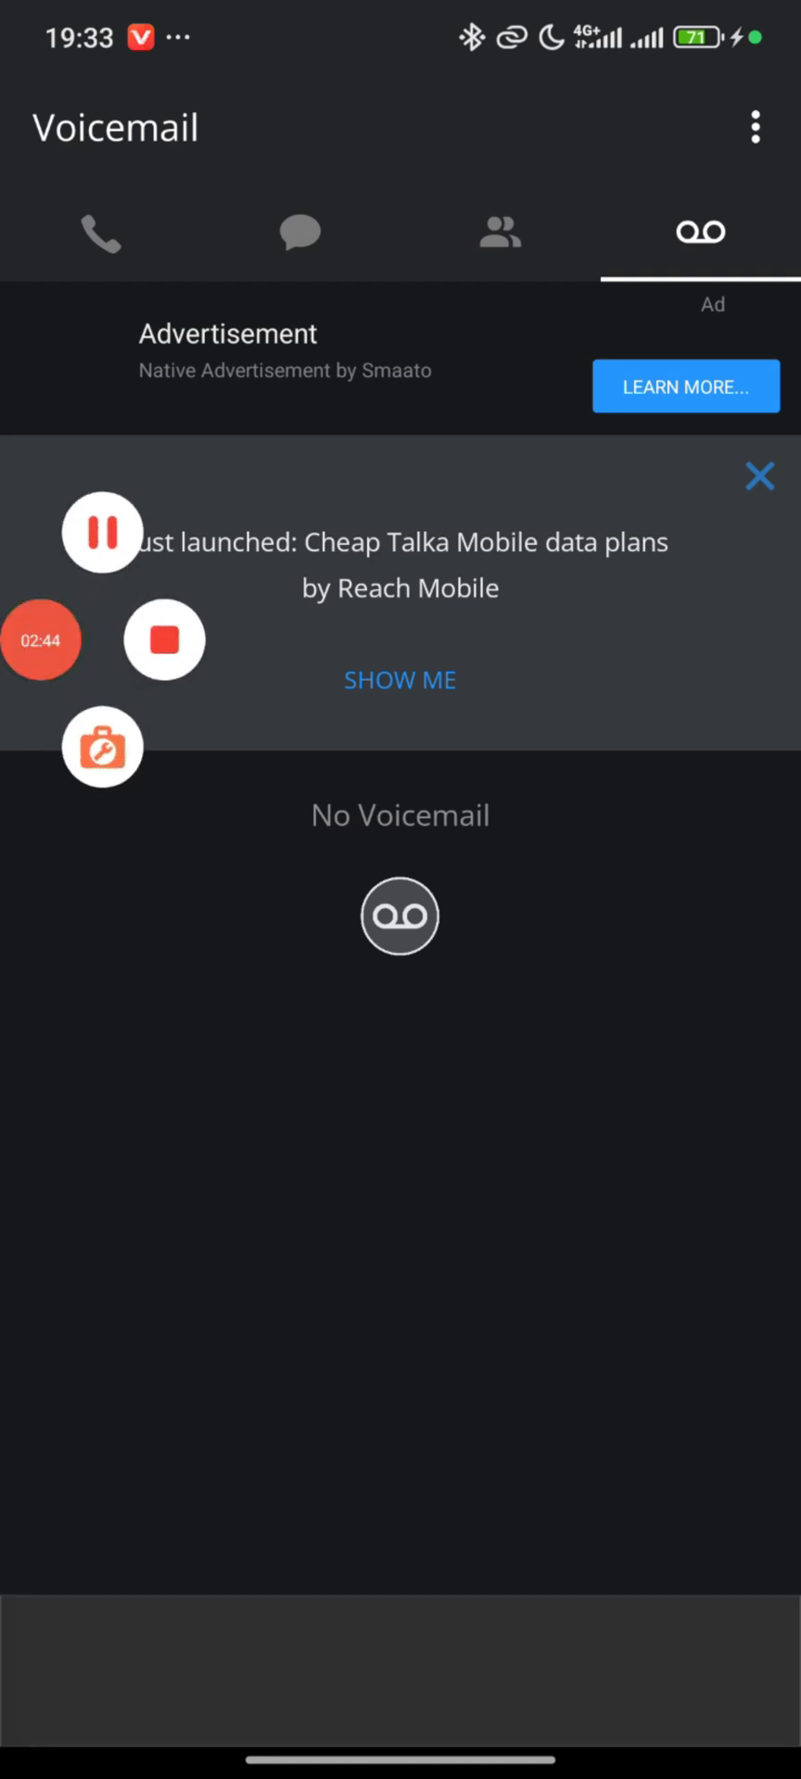
Step: Bring up the overflow menu listing Settings, Help, Credits and Invite Friends
left_click(100, 747)
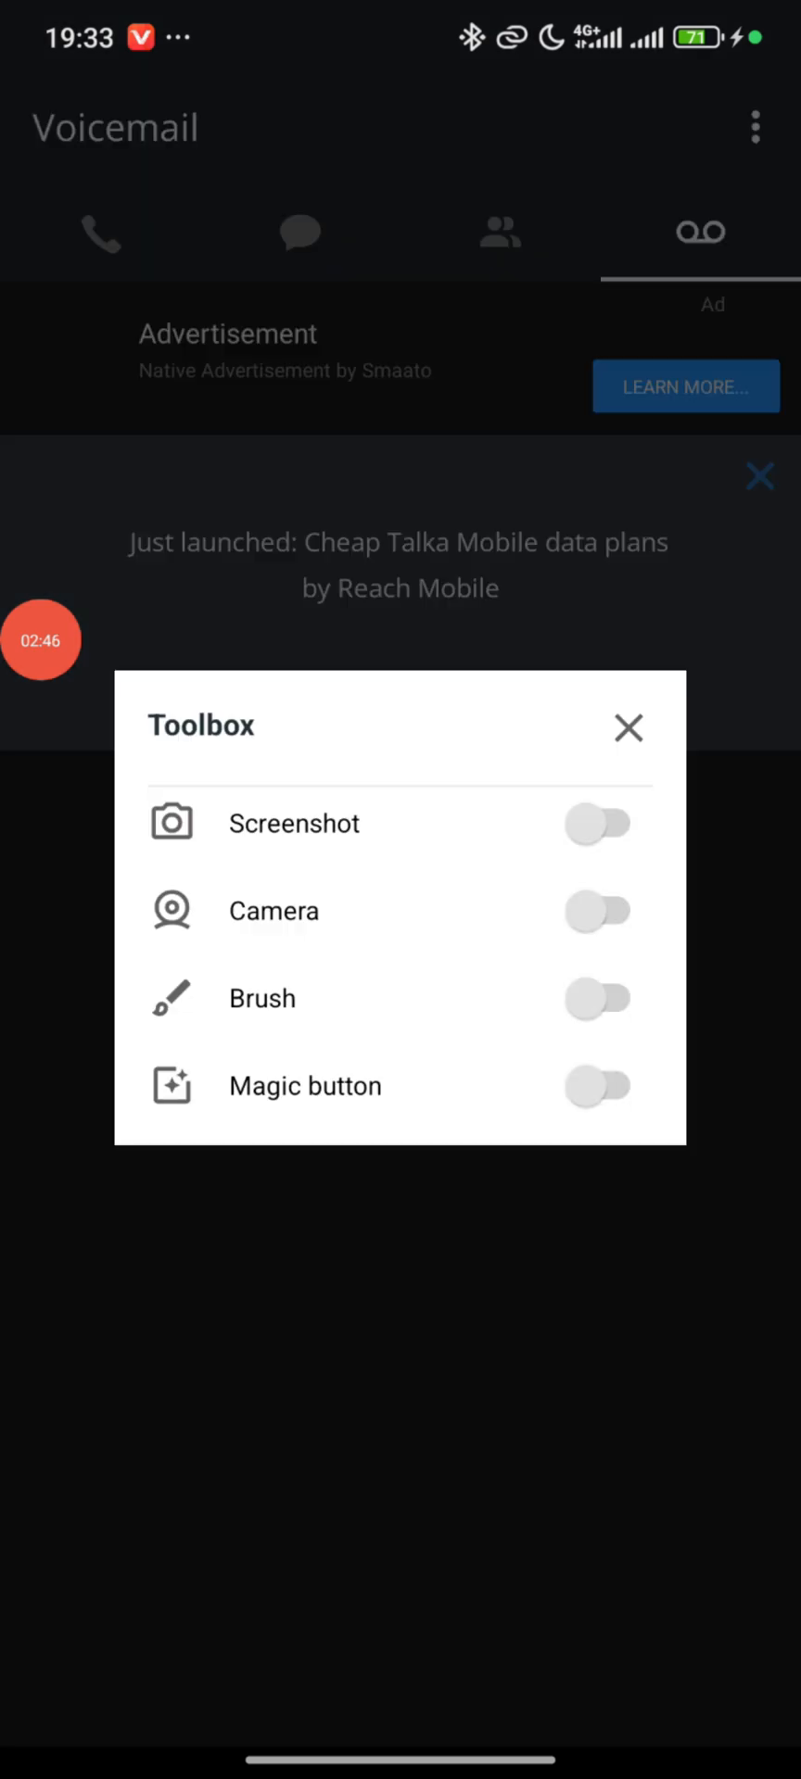
left_click(596, 999)
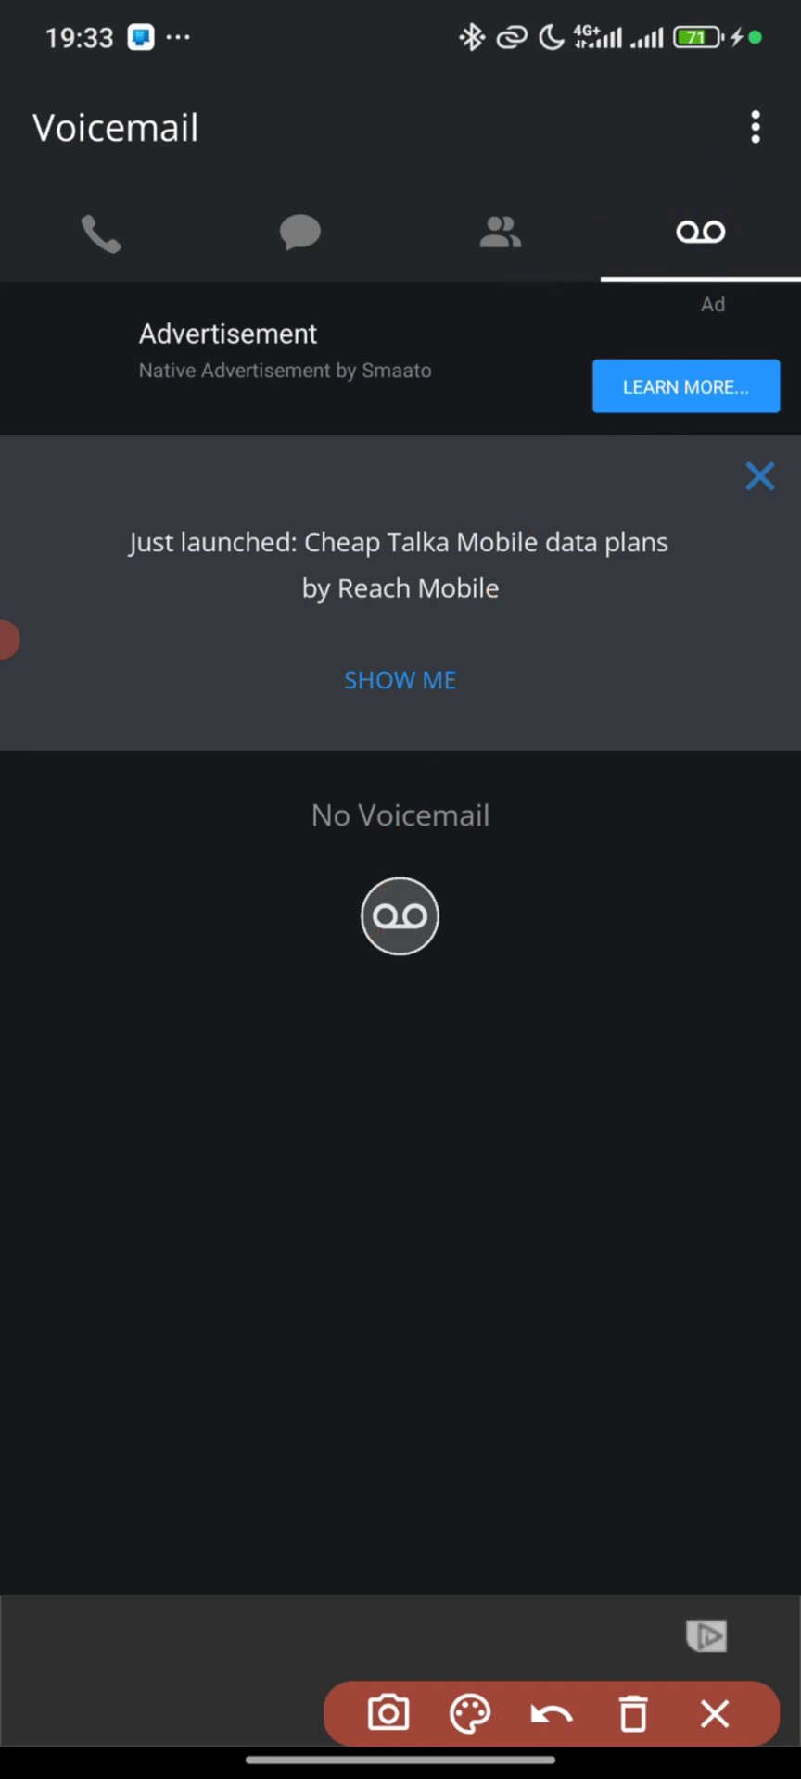
left_click(714, 1713)
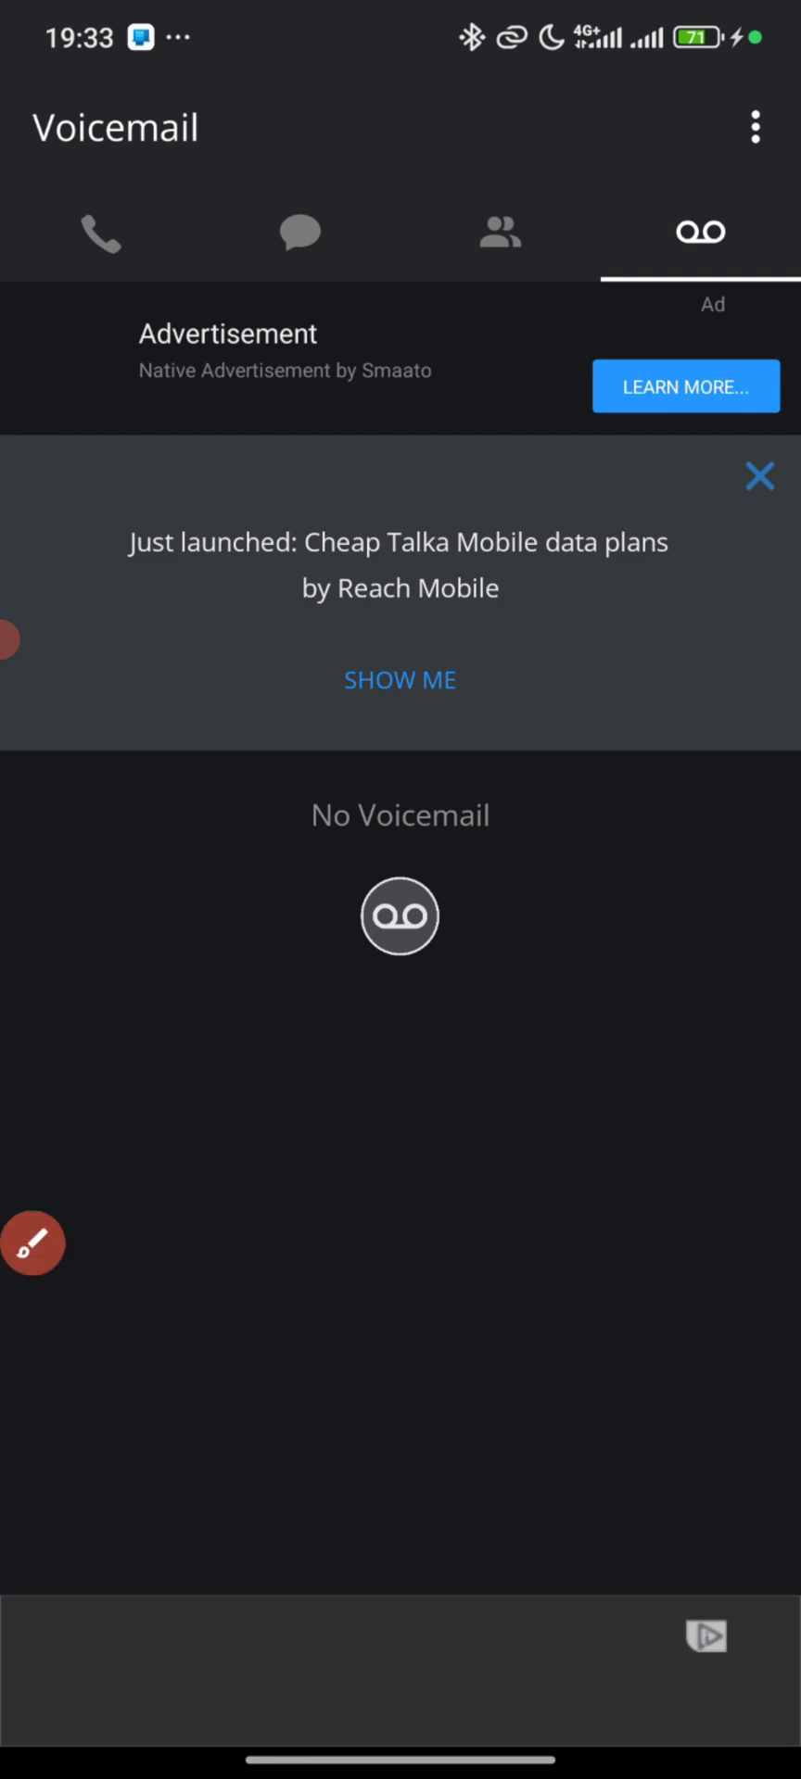
left_click(752, 126)
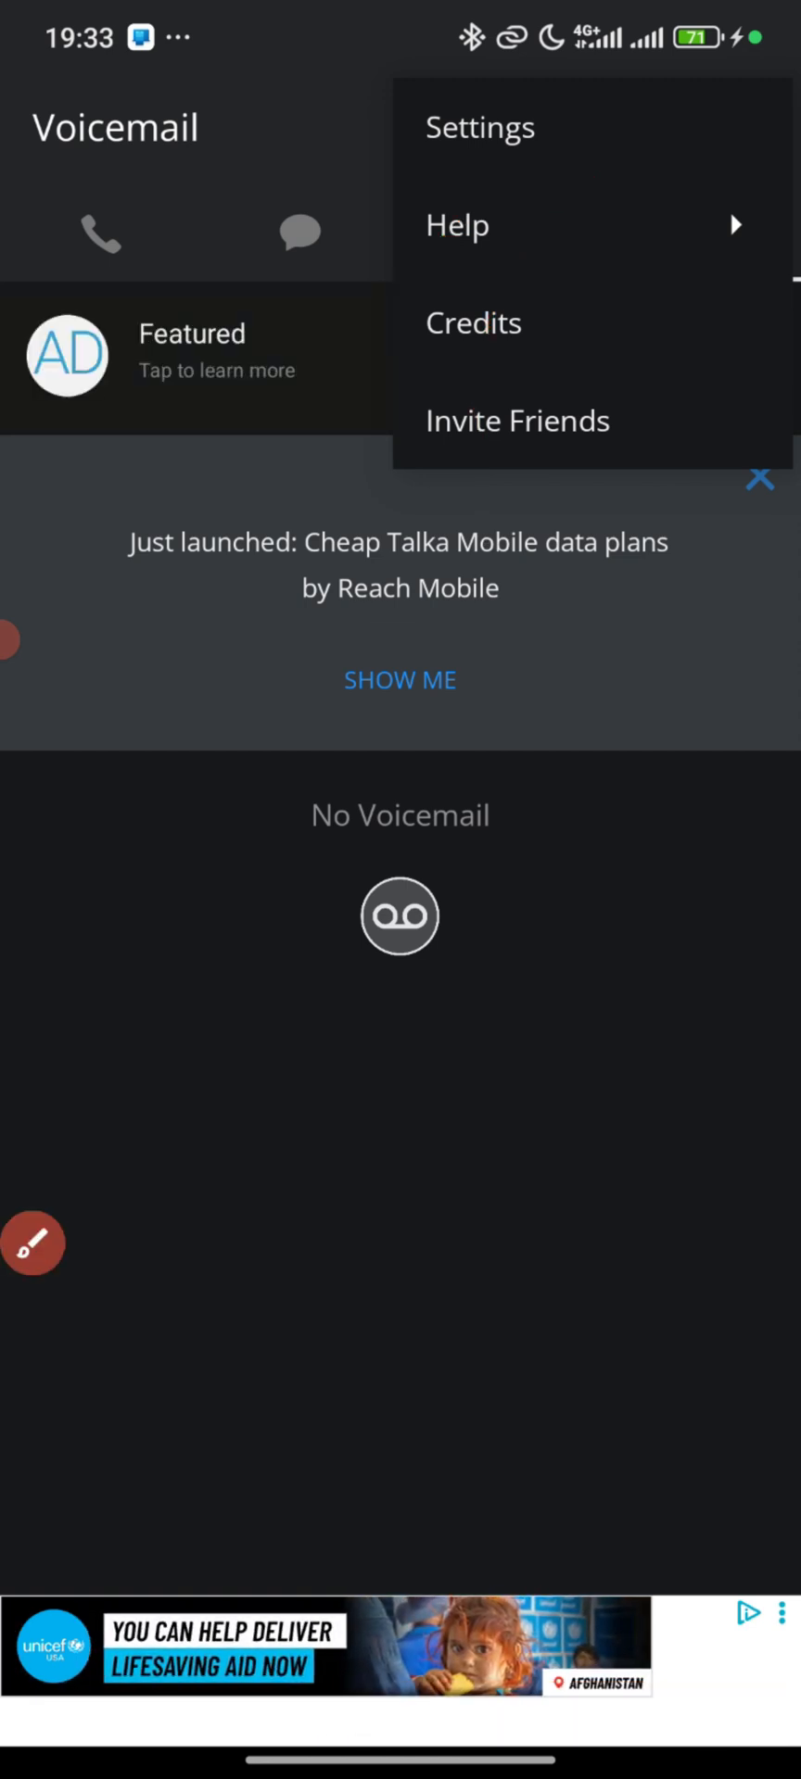
Step: Go into Settings and reach the Burn a Number page
left_click(478, 126)
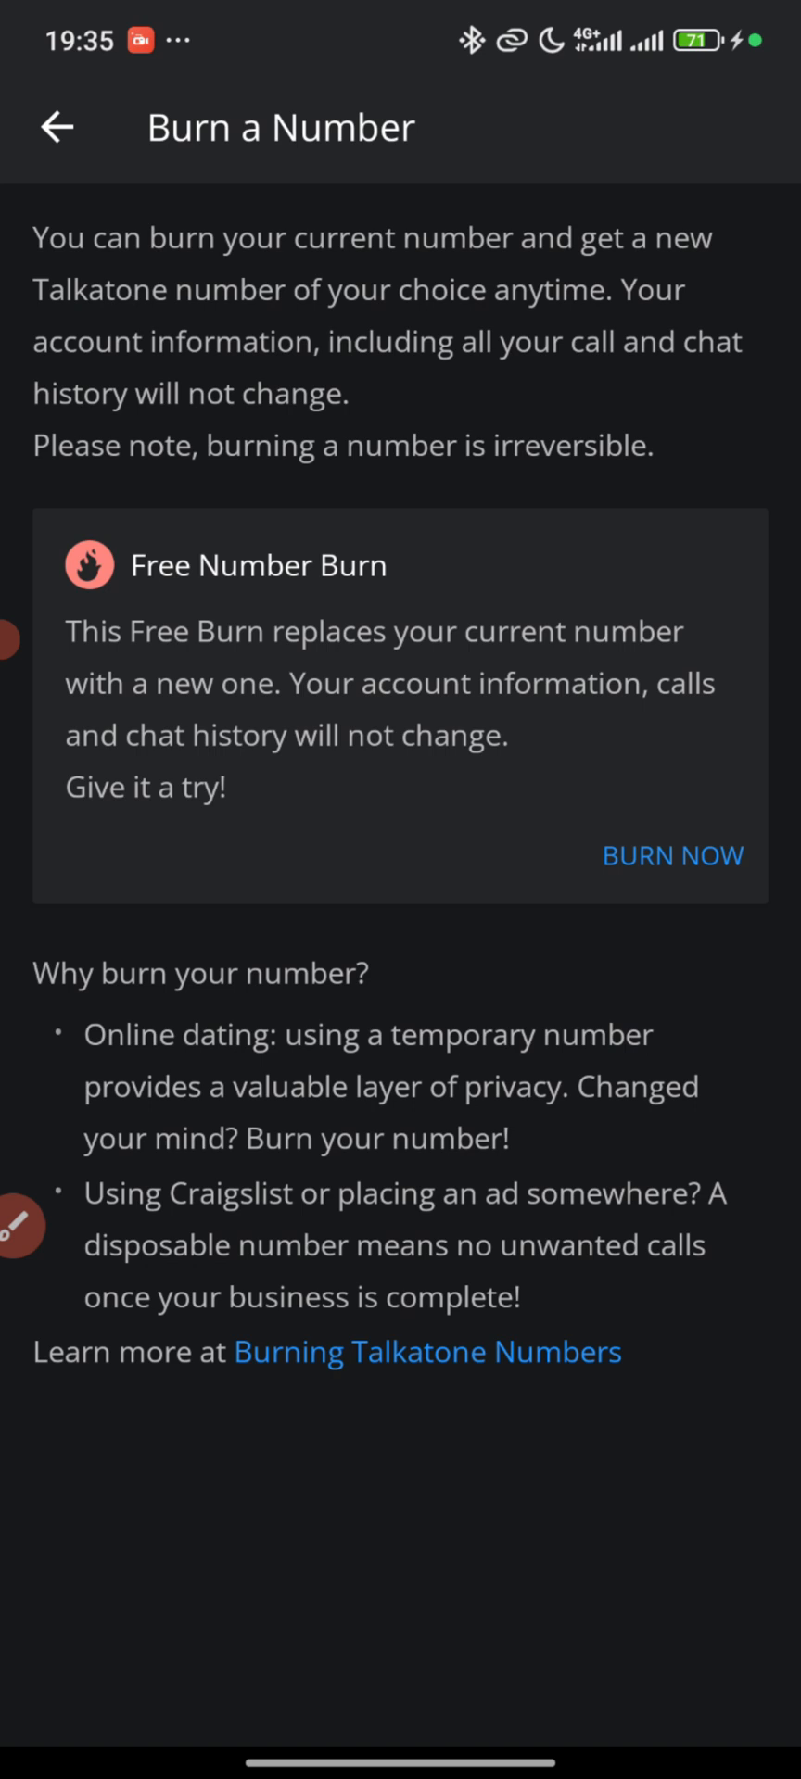
left_click_drag(97, 183, 606, 180)
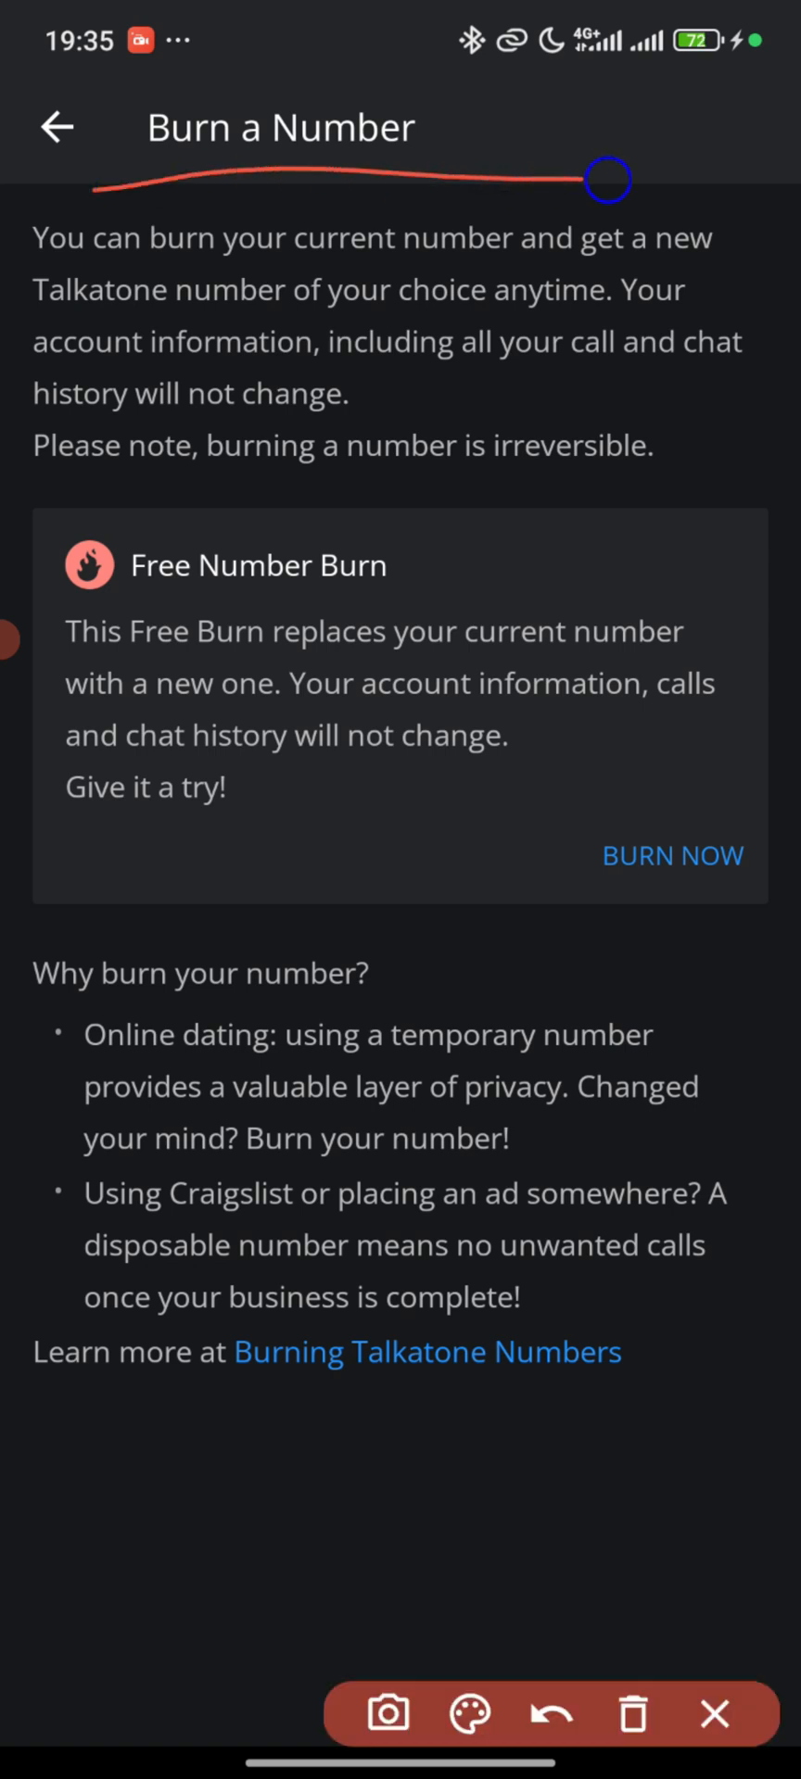
left_click_drag(610, 179, 263, 556)
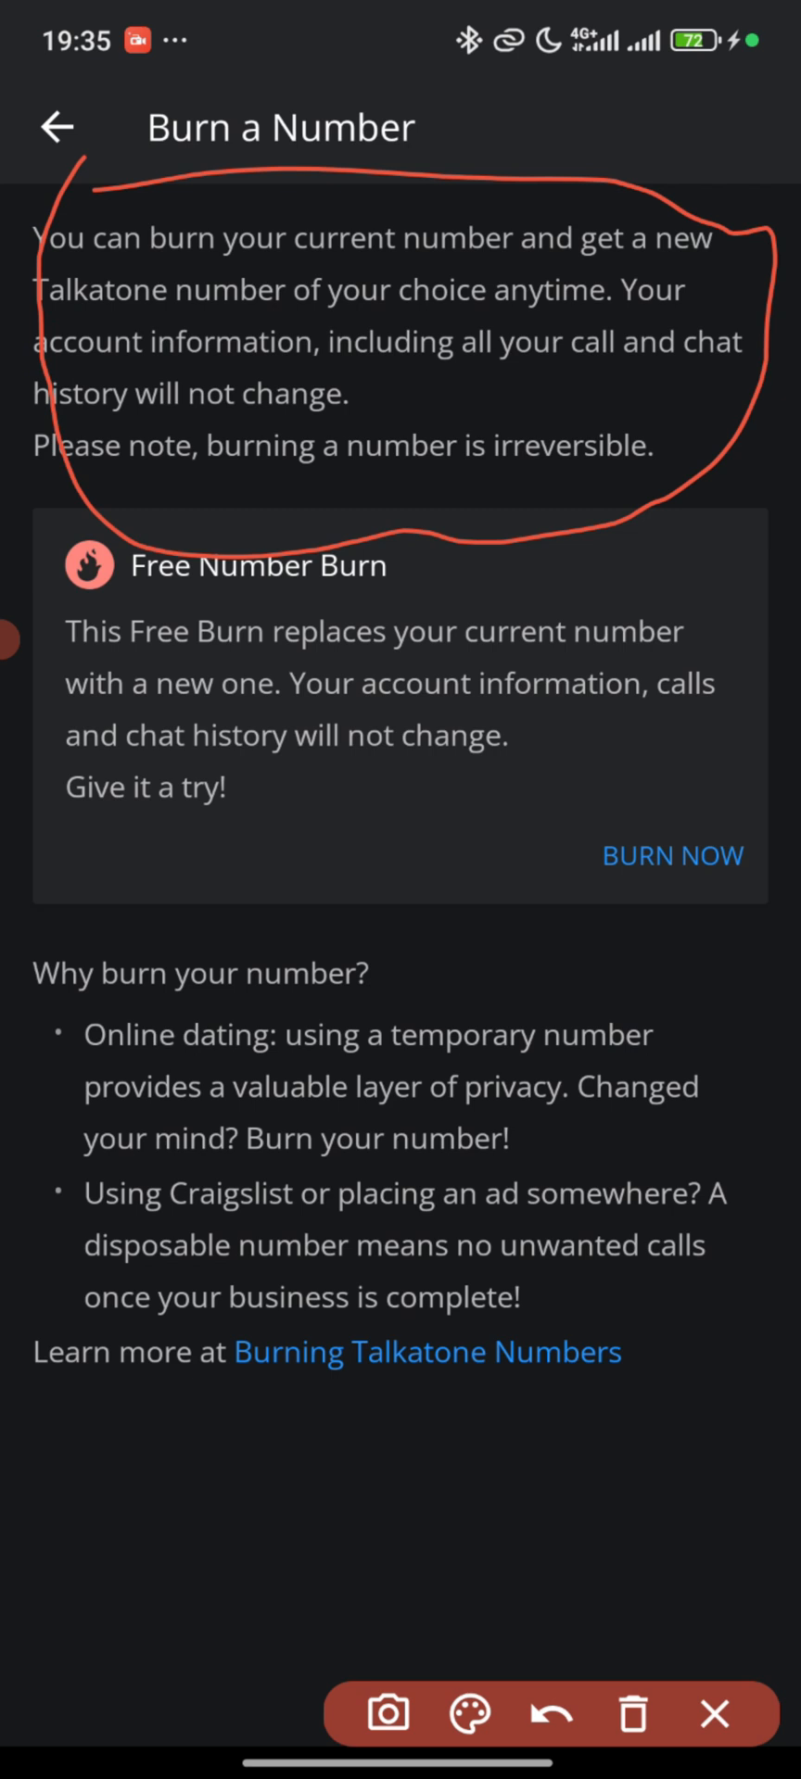
left_click(548, 1714)
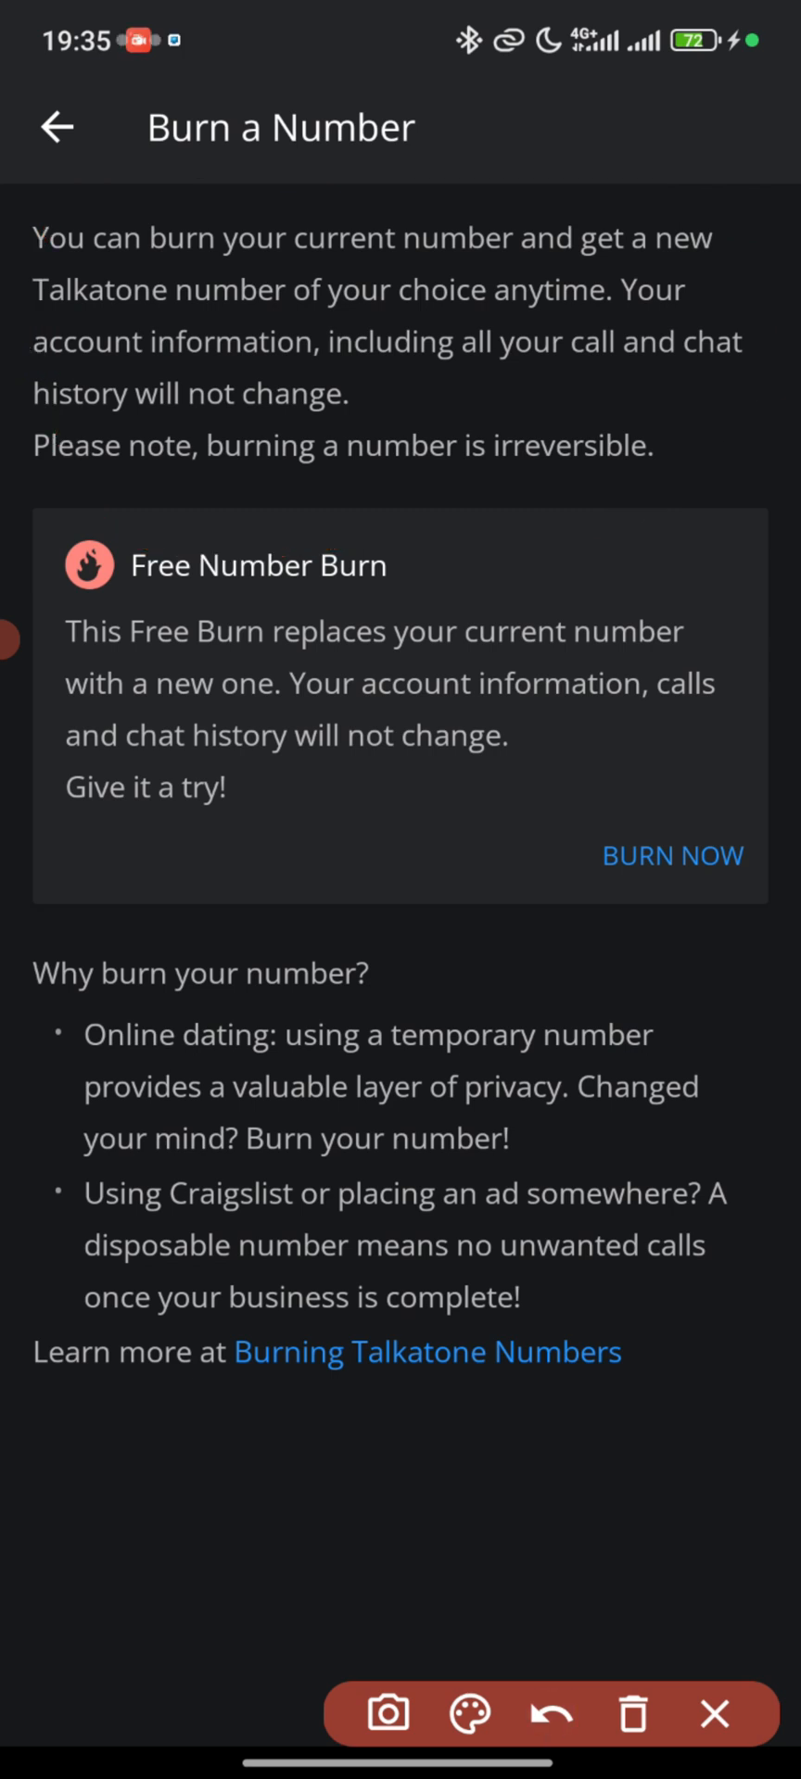
left_click_drag(53, 508, 204, 649)
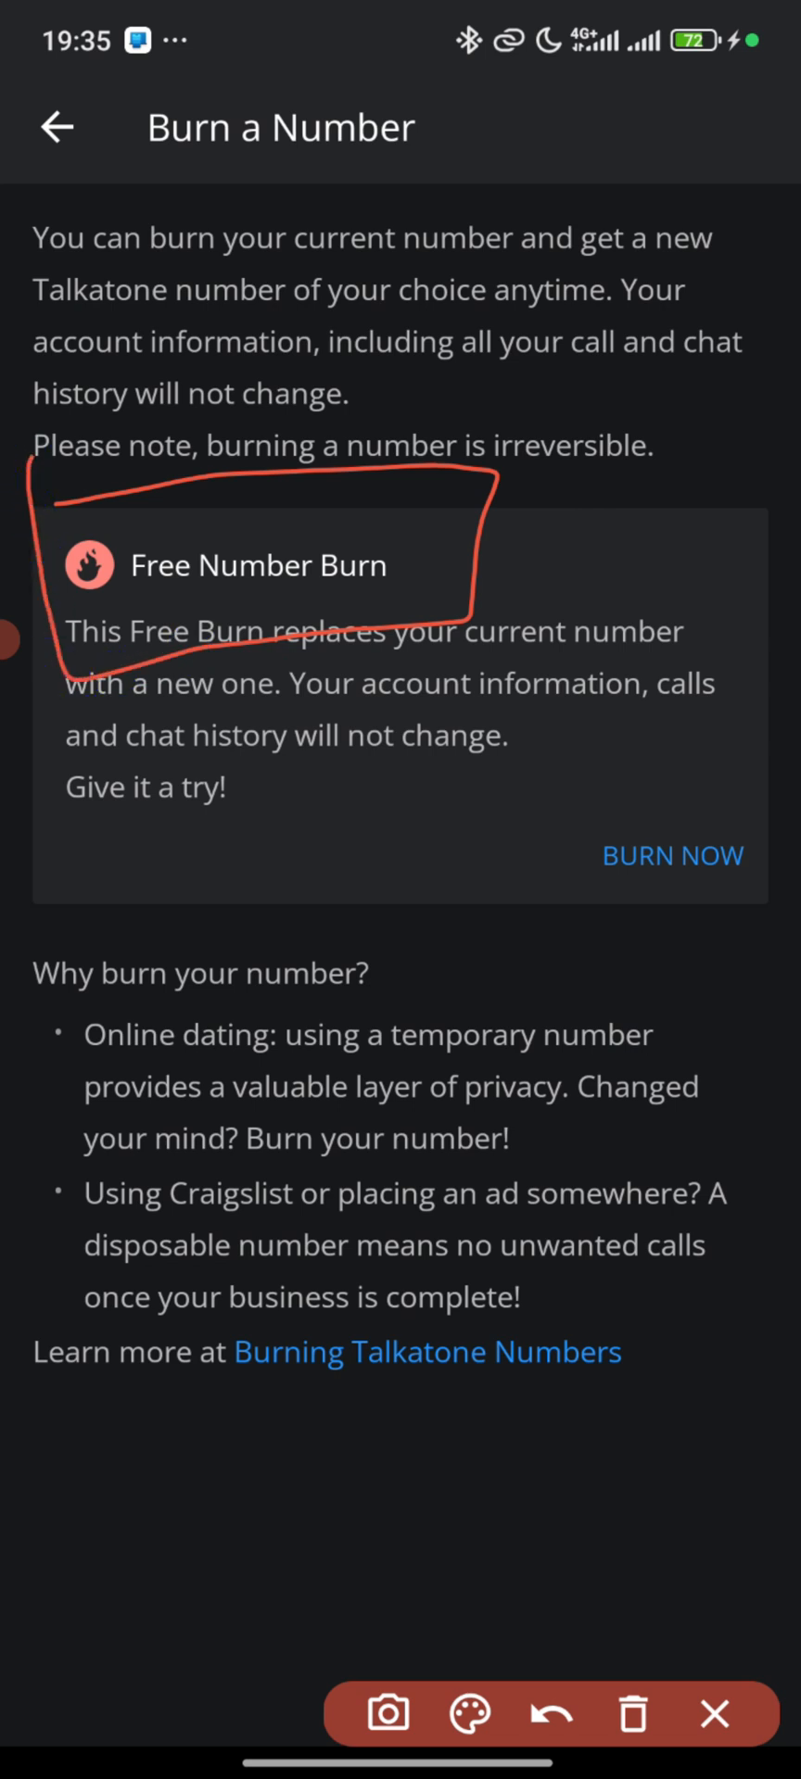
left_click(546, 1712)
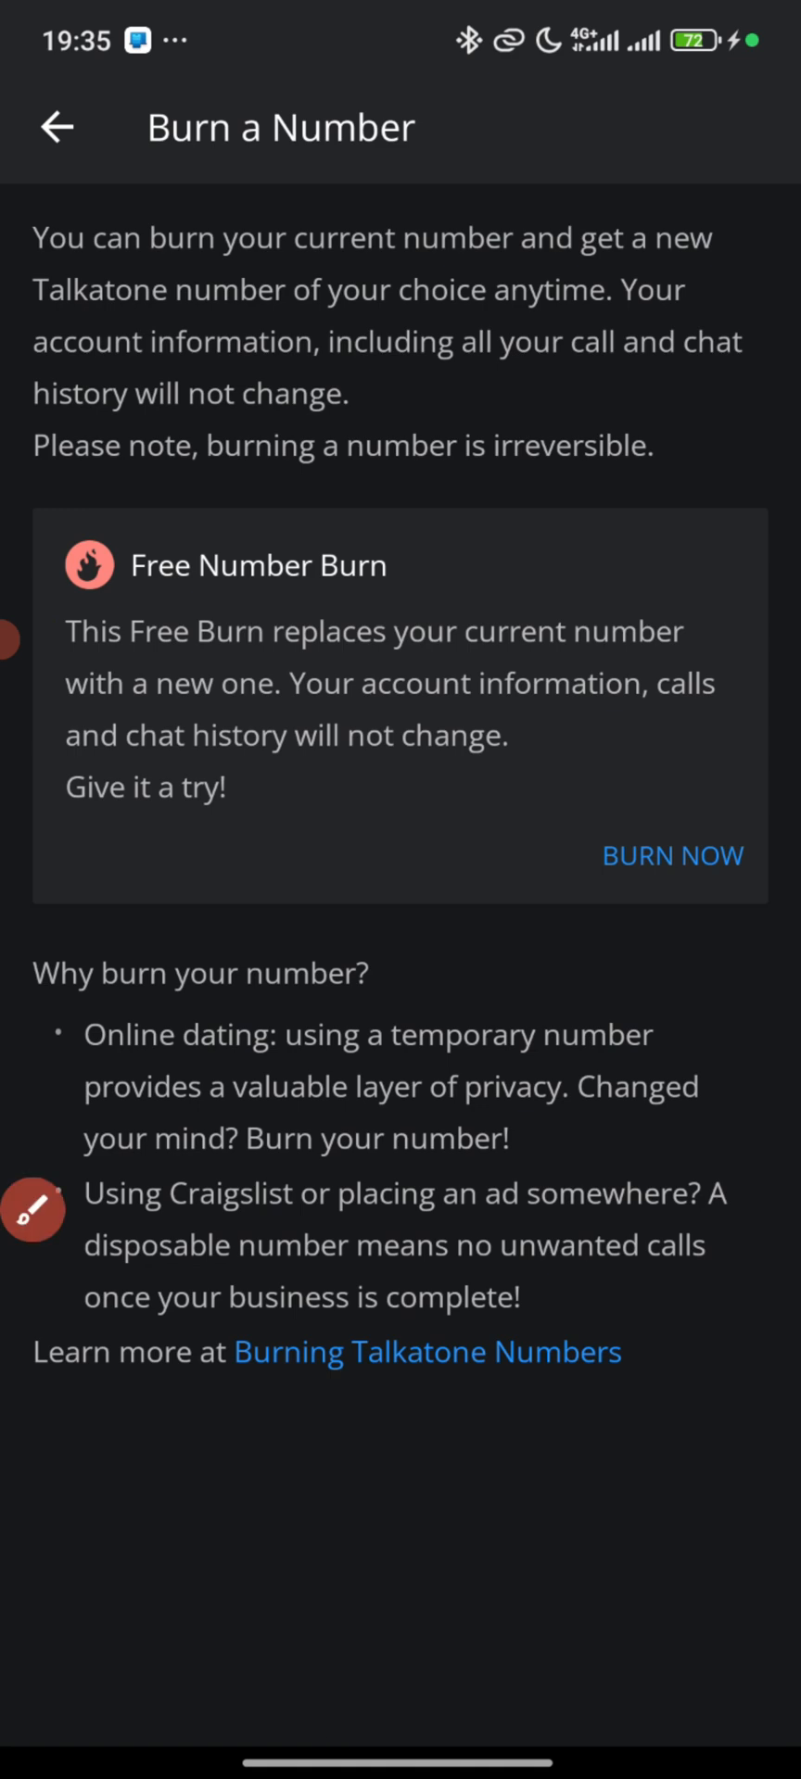
left_click(671, 856)
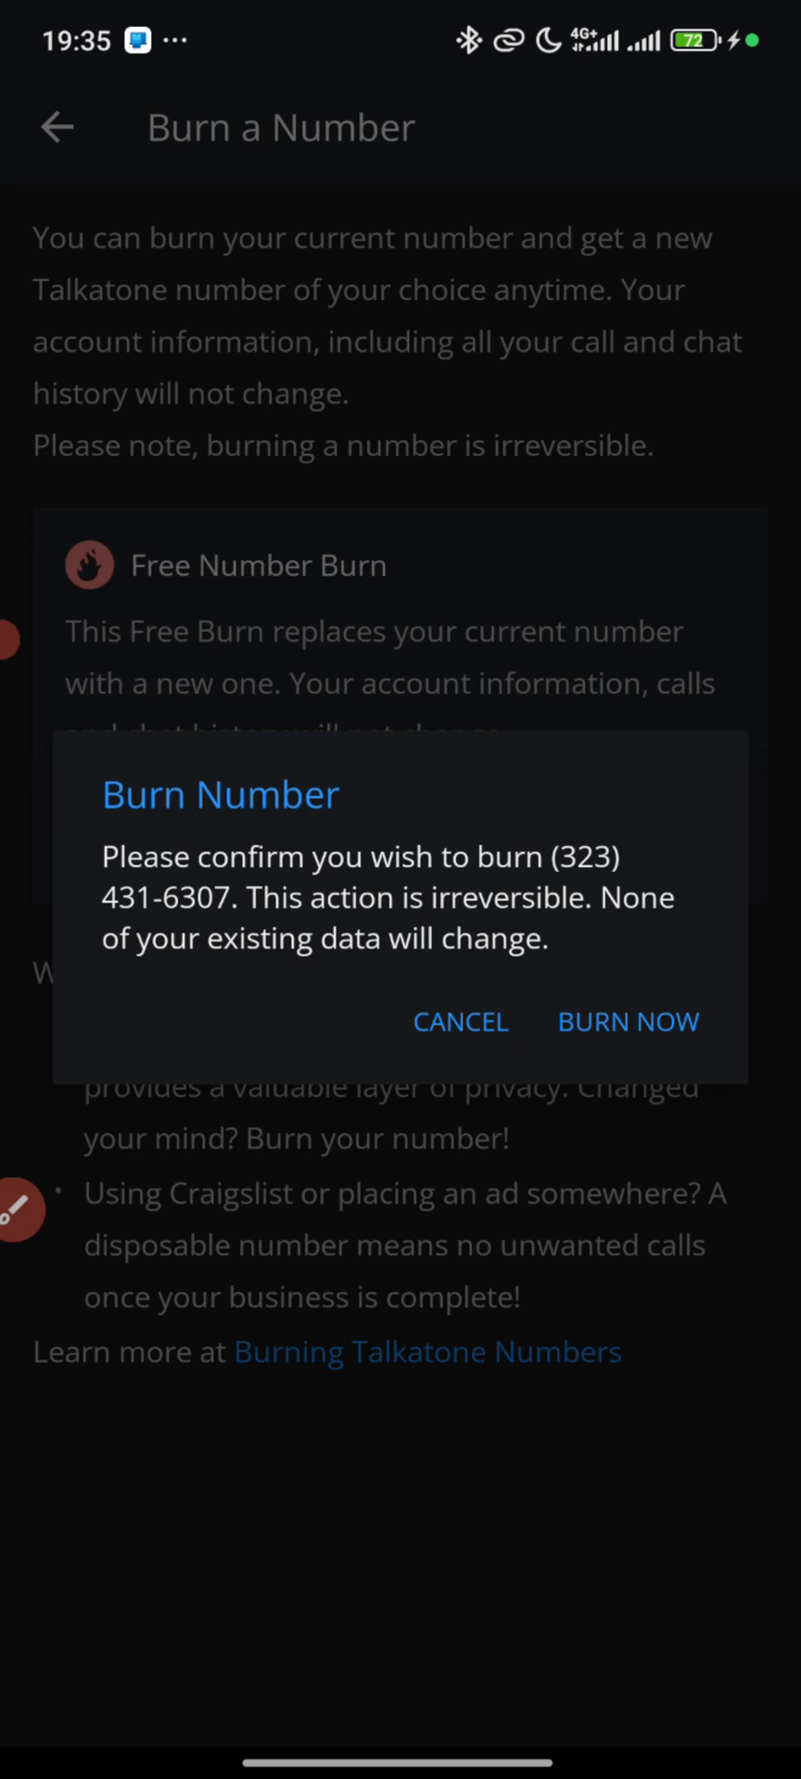
Step: Confirm BURN NOW on the old number and proceed to choosing a new one
left_click(627, 1021)
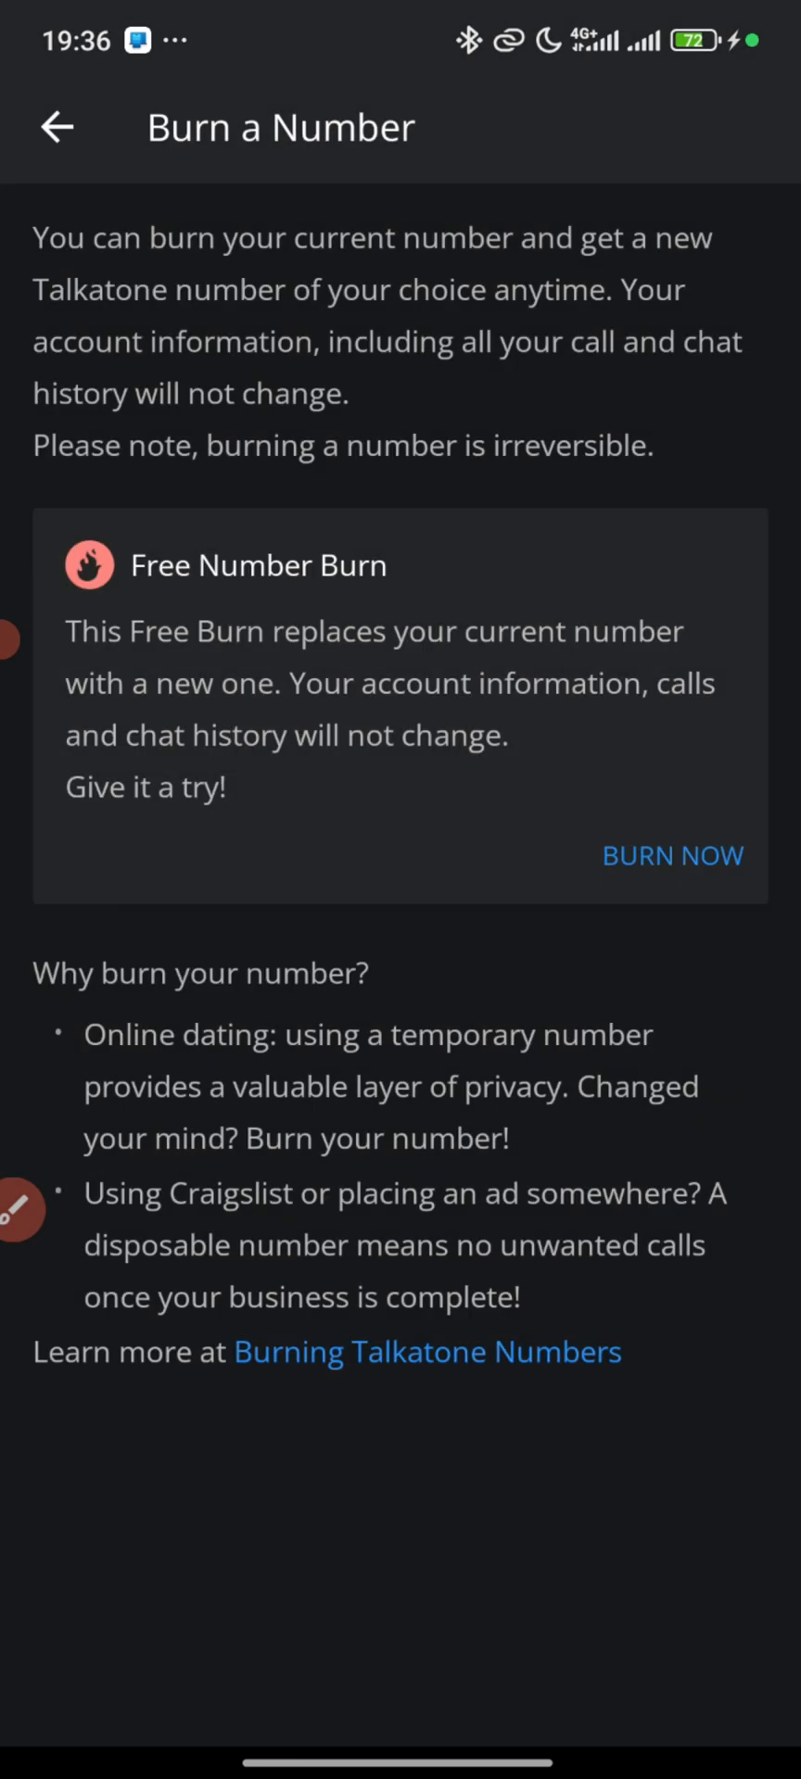
left_click(671, 856)
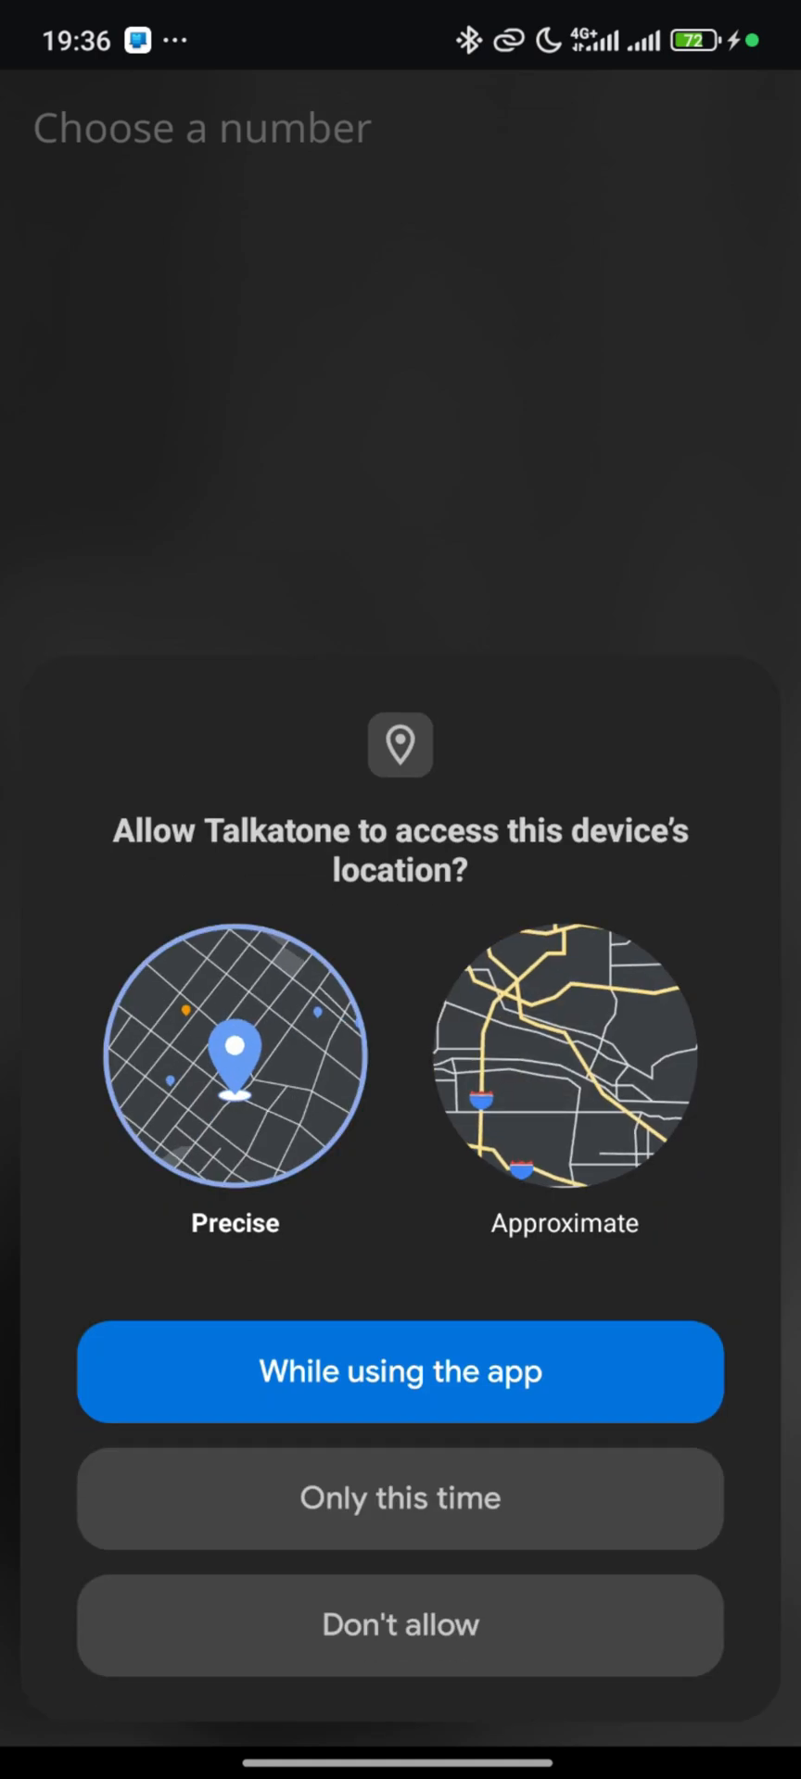
left_click(400, 1372)
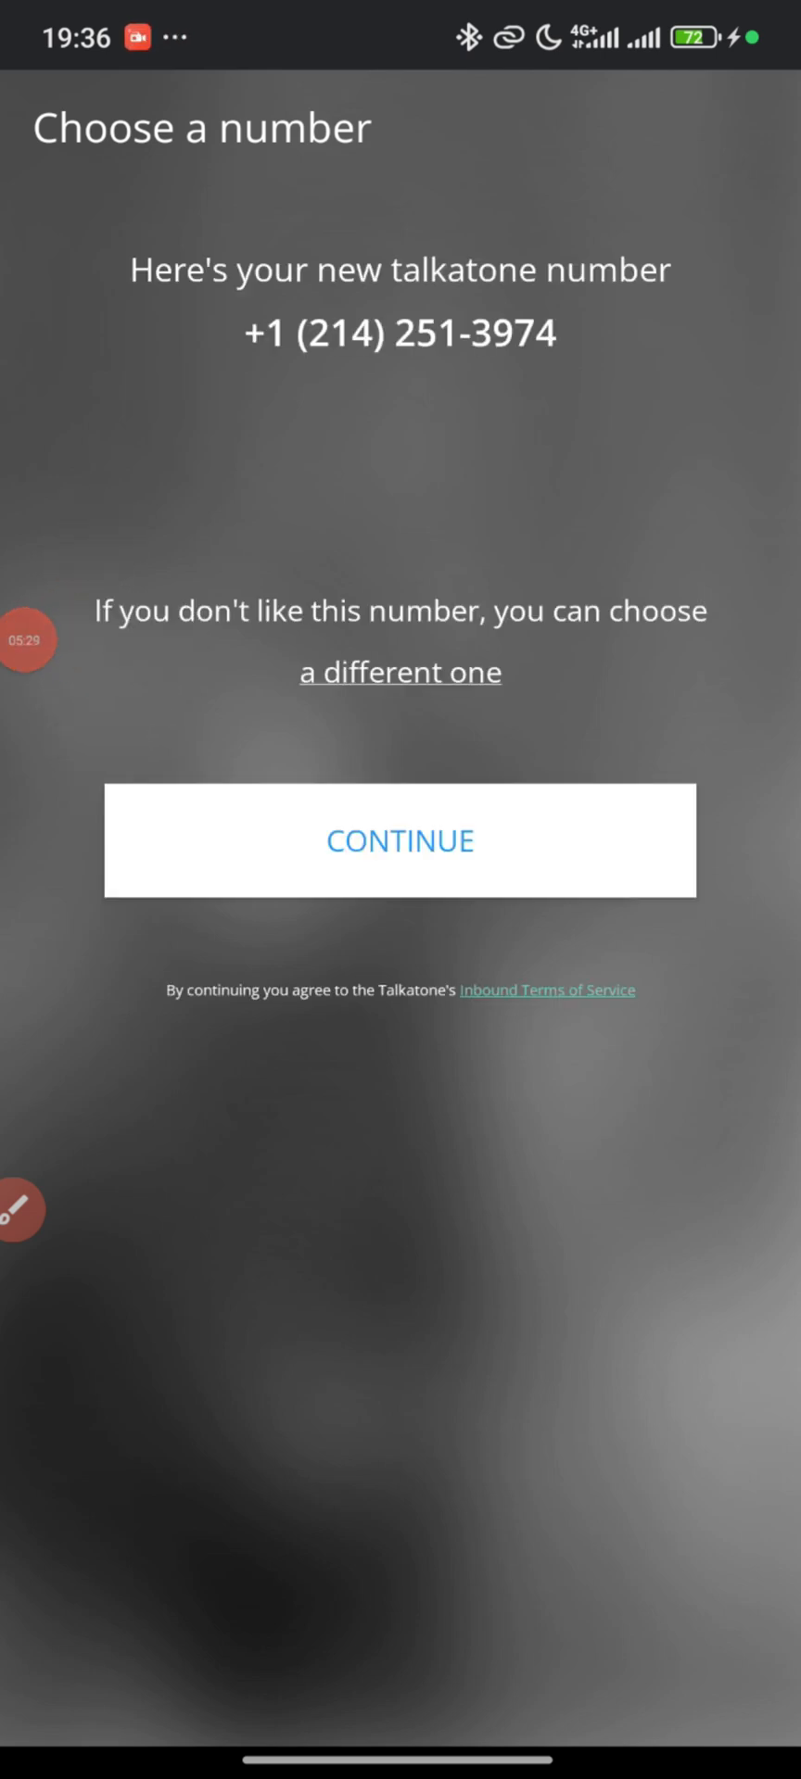
left_click(399, 671)
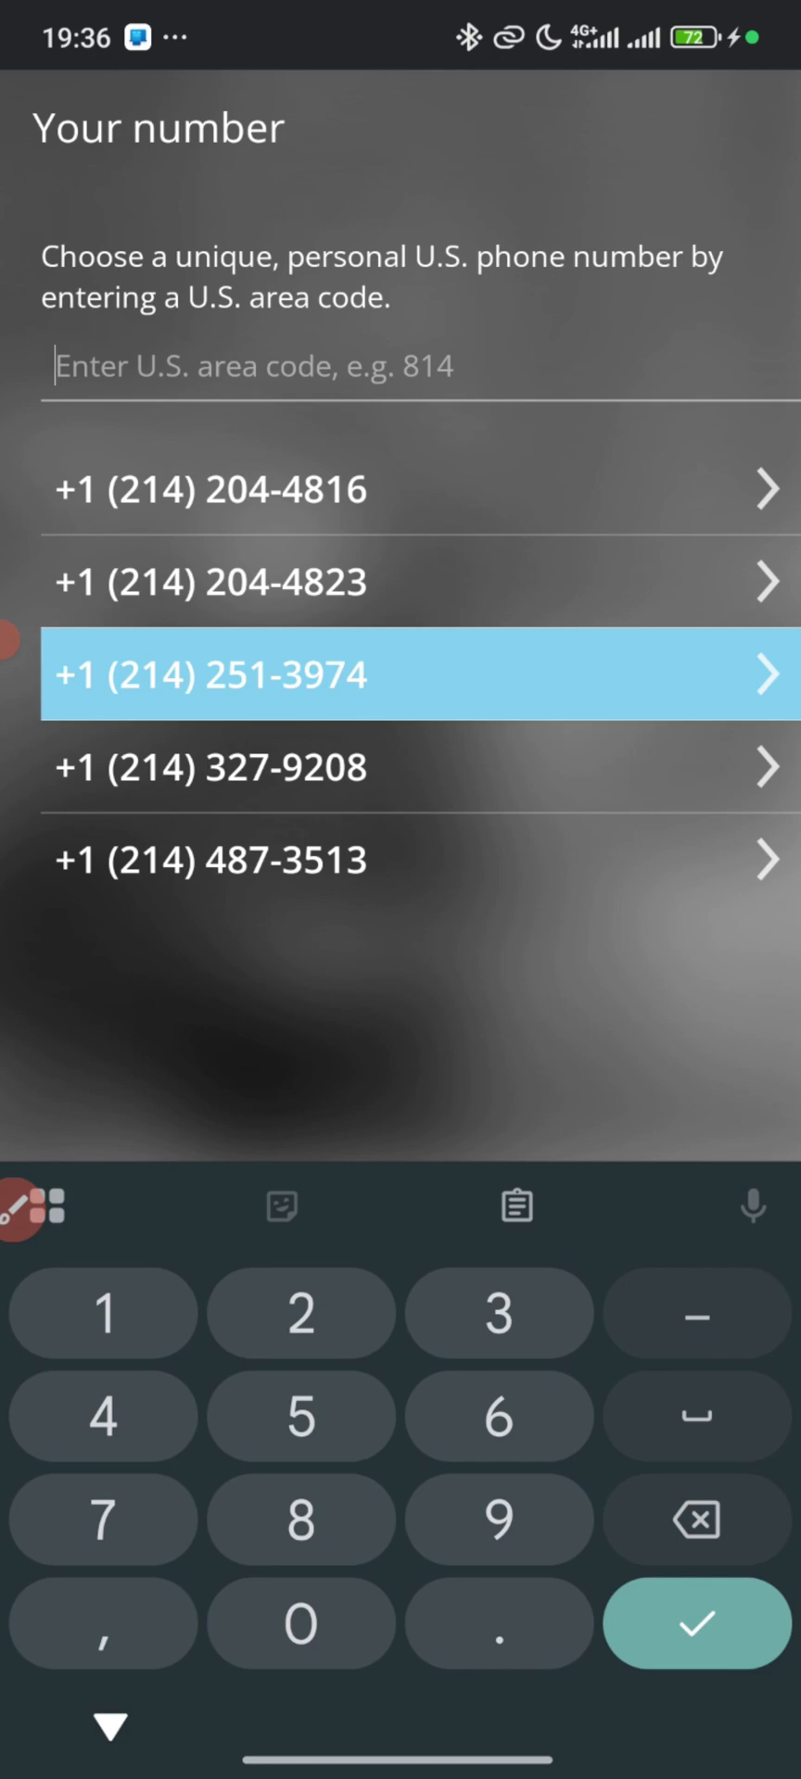
type("416")
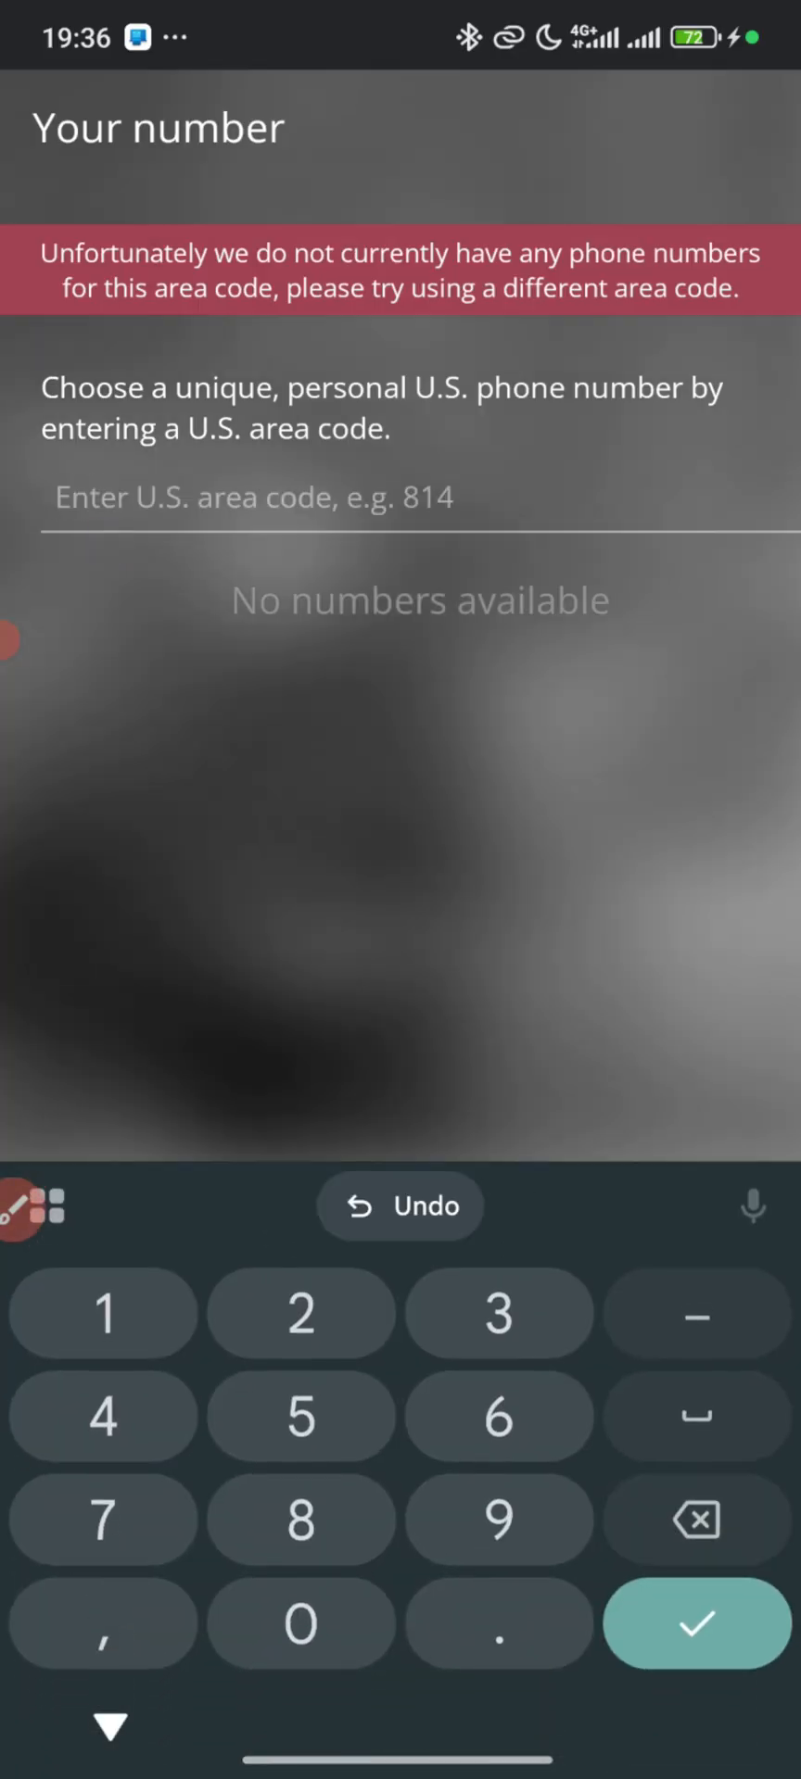
type("437")
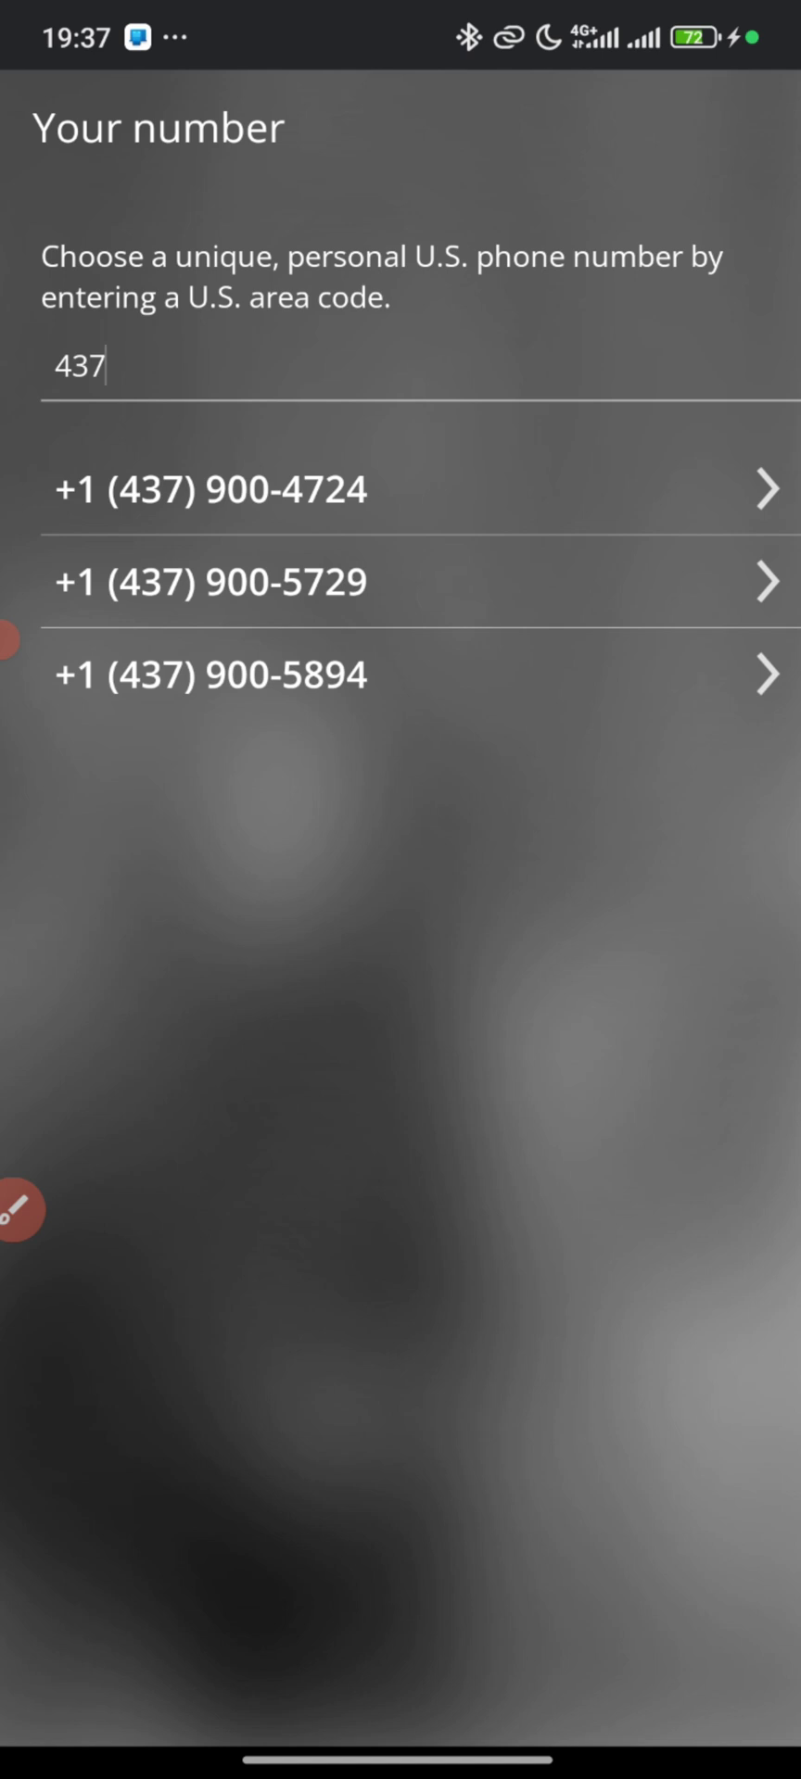
left_click(210, 490)
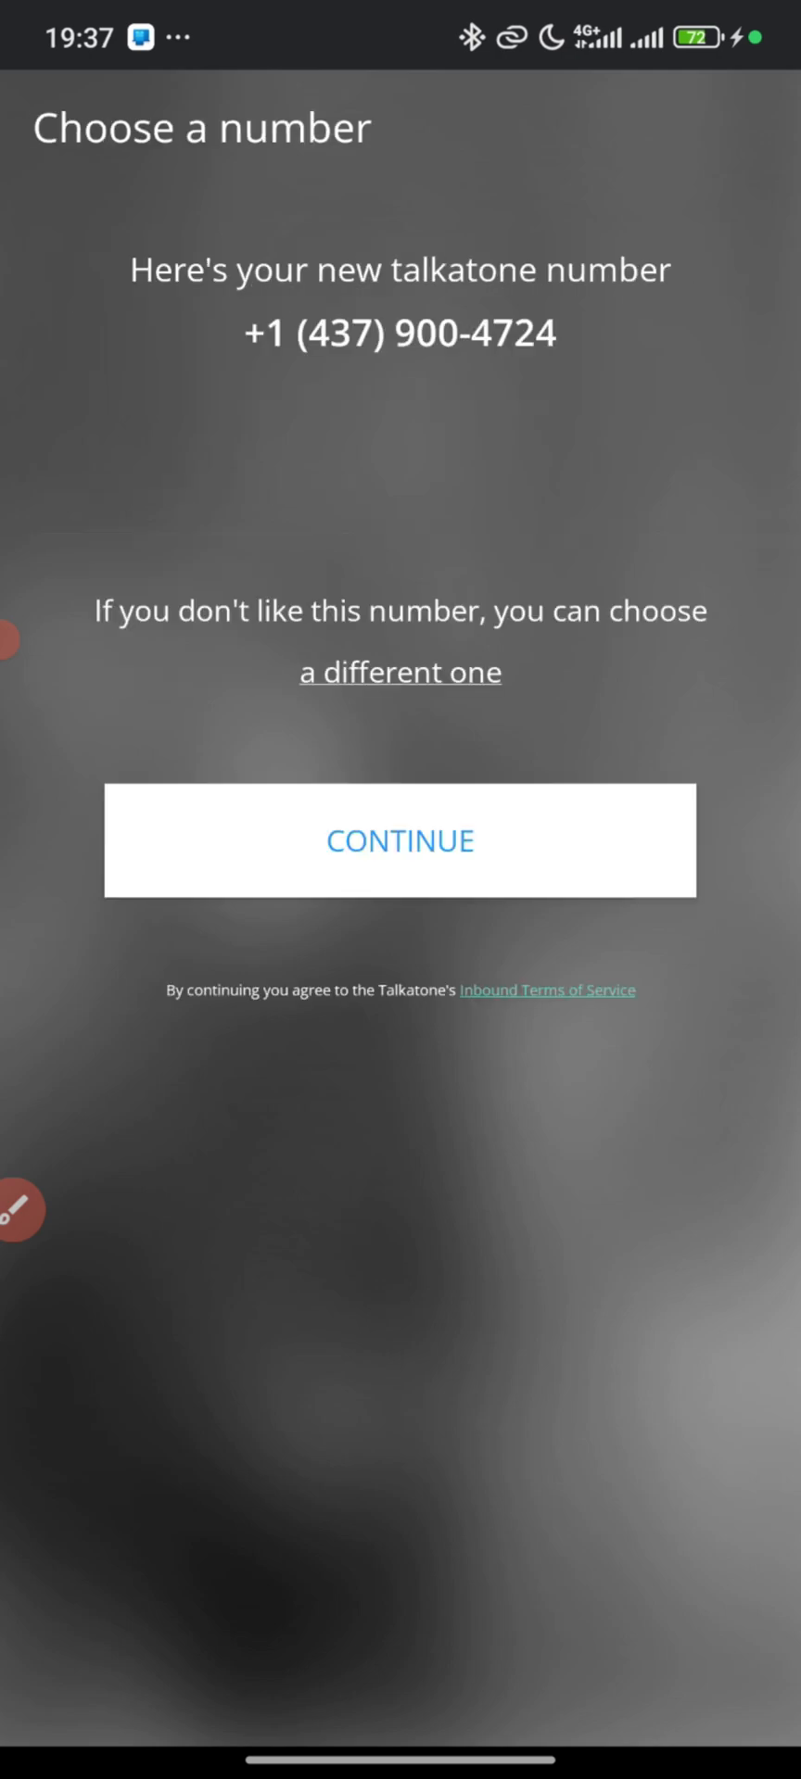
left_click(399, 839)
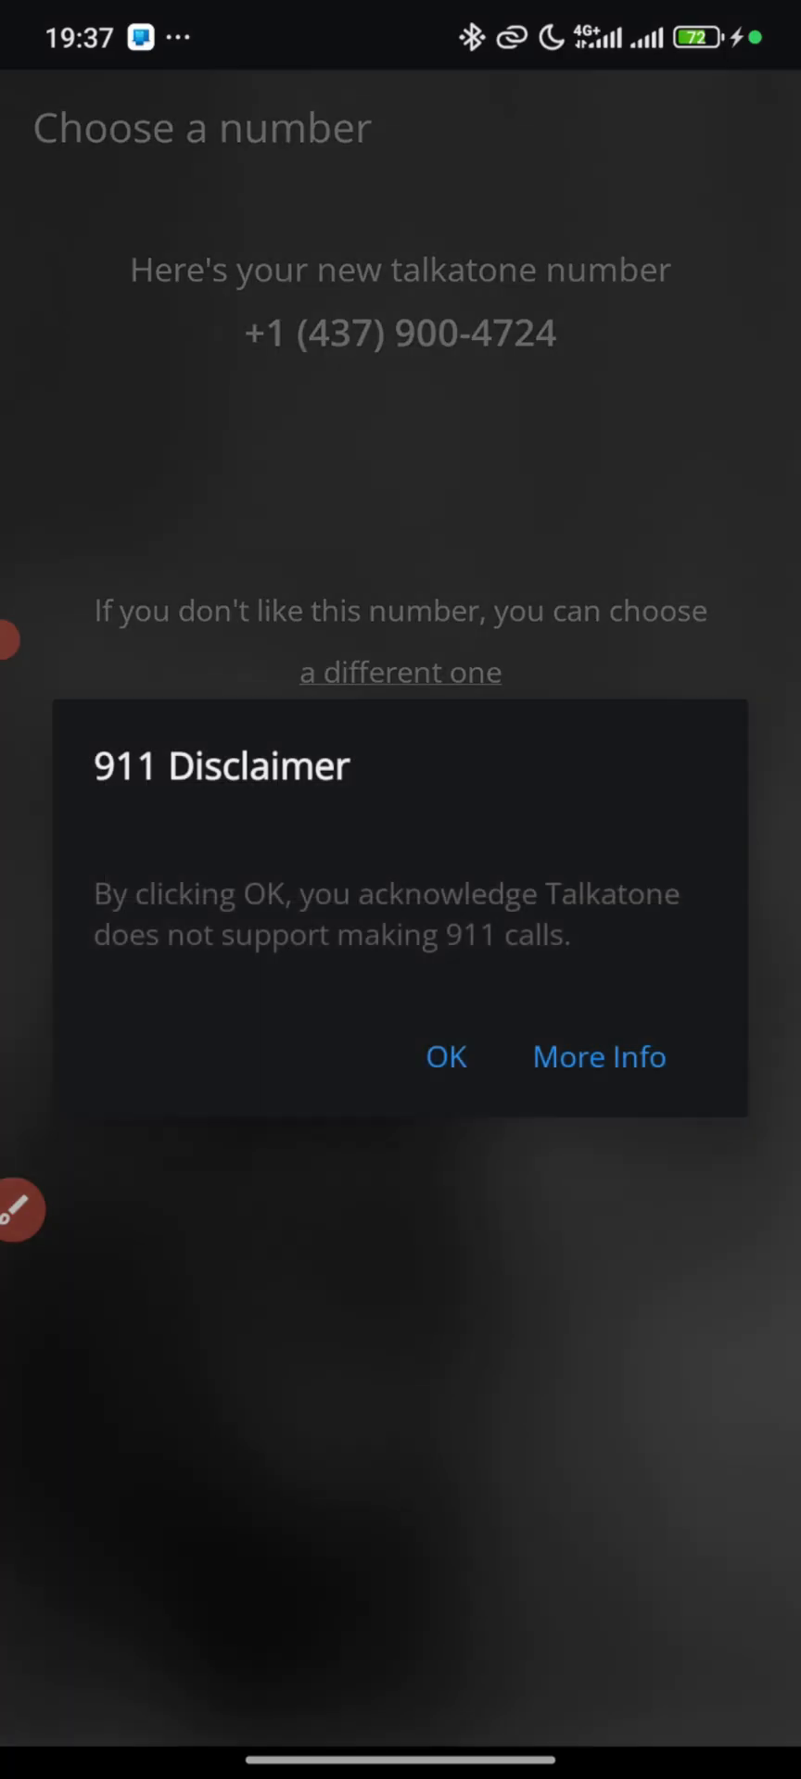
left_click(445, 1057)
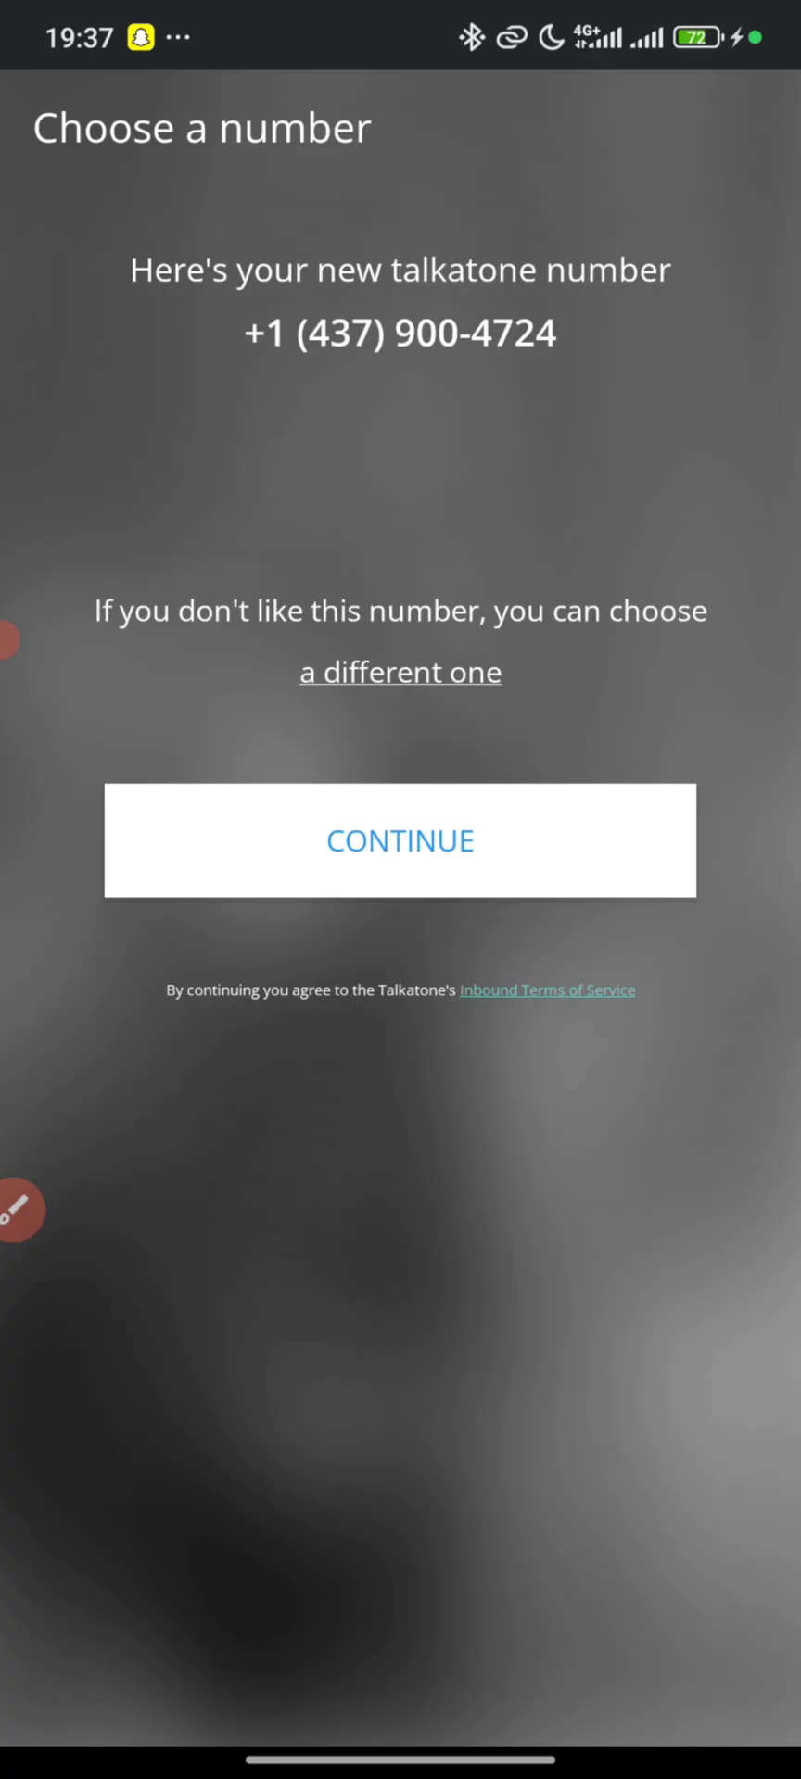
left_click(399, 840)
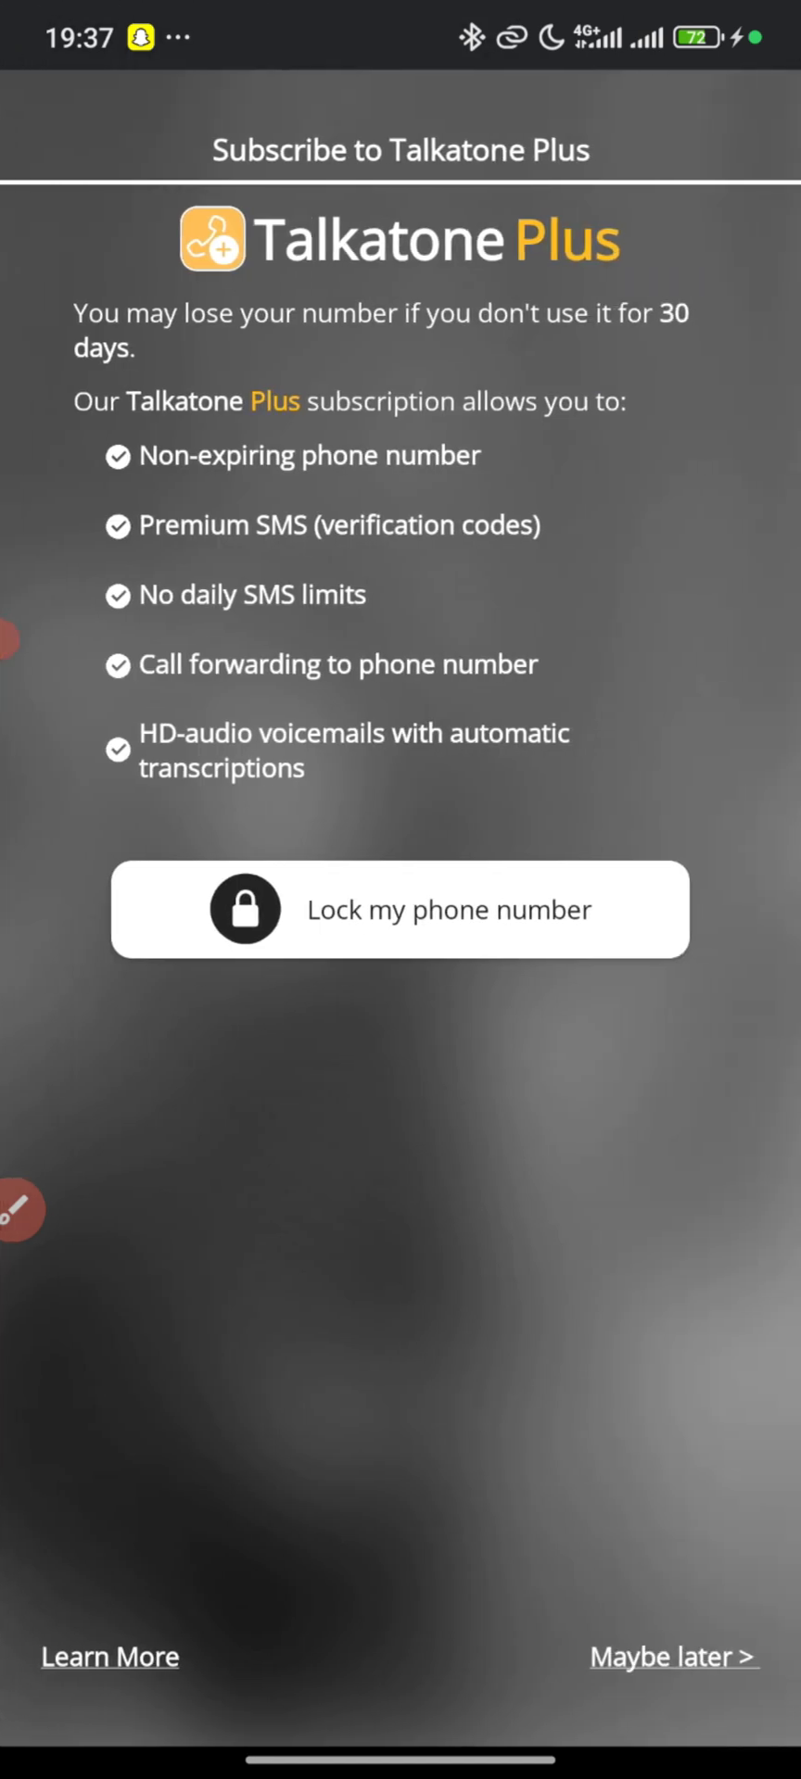
left_click(673, 1657)
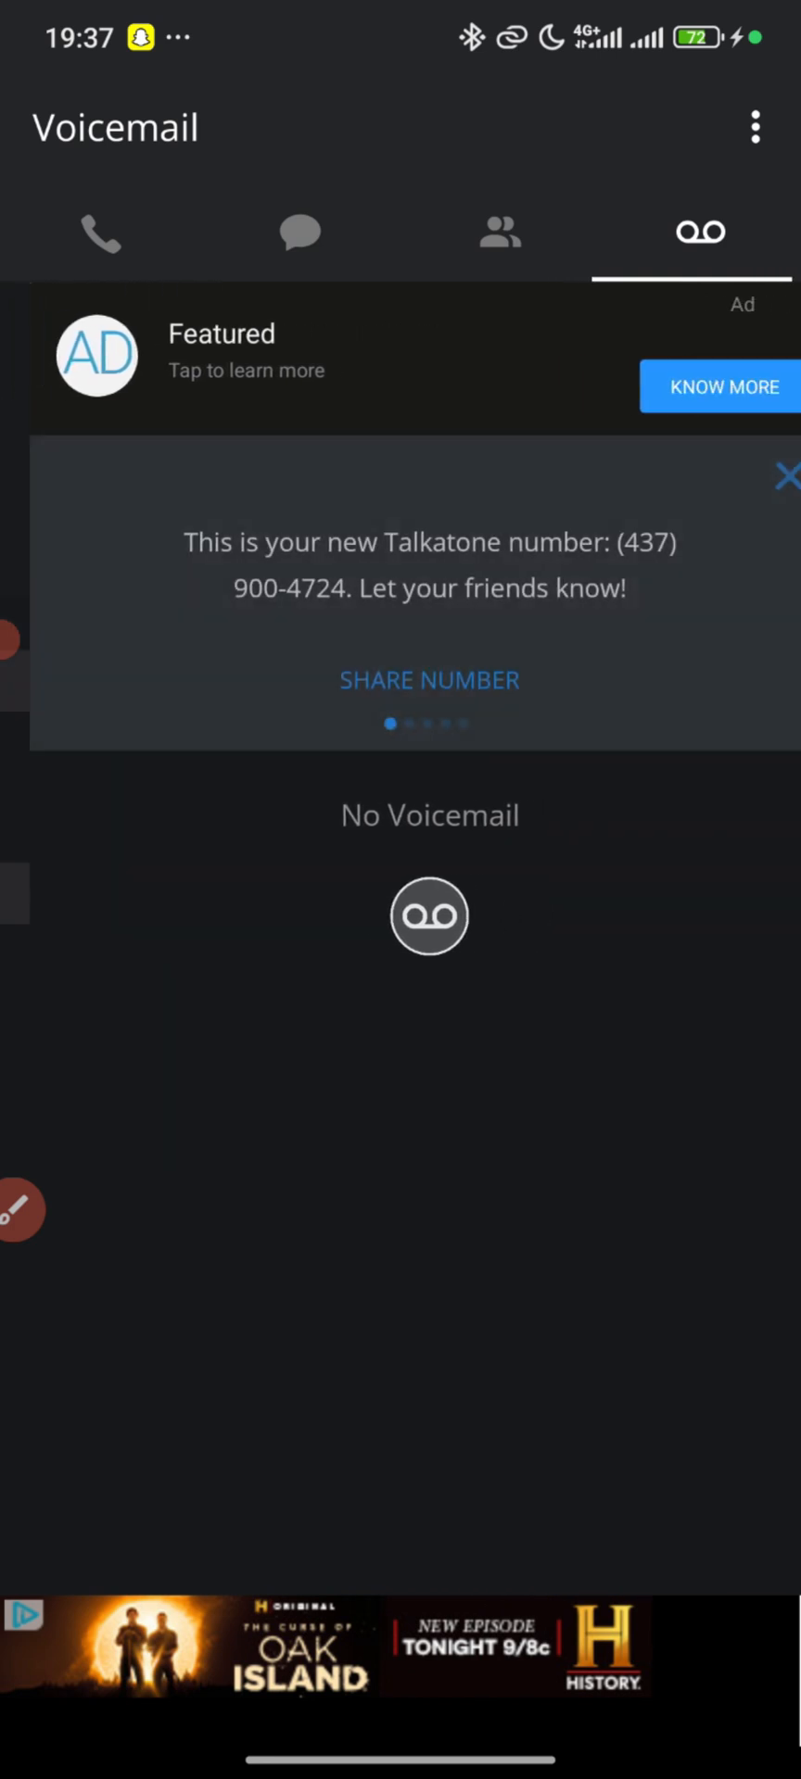
left_click(498, 233)
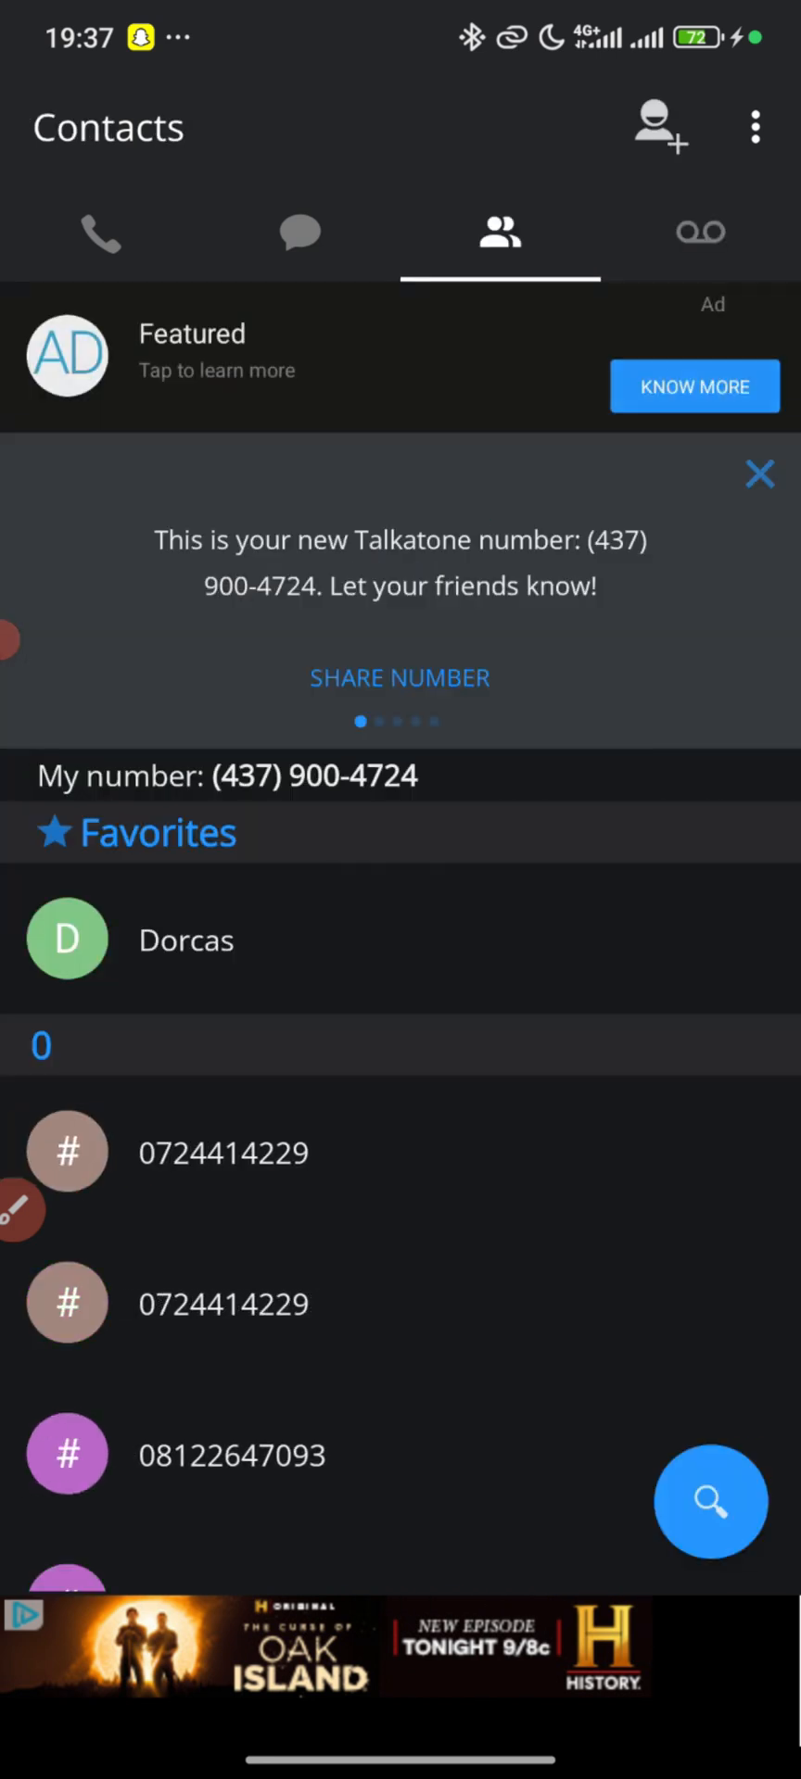
left_click(300, 233)
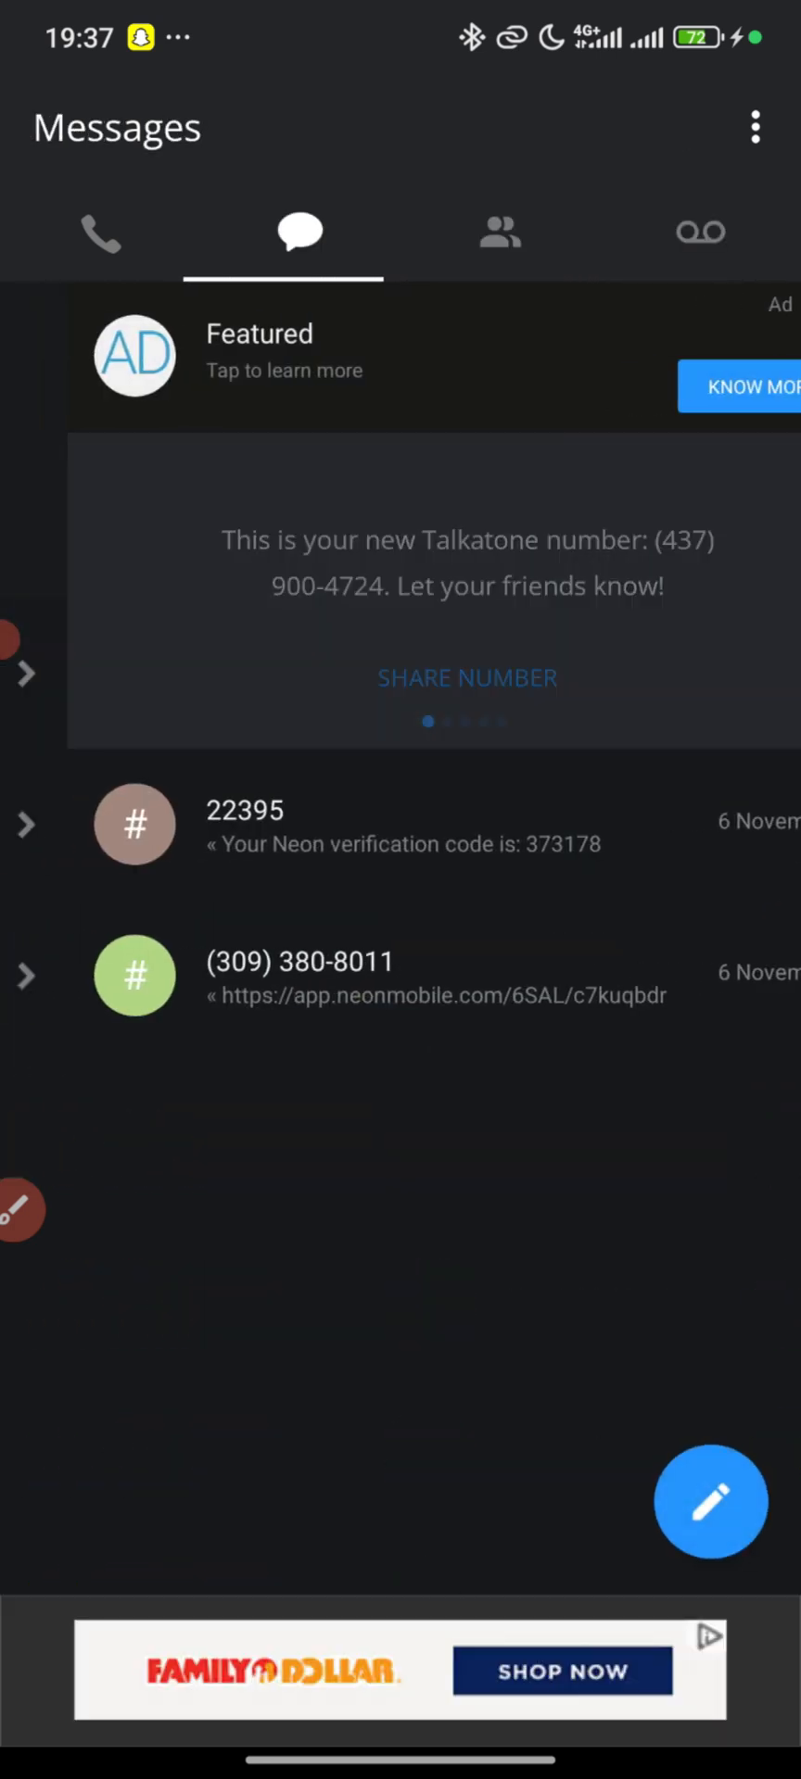
left_click(100, 234)
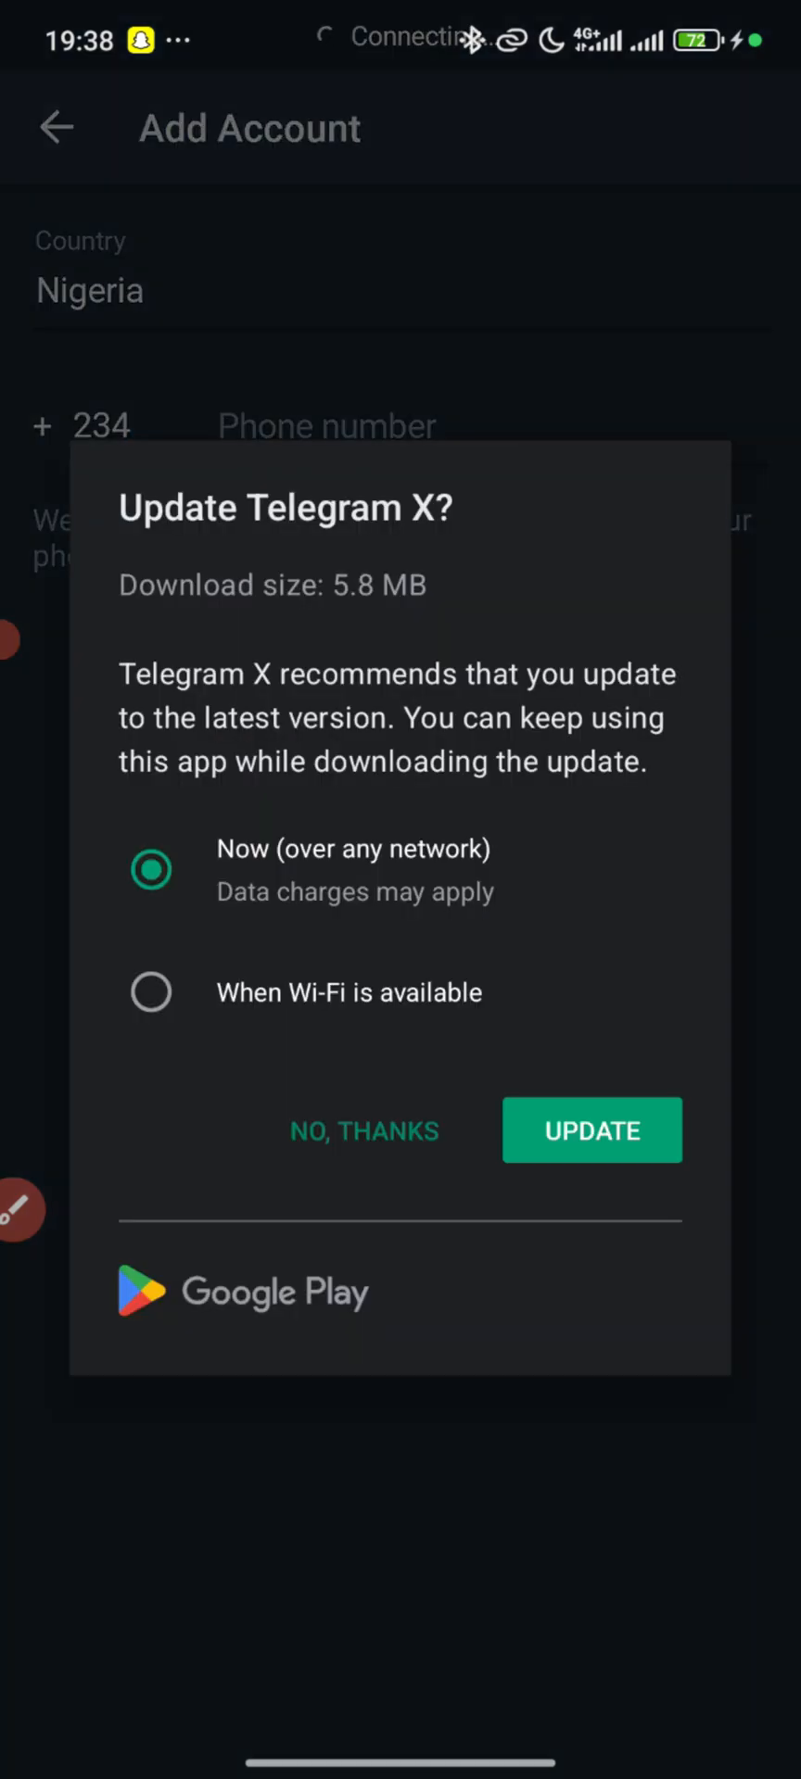
Step: Decline the Telegram X update and clear the country code on Add Account
left_click(591, 1131)
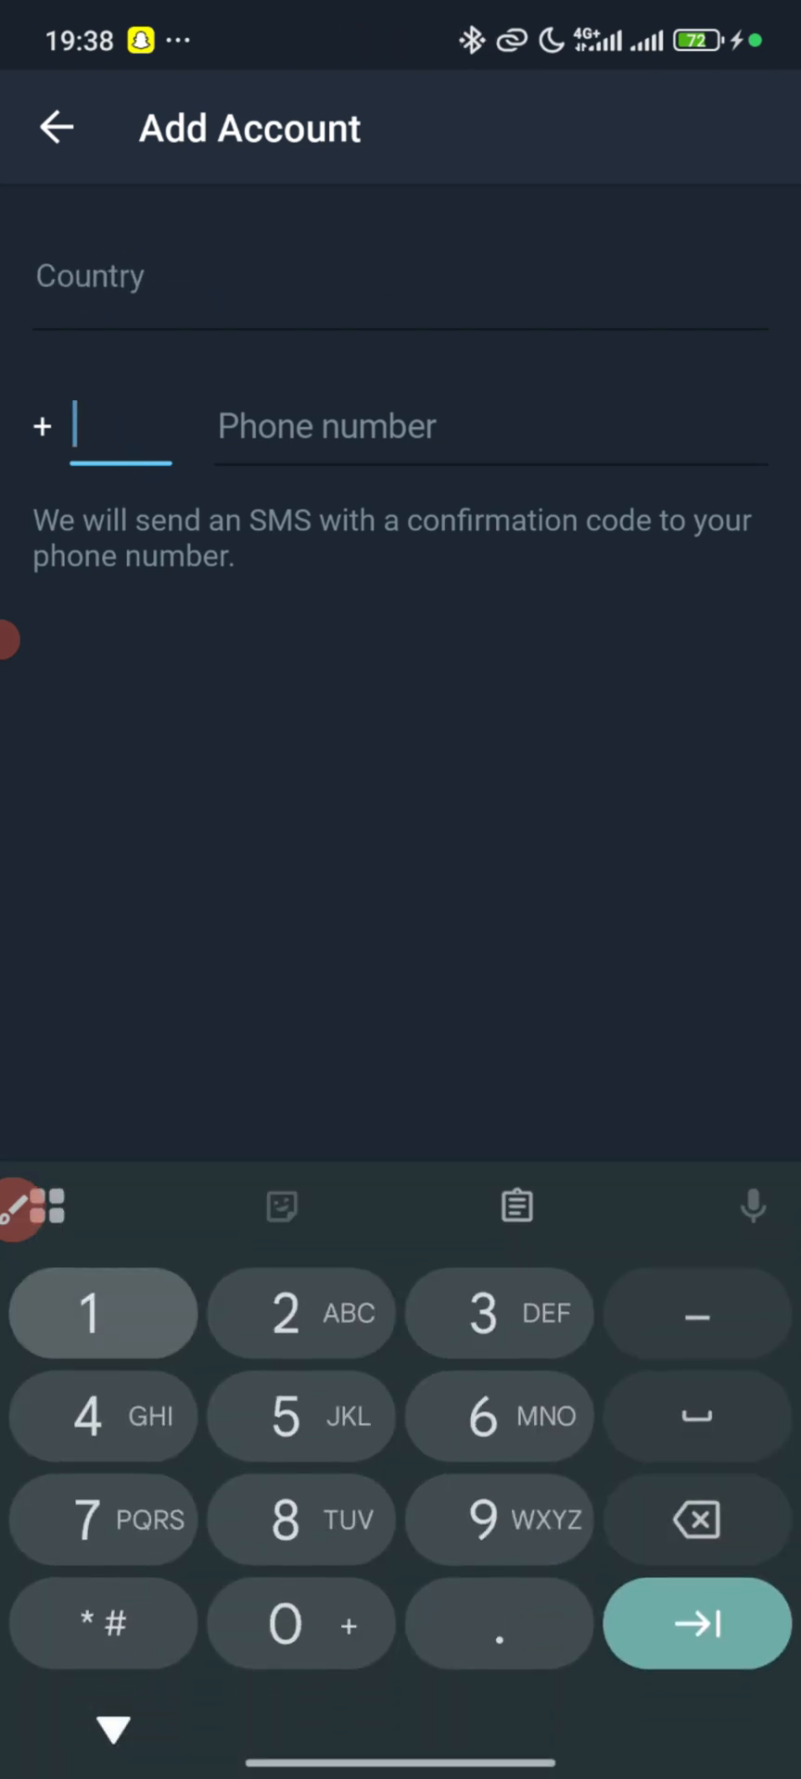
left_click(102, 1312)
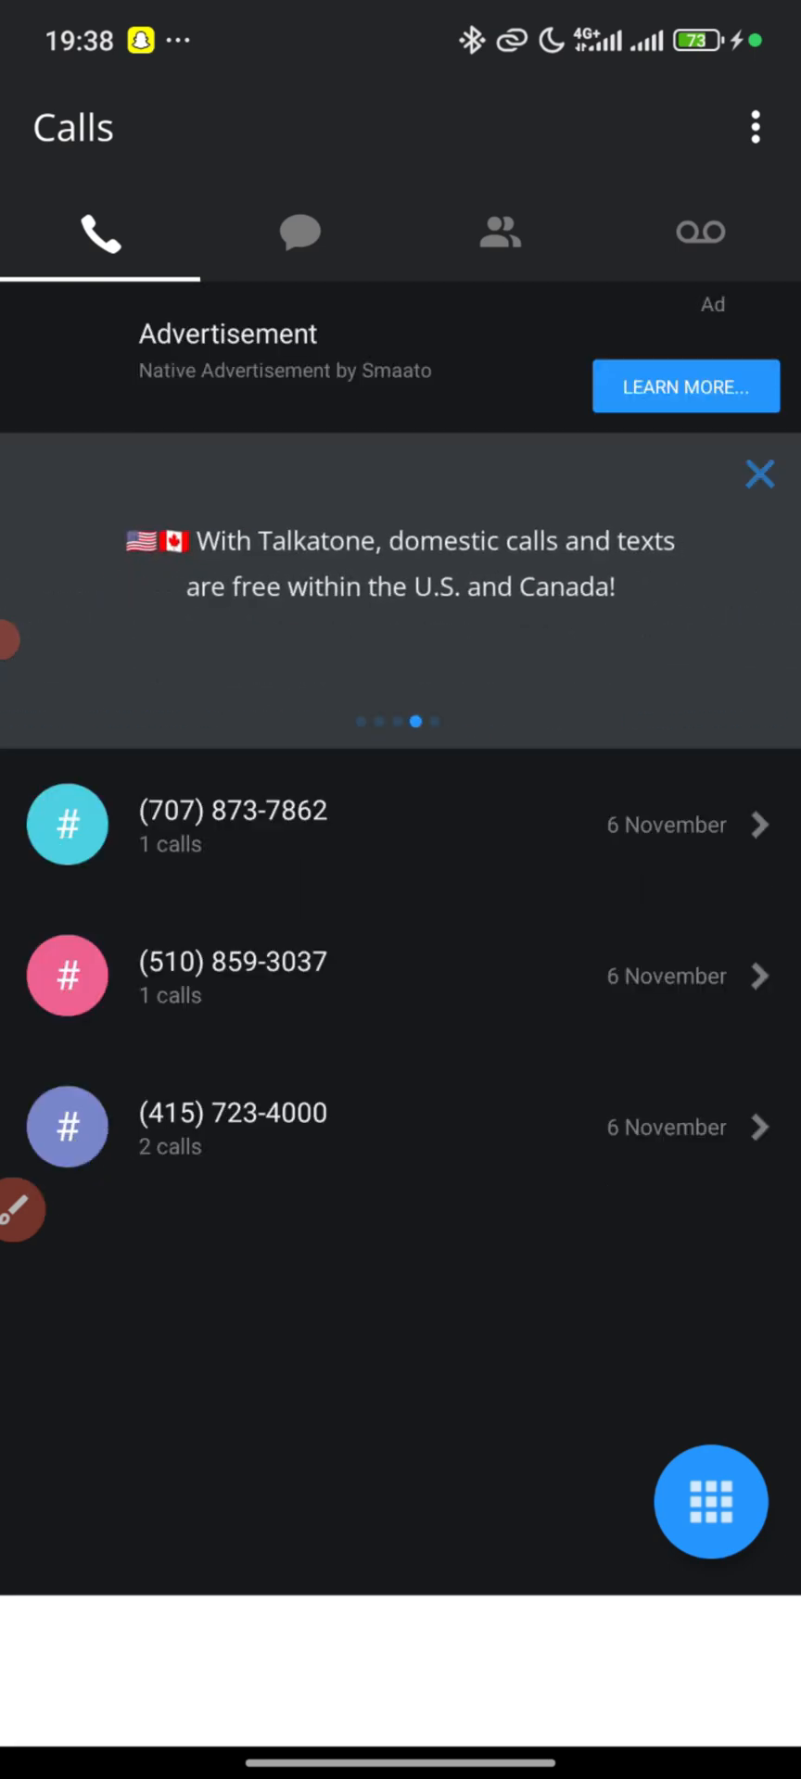
left_click(300, 233)
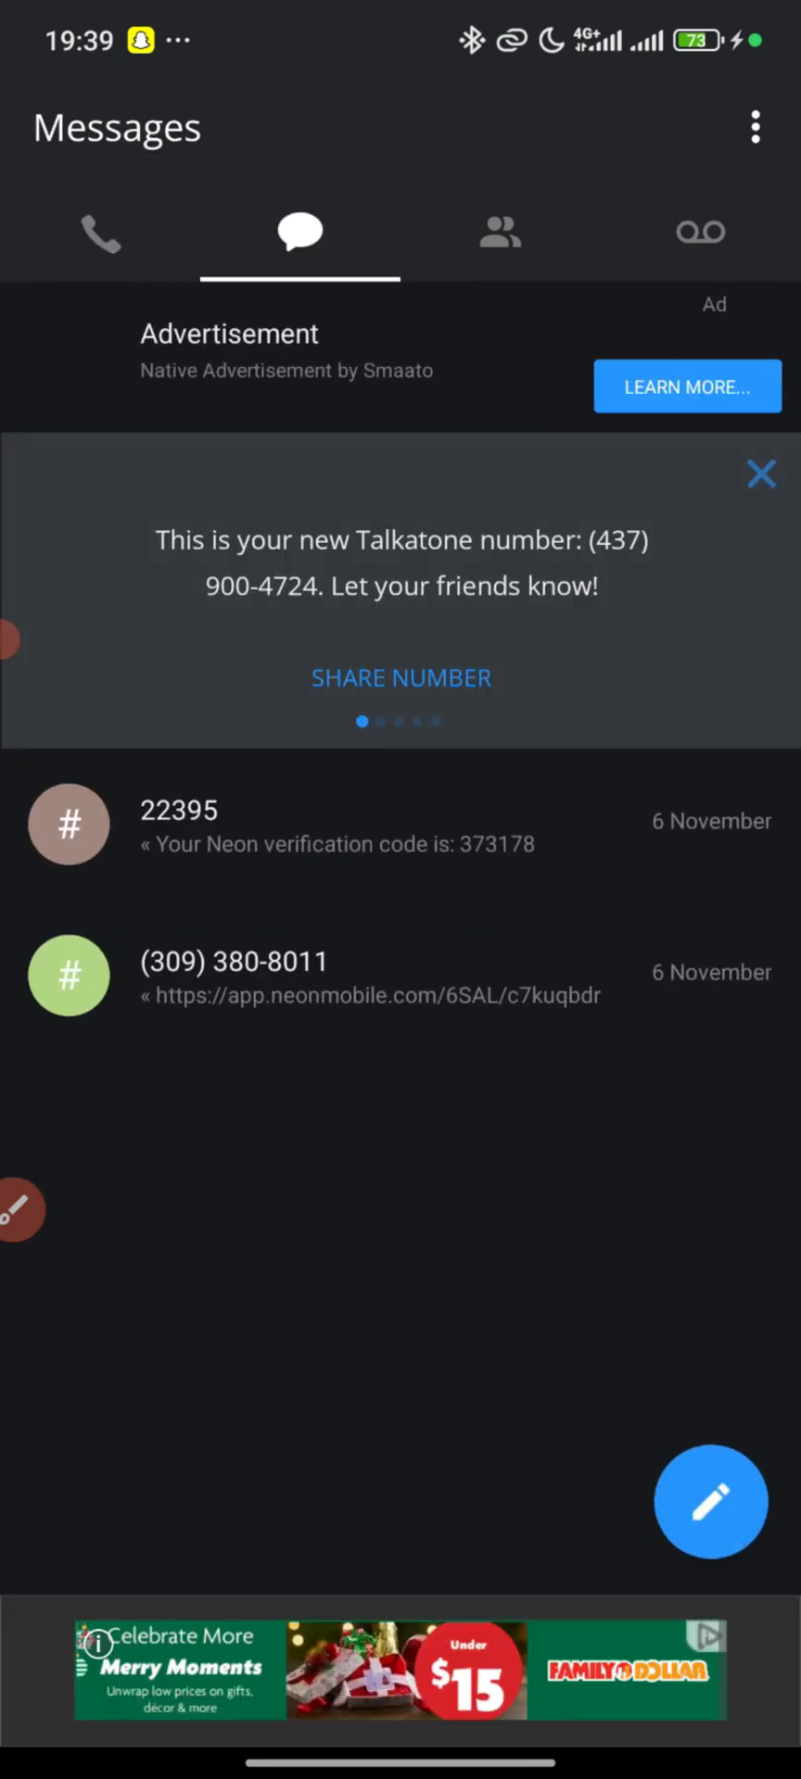
left_click(499, 233)
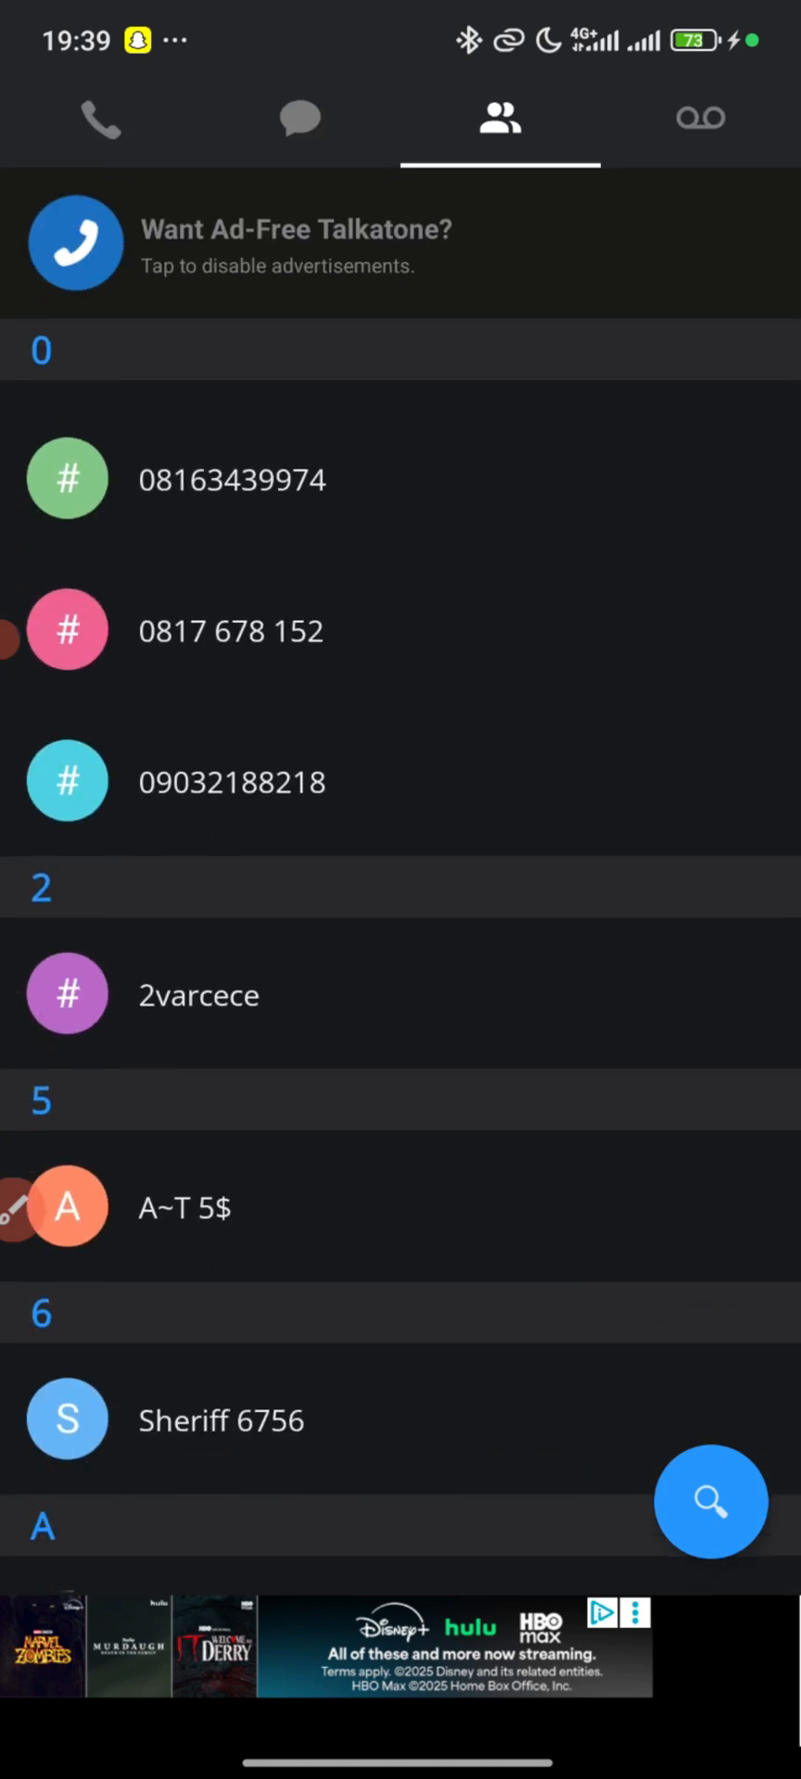
left_click(299, 119)
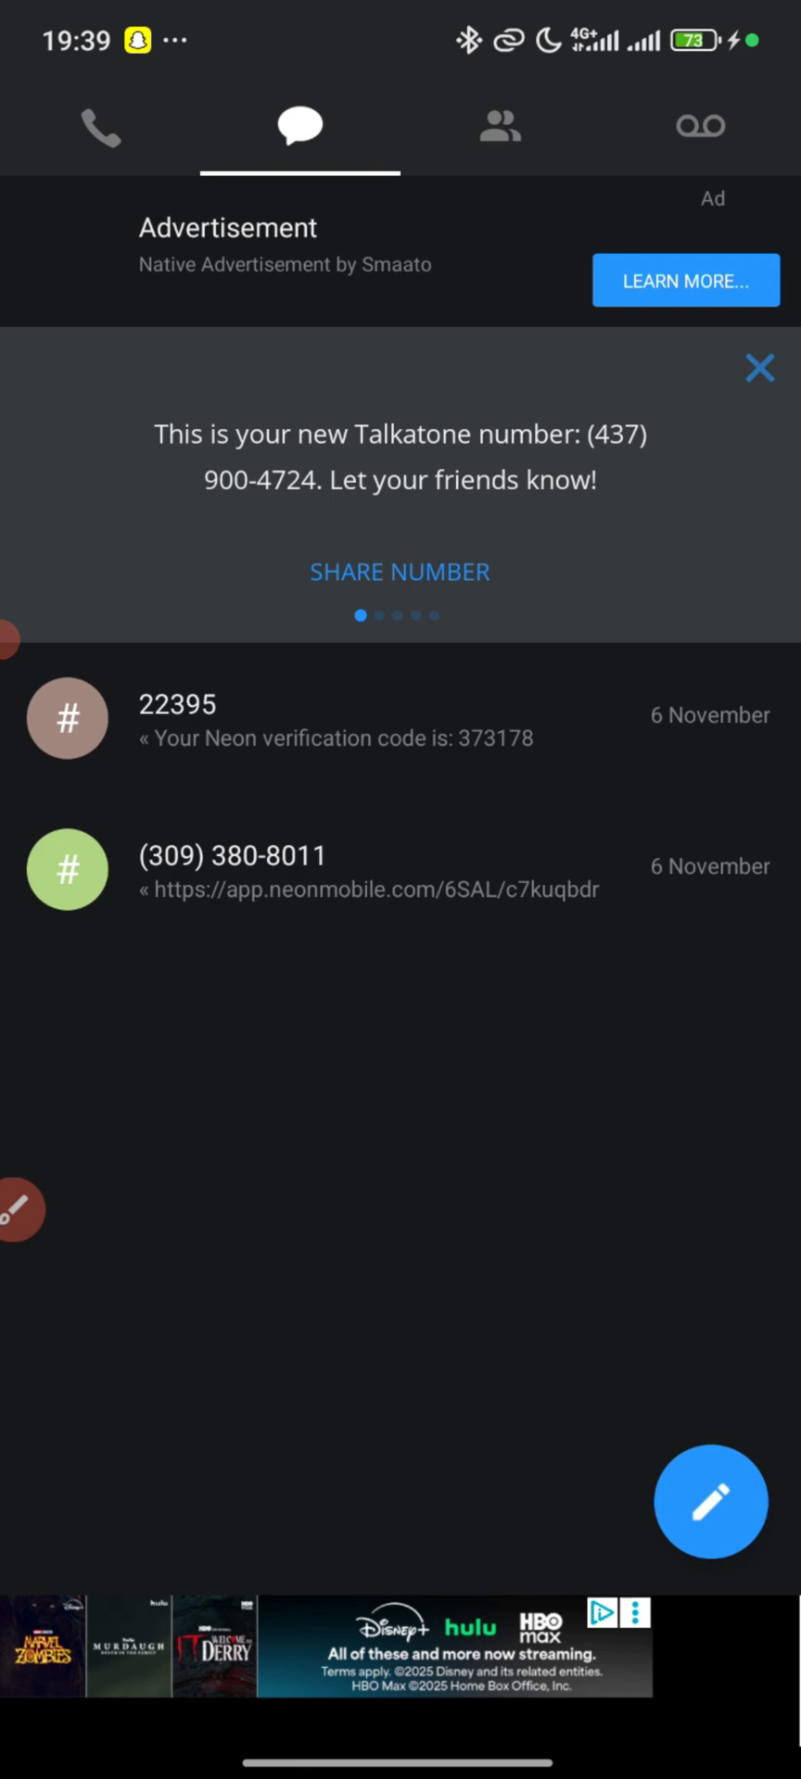
left_click(701, 126)
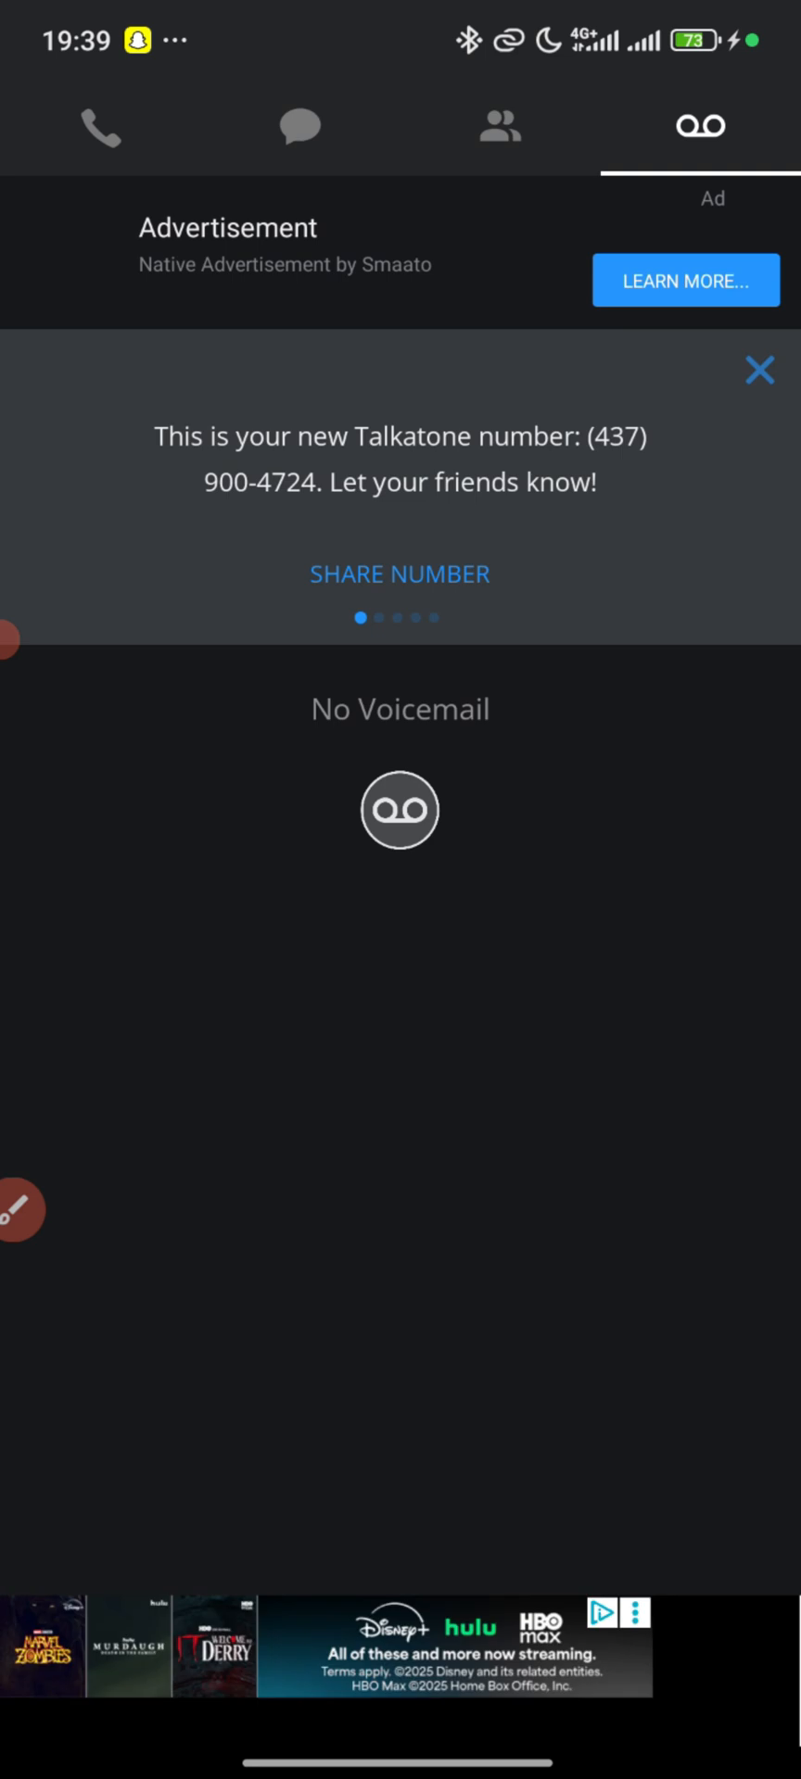
left_click(499, 126)
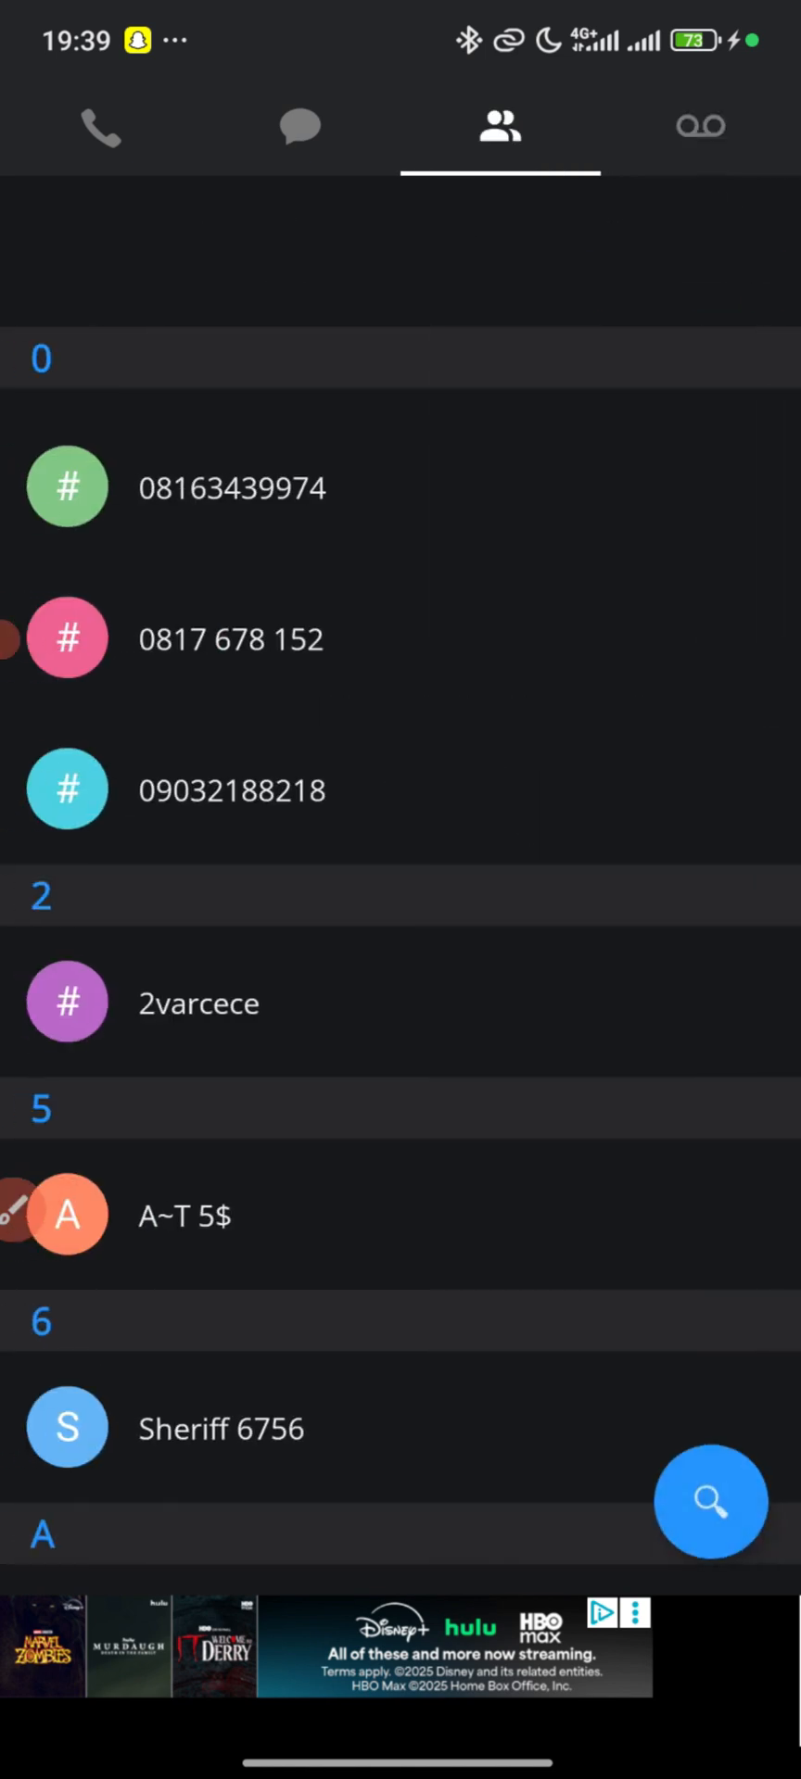
left_click(700, 126)
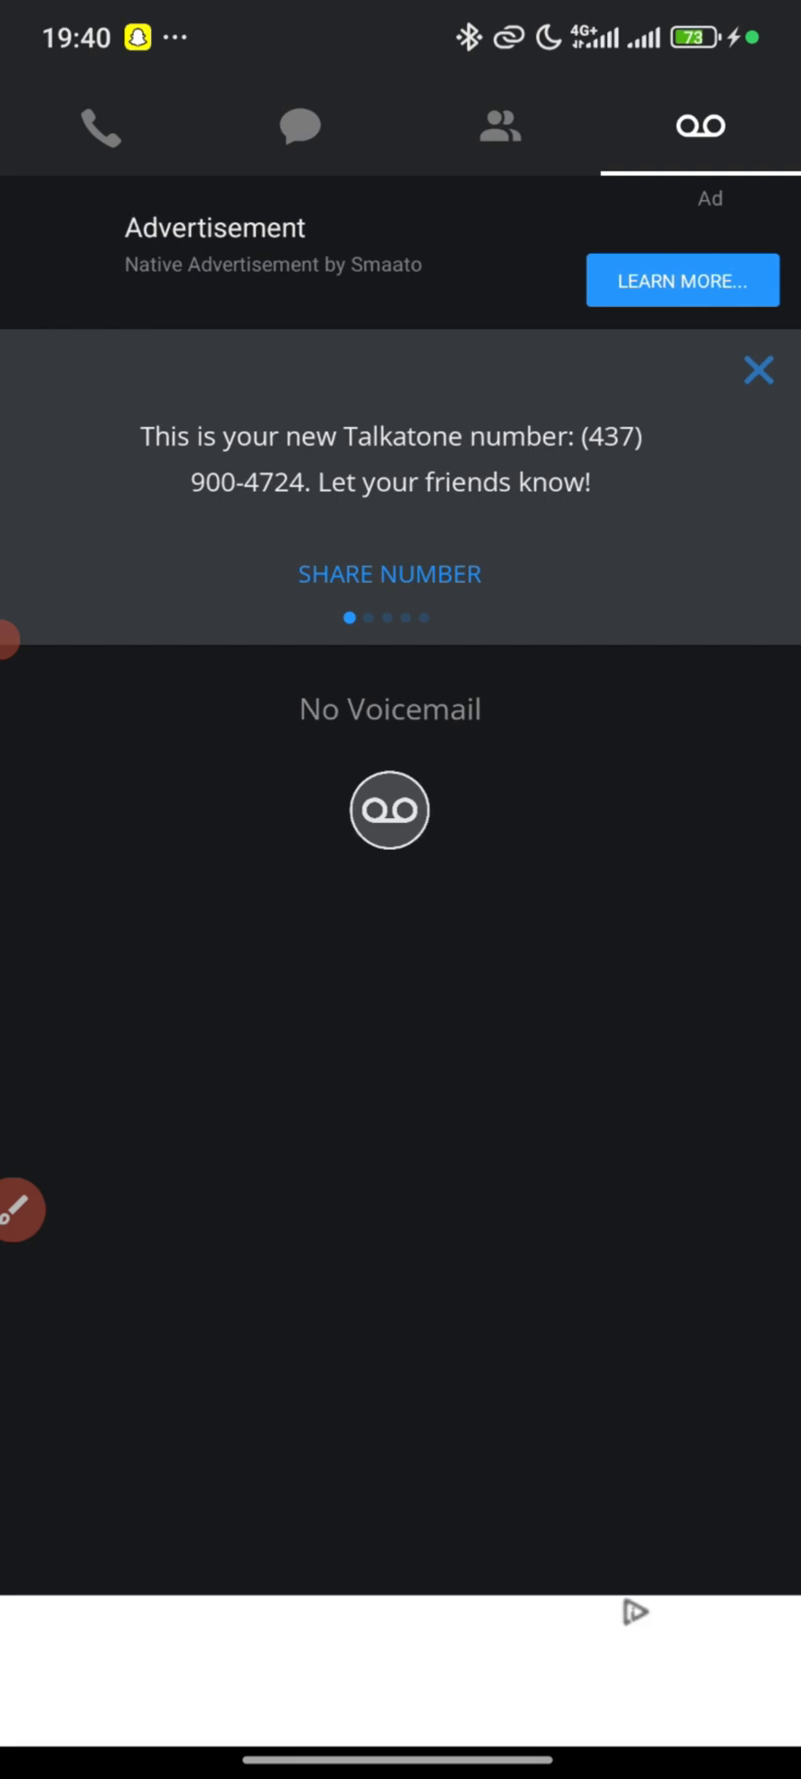
left_click(498, 126)
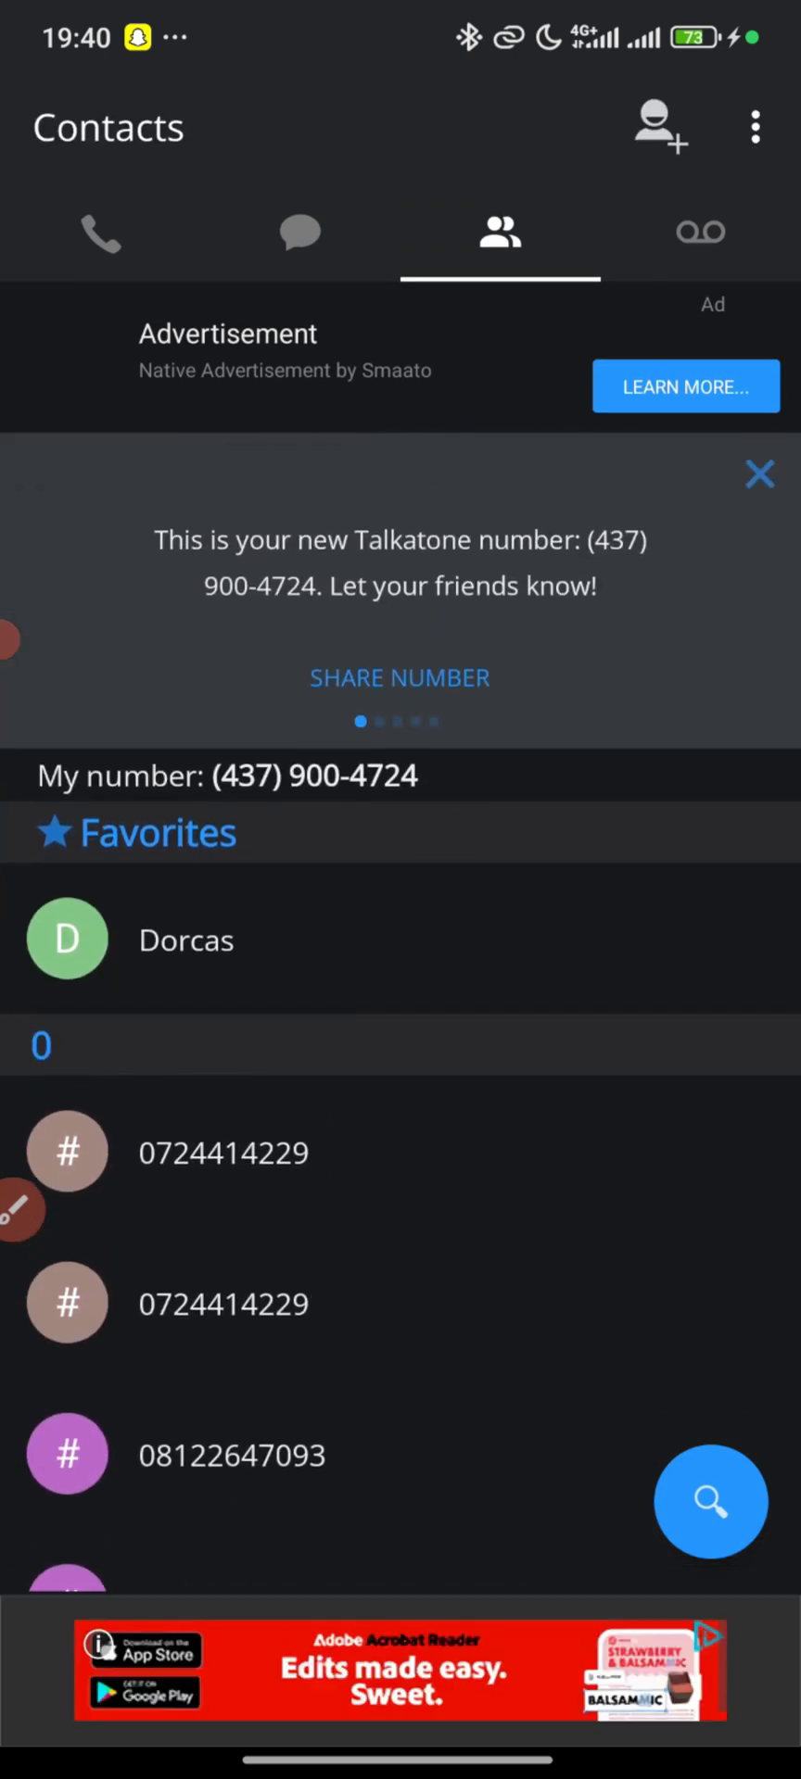
scroll("down", 3)
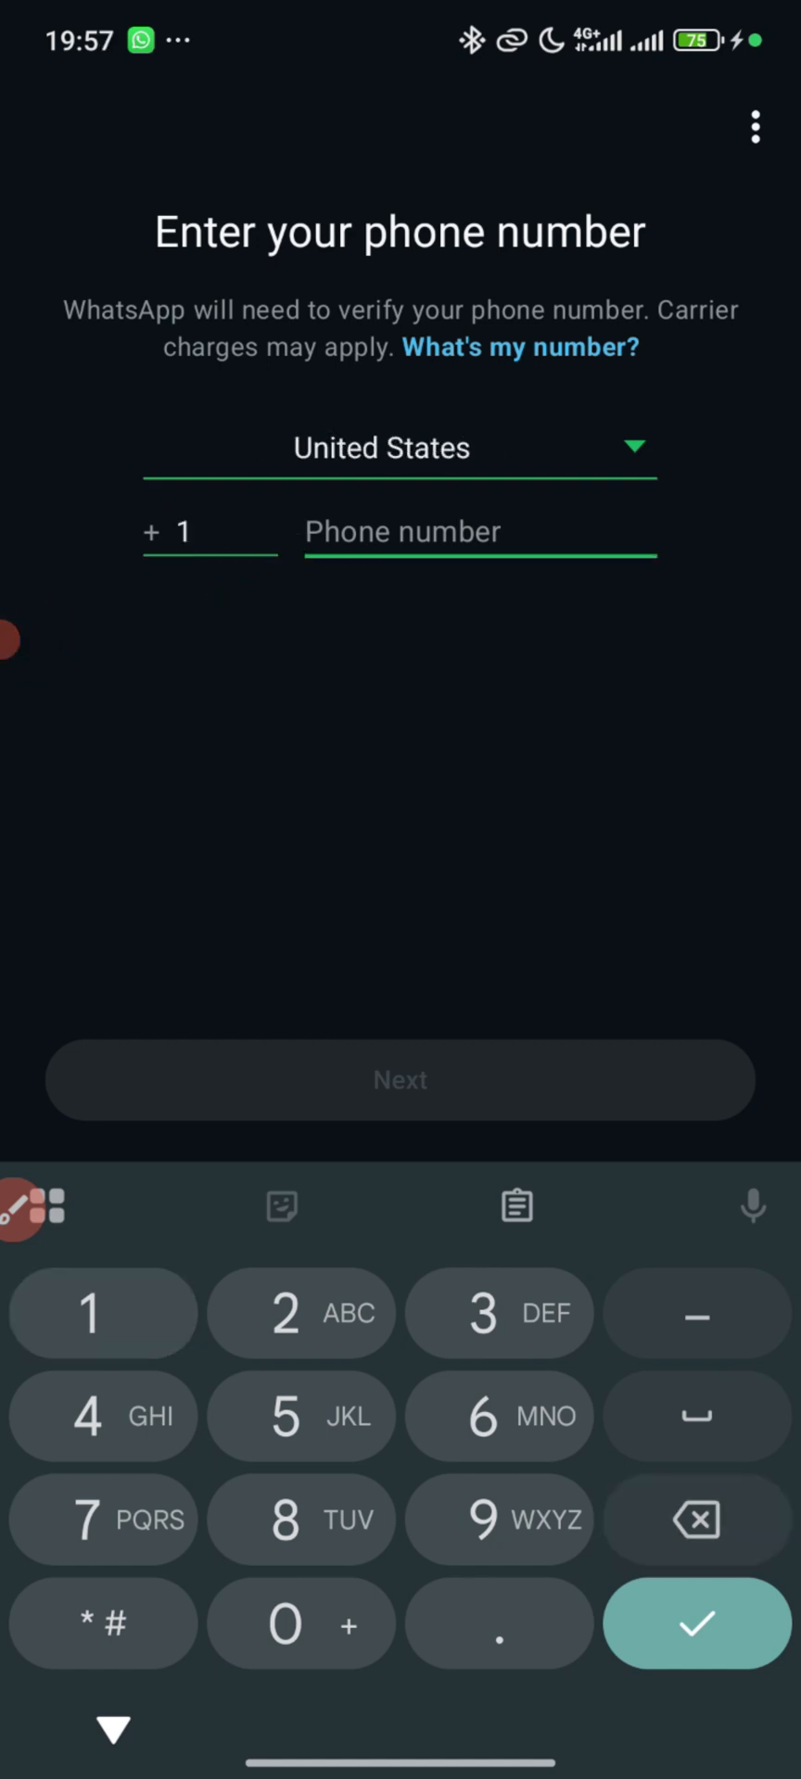
type("437")
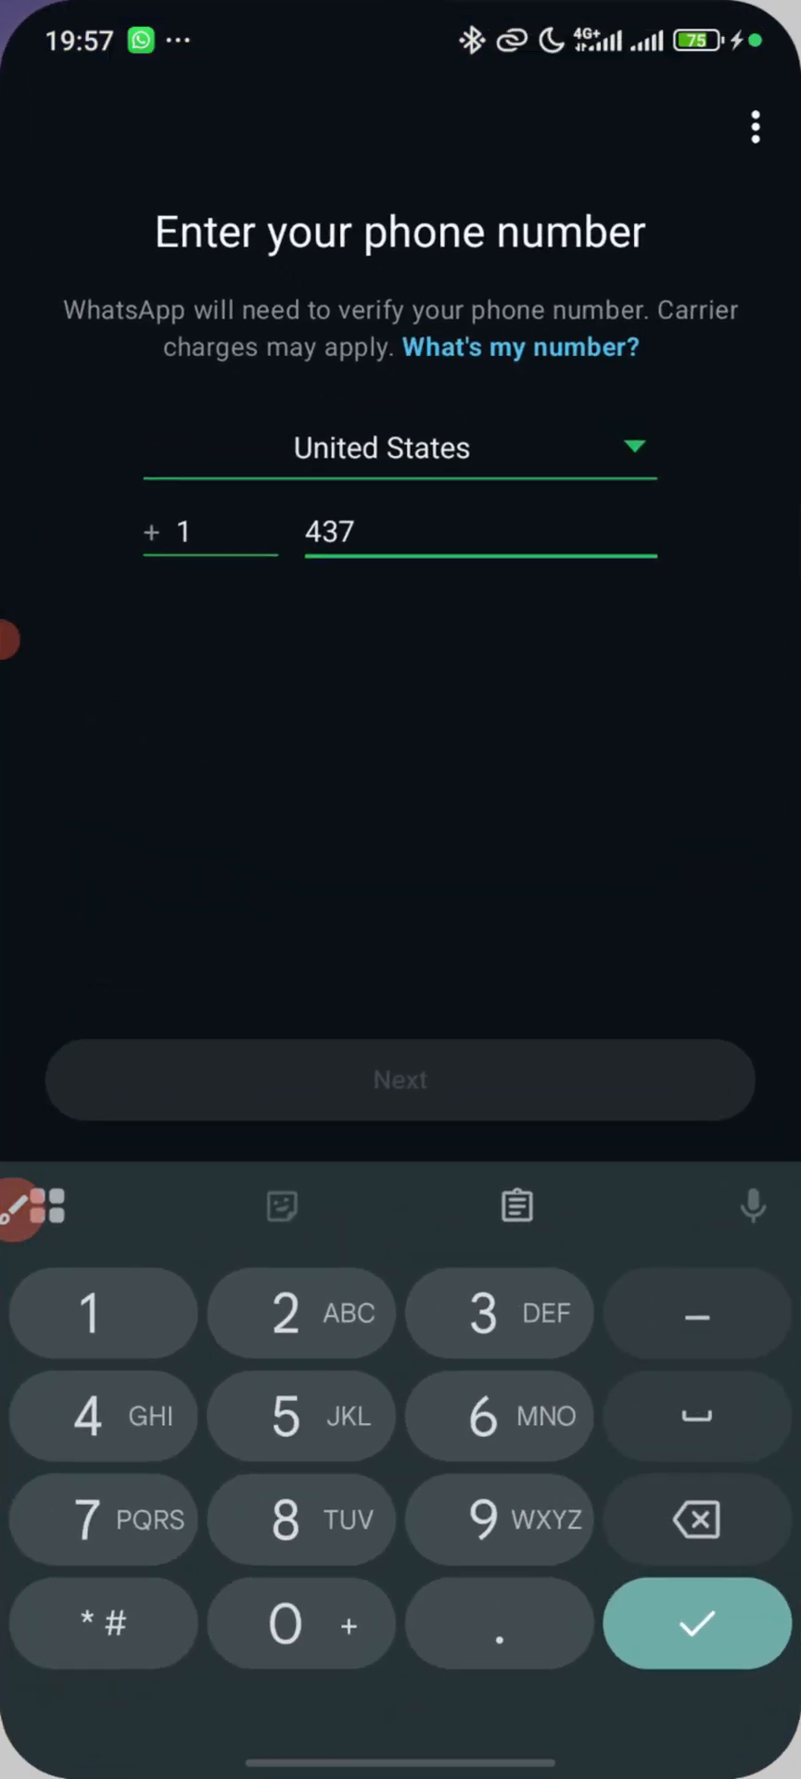
type("-900")
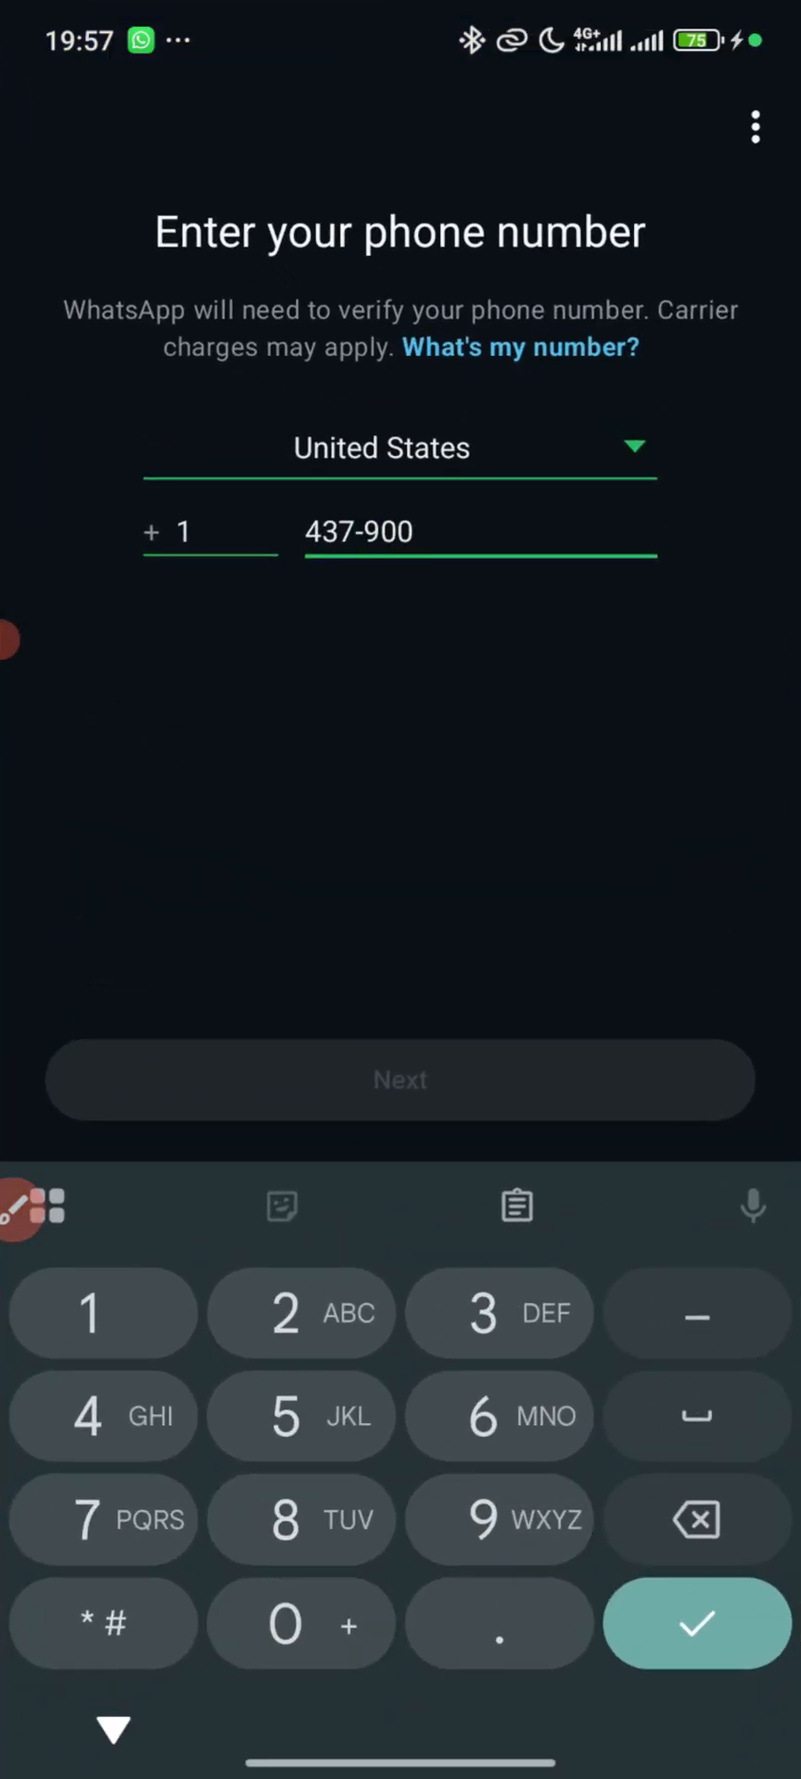
type("47")
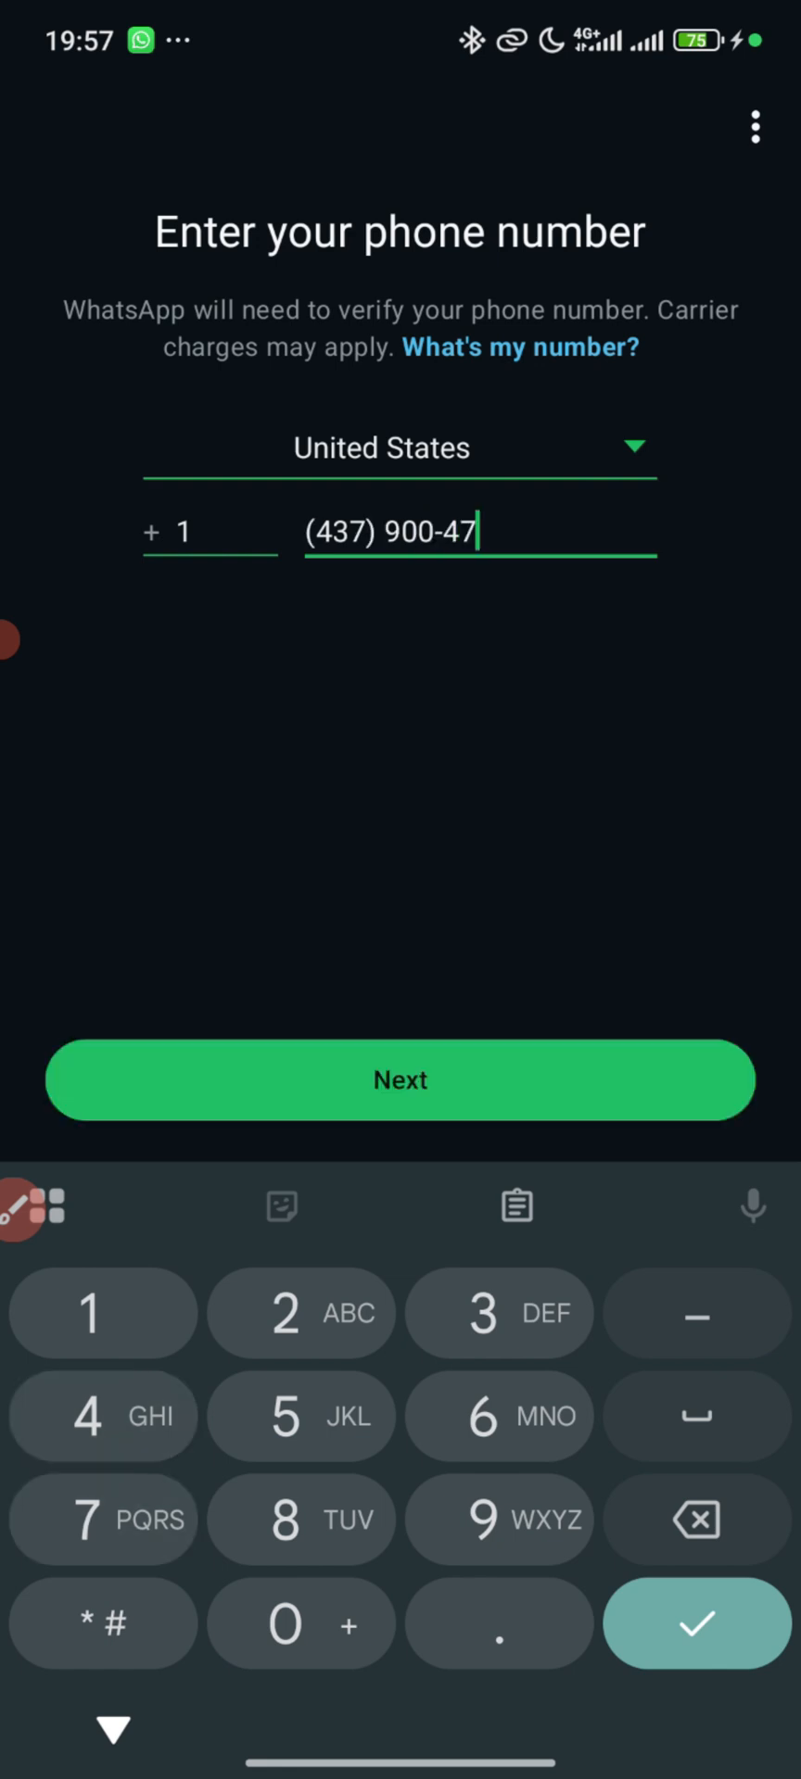
type("24")
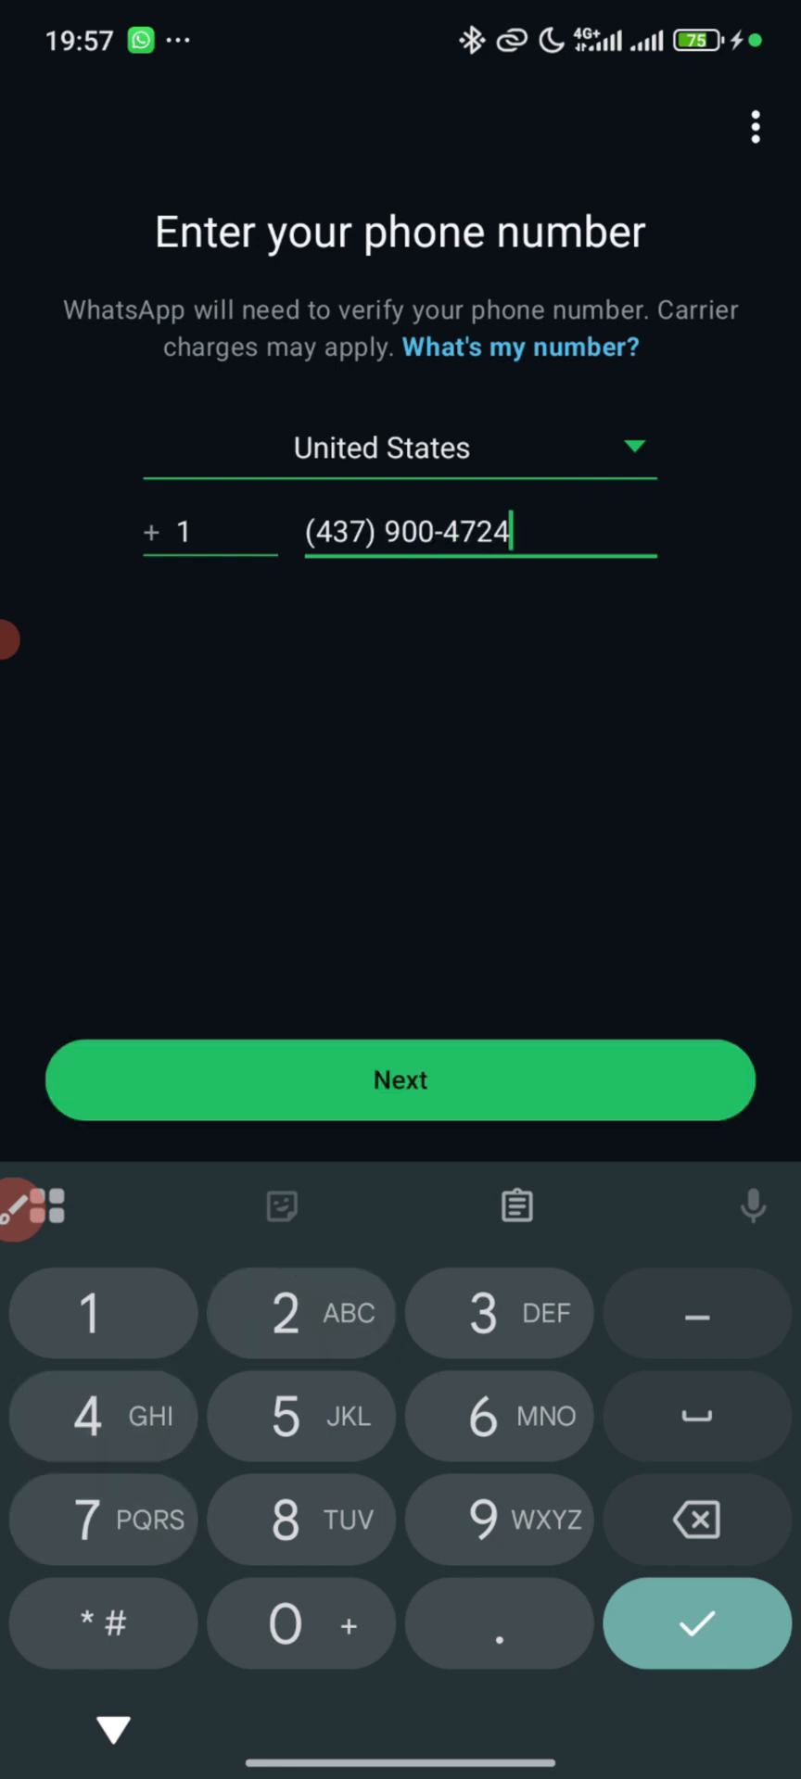
left_click(399, 1078)
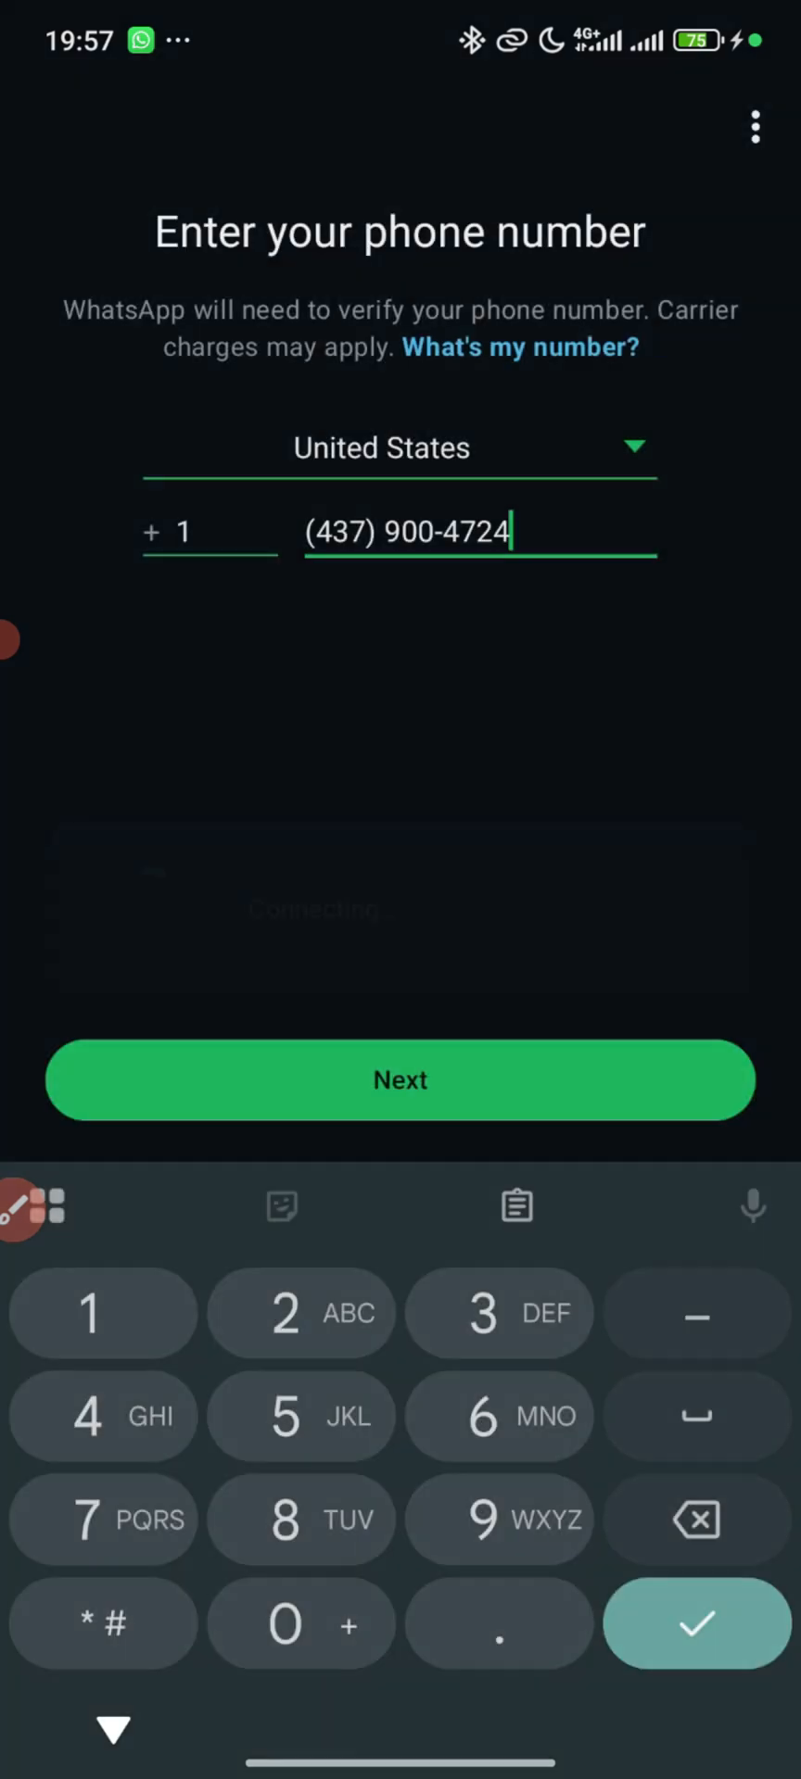
left_click(399, 1079)
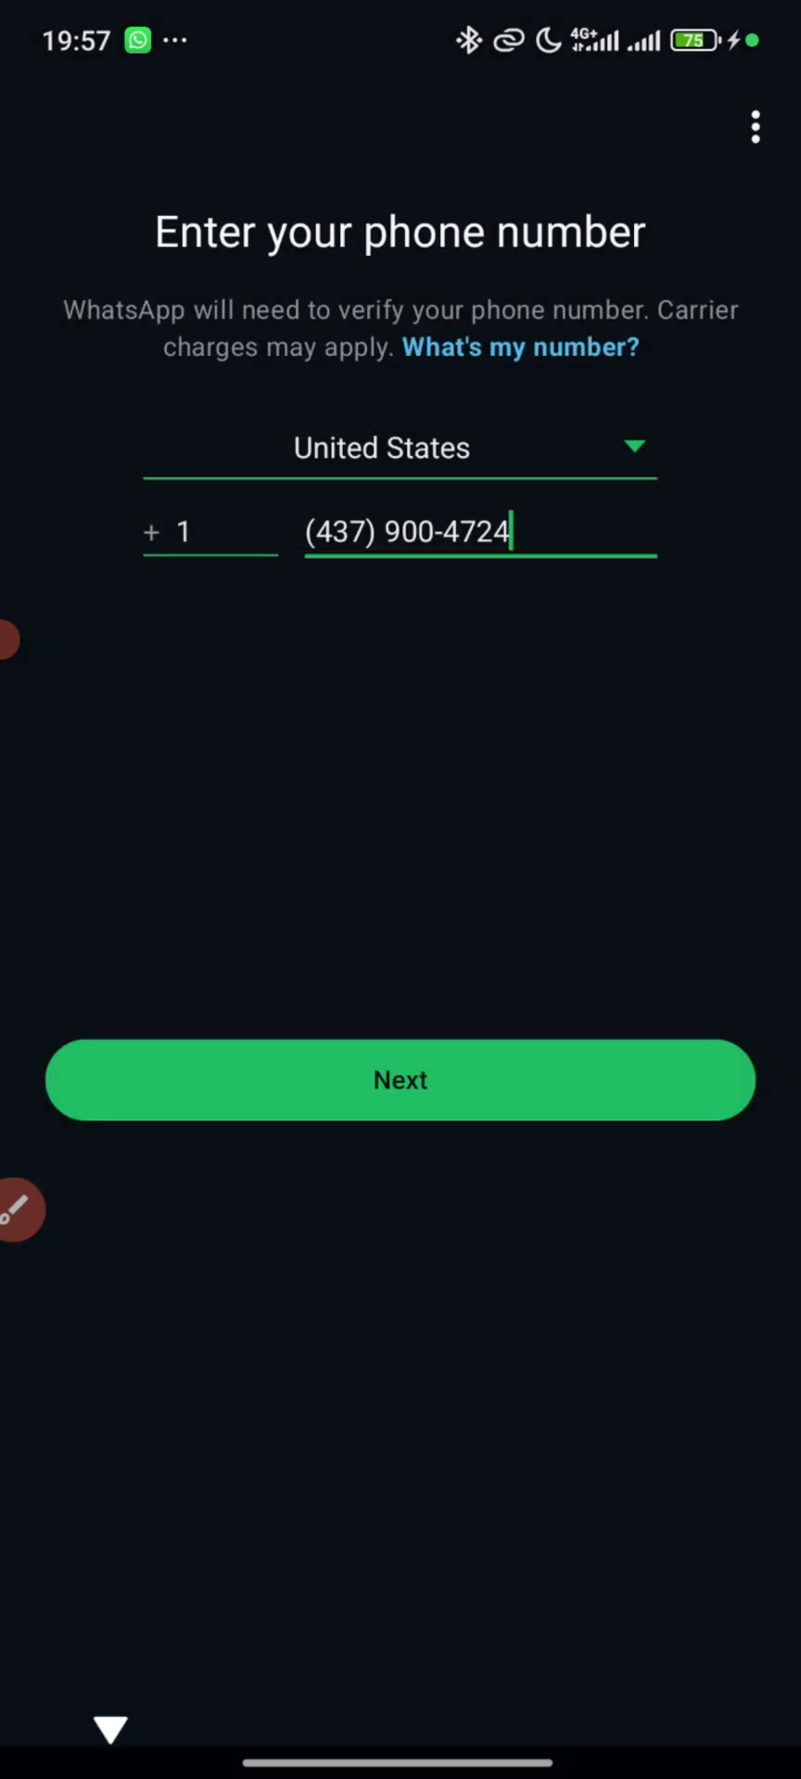
left_click(398, 1079)
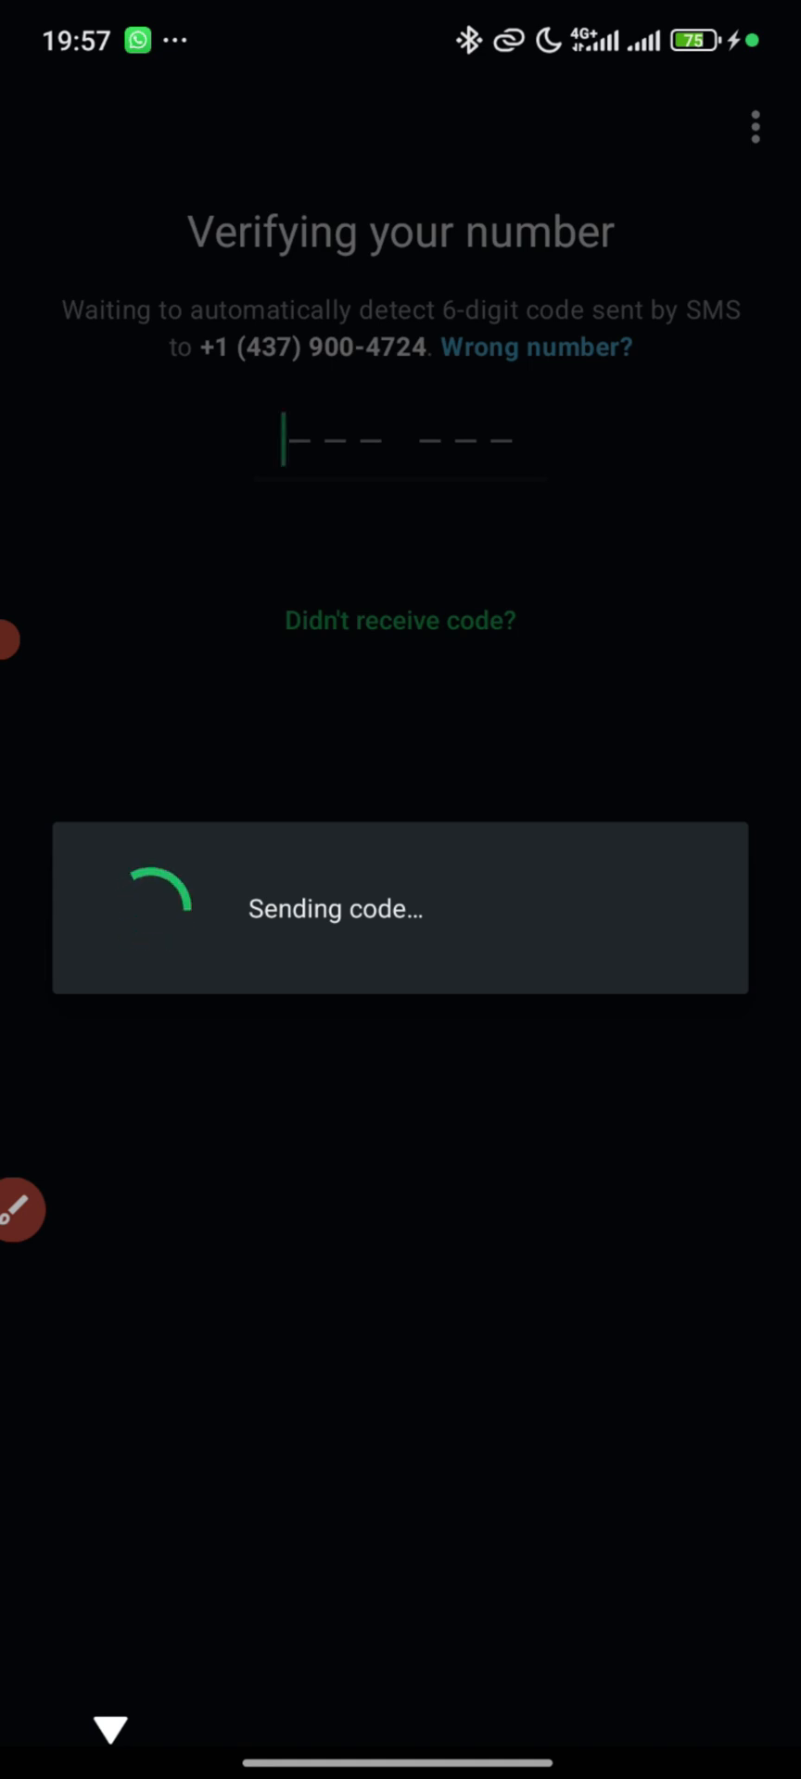
left_click(398, 439)
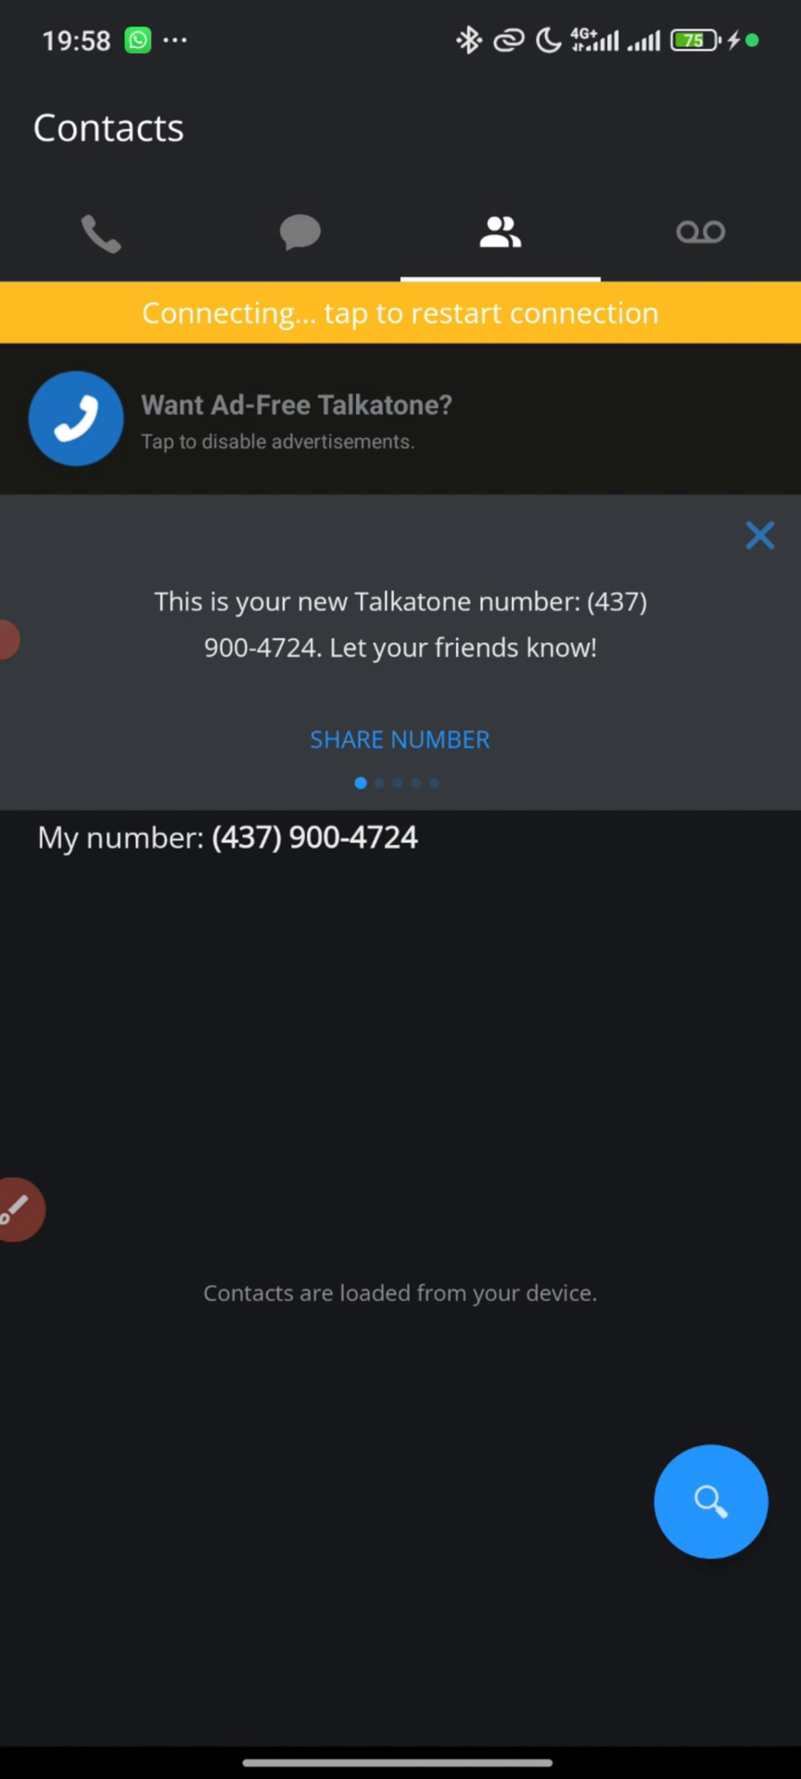
left_click(300, 233)
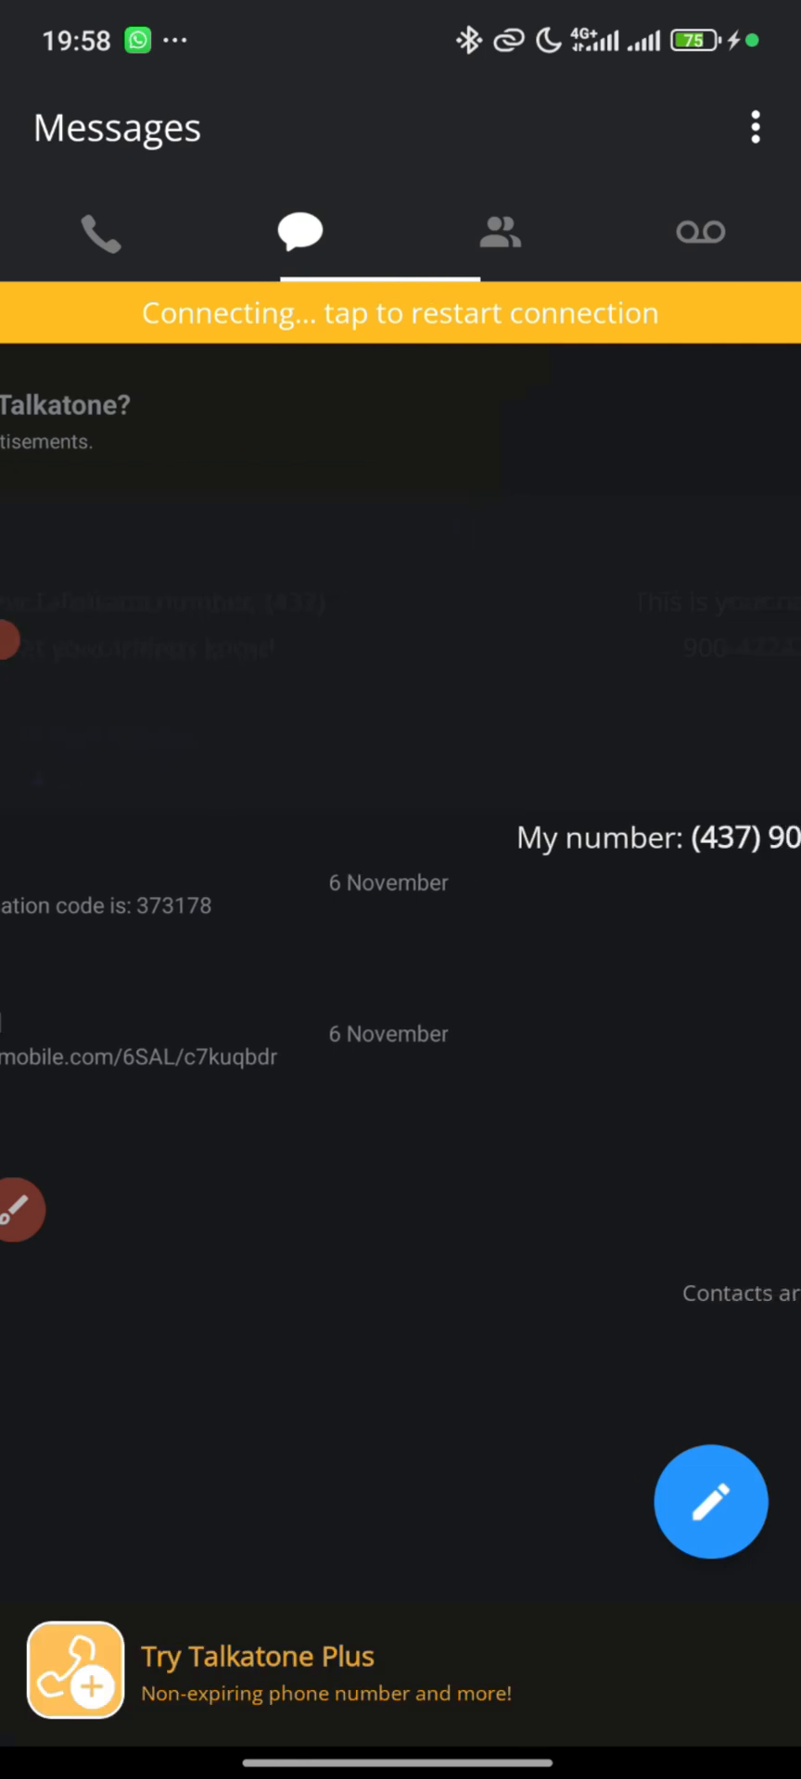
left_click(499, 233)
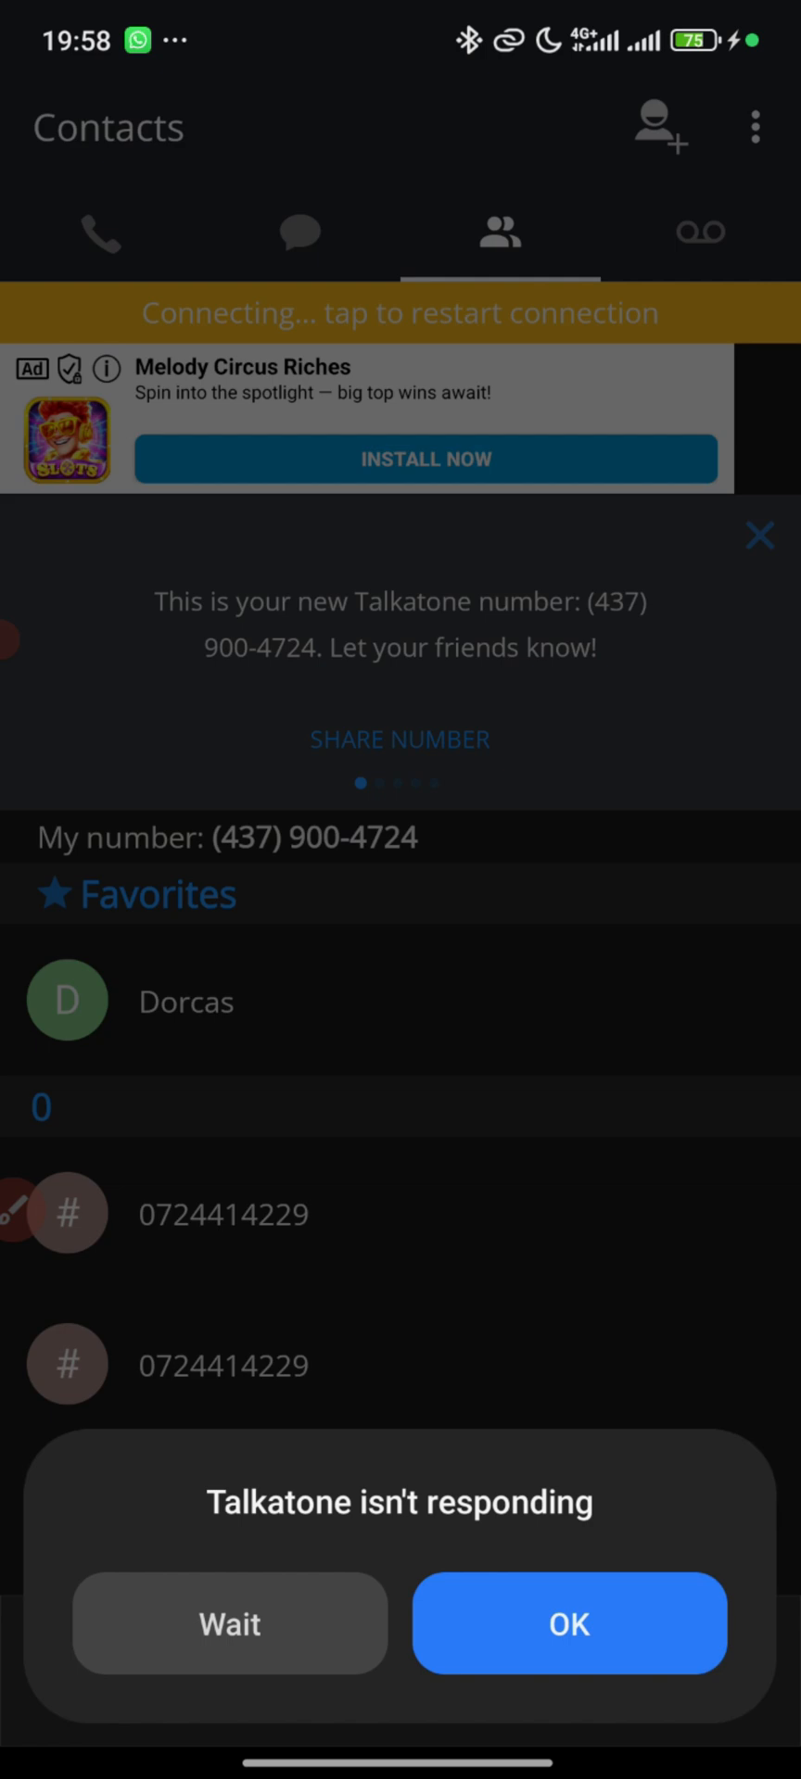
left_click(569, 1624)
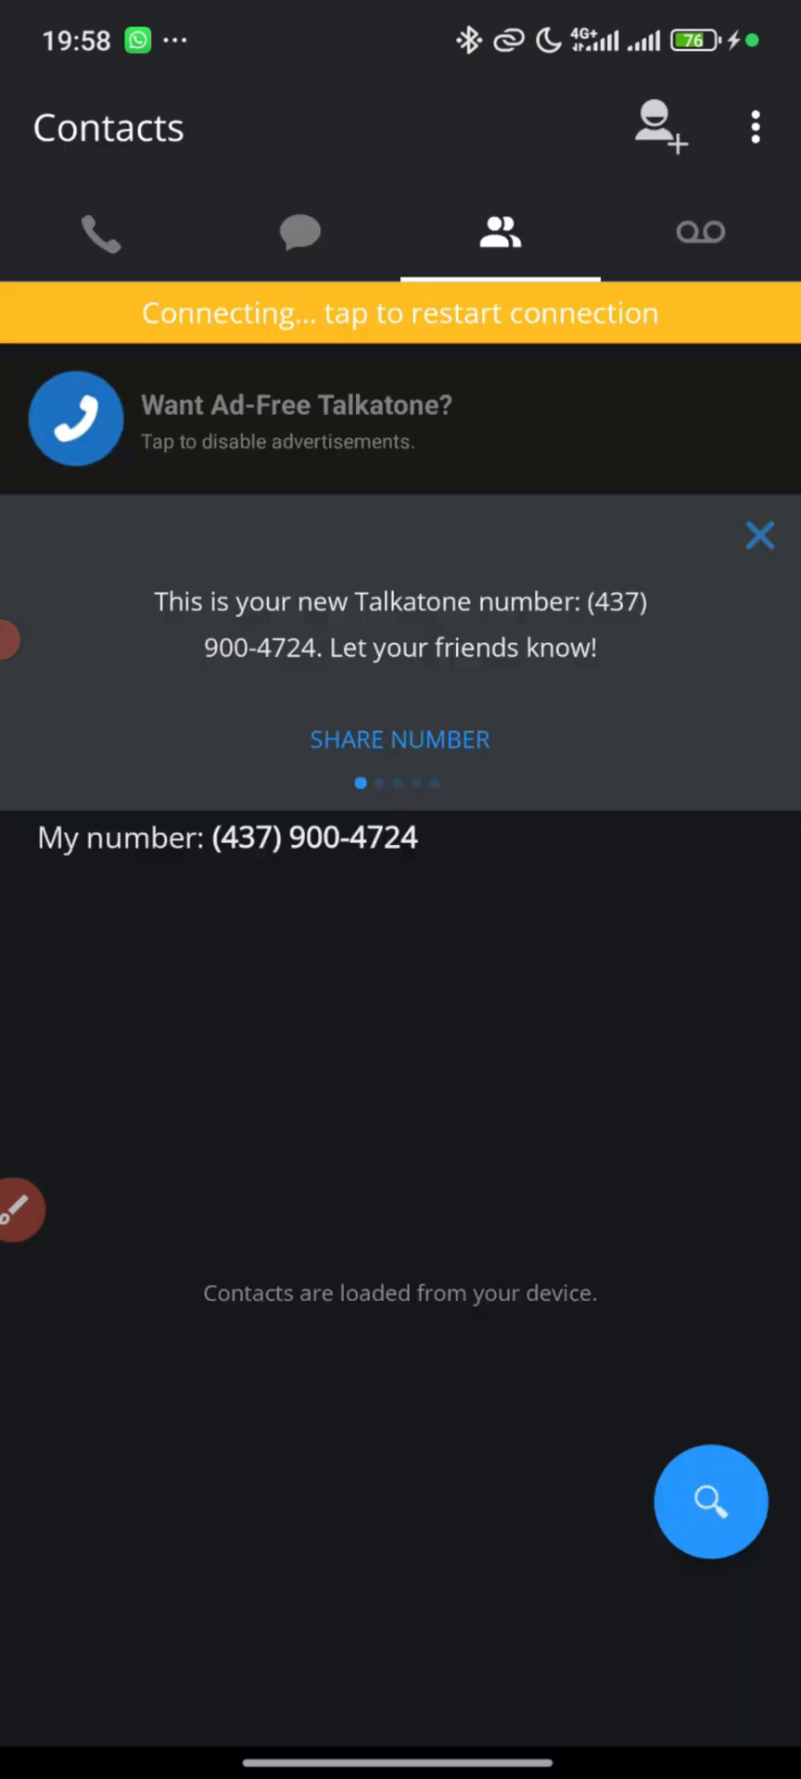
left_click(300, 233)
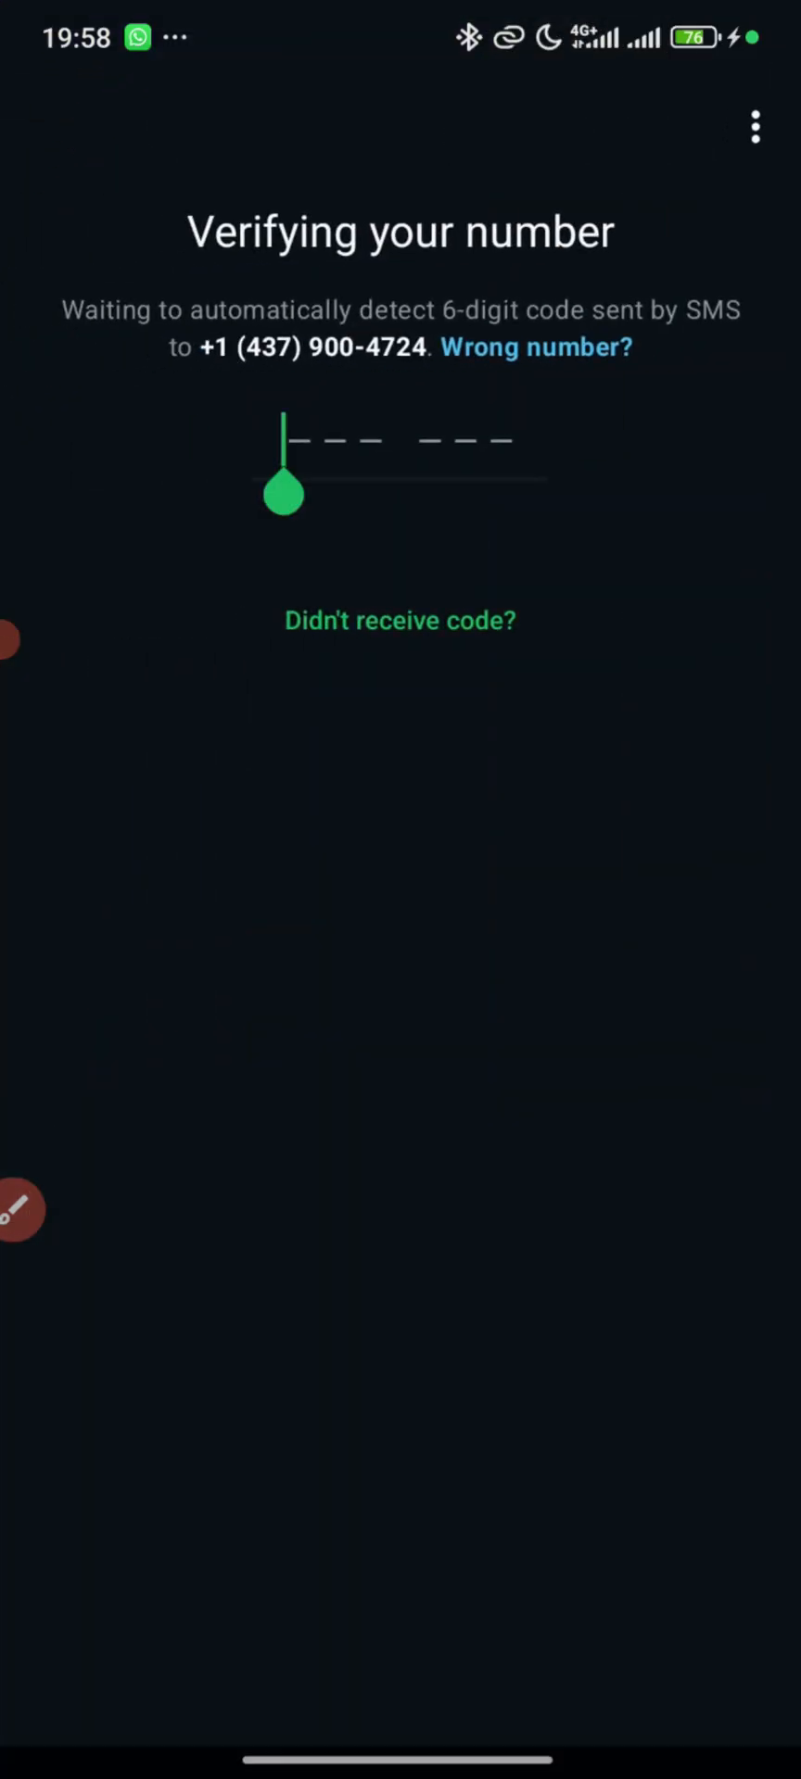
left_click(399, 439)
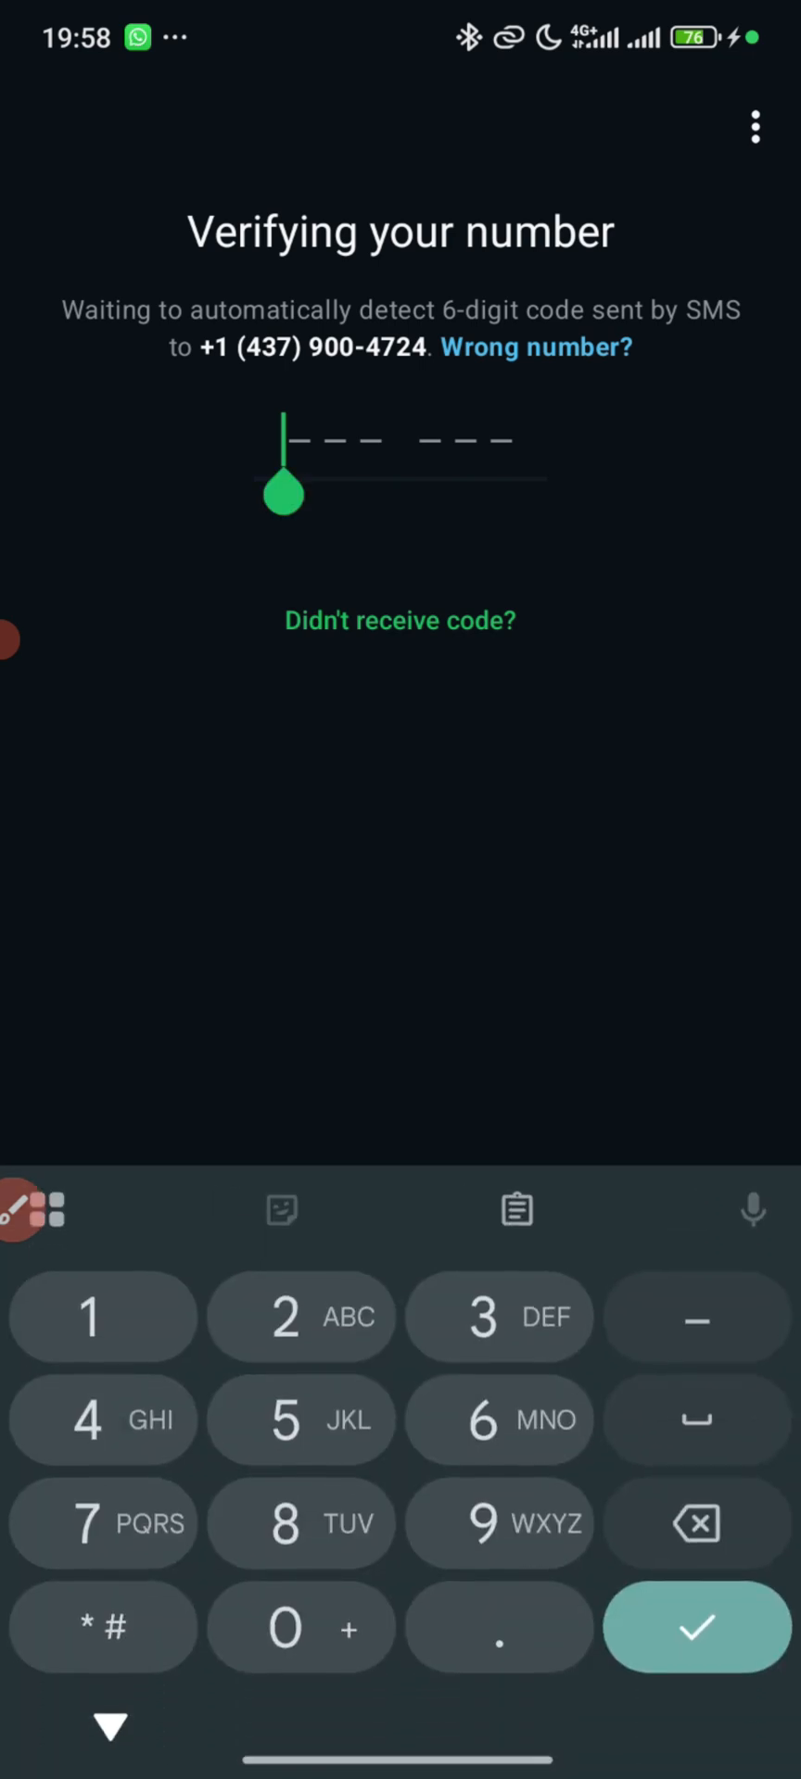